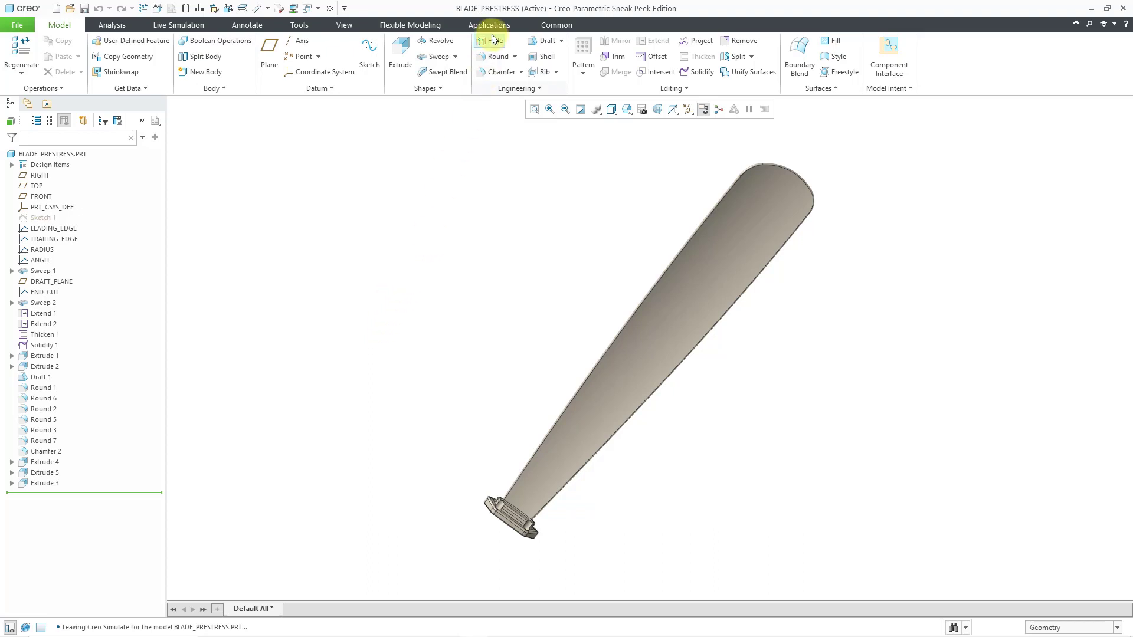
# Enter Creo Simulate Structure mode for the BLADE_PRESTRESS part from the Applications ribbon
pyautogui.click(489, 25)
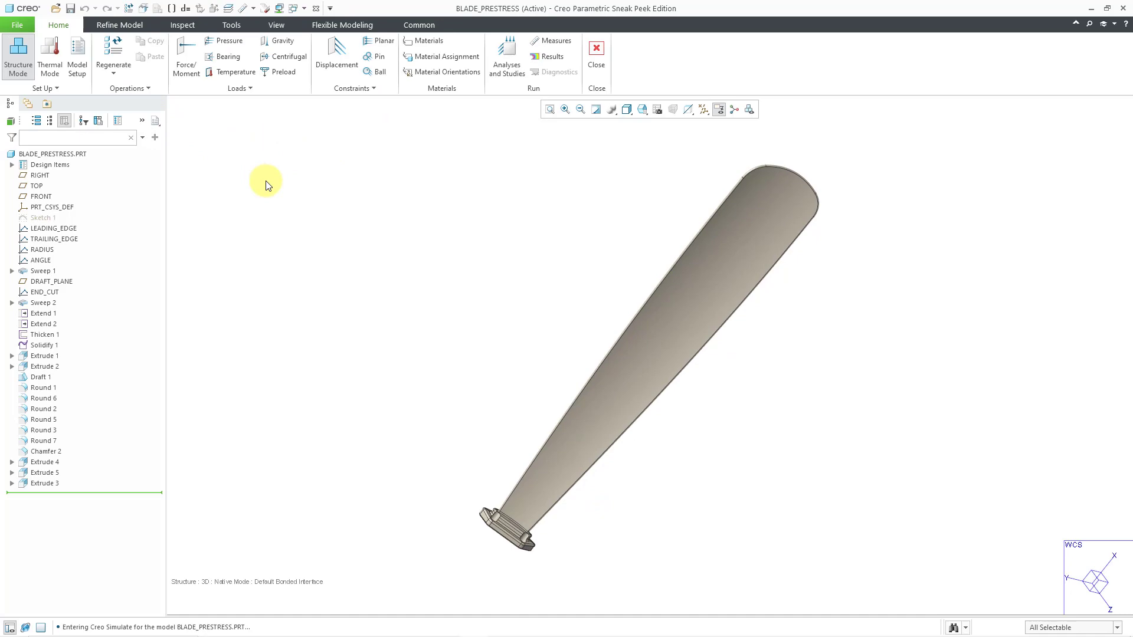
pyautogui.moveTo(440, 69)
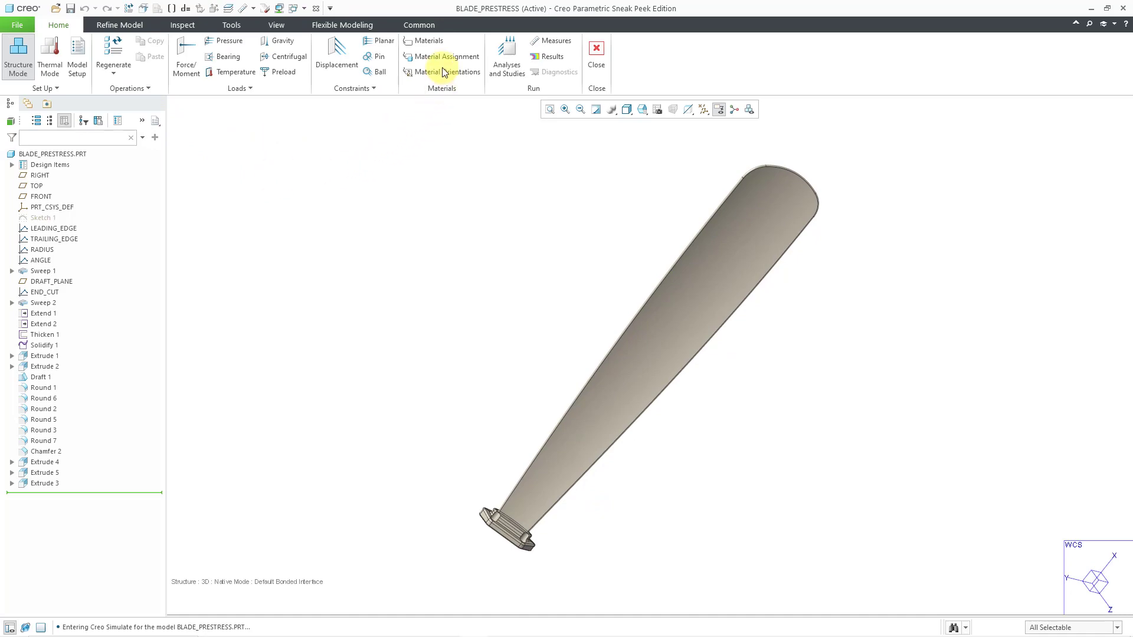
# Browse the Legacy-Materials library and preview the tially.mtl material properties
pyautogui.click(446, 57)
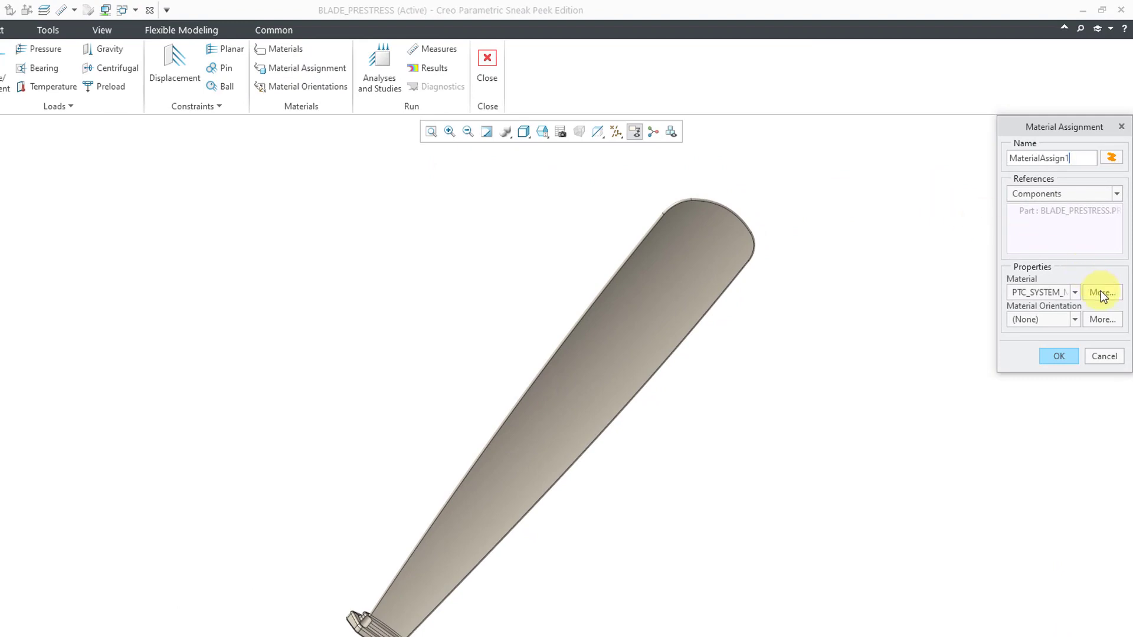
pyautogui.click(1101, 292)
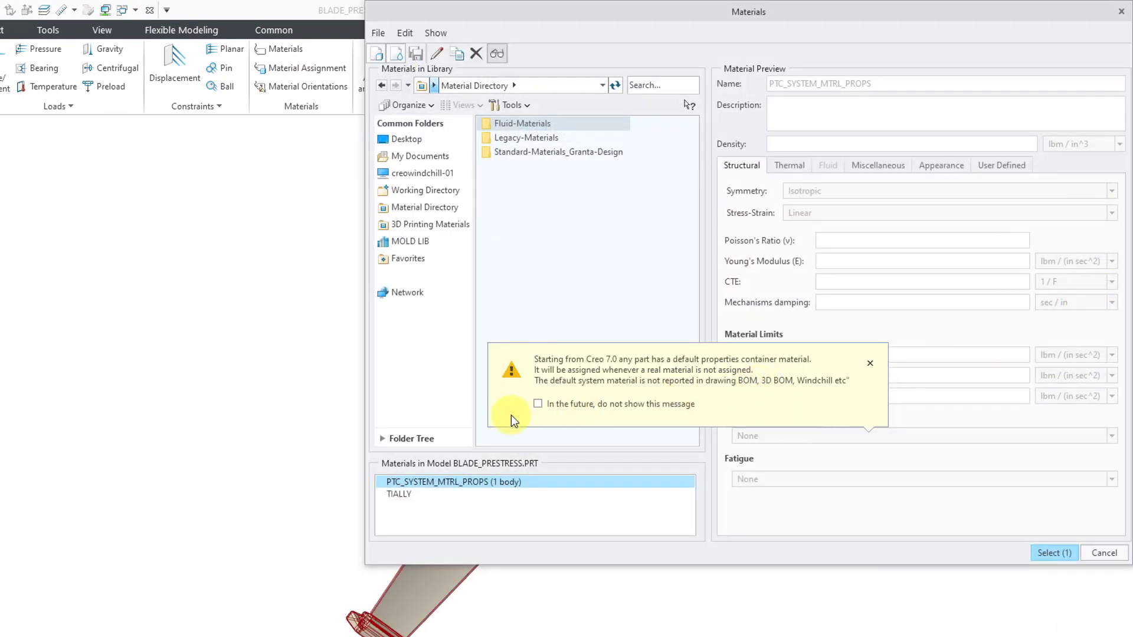
pyautogui.moveTo(567, 495)
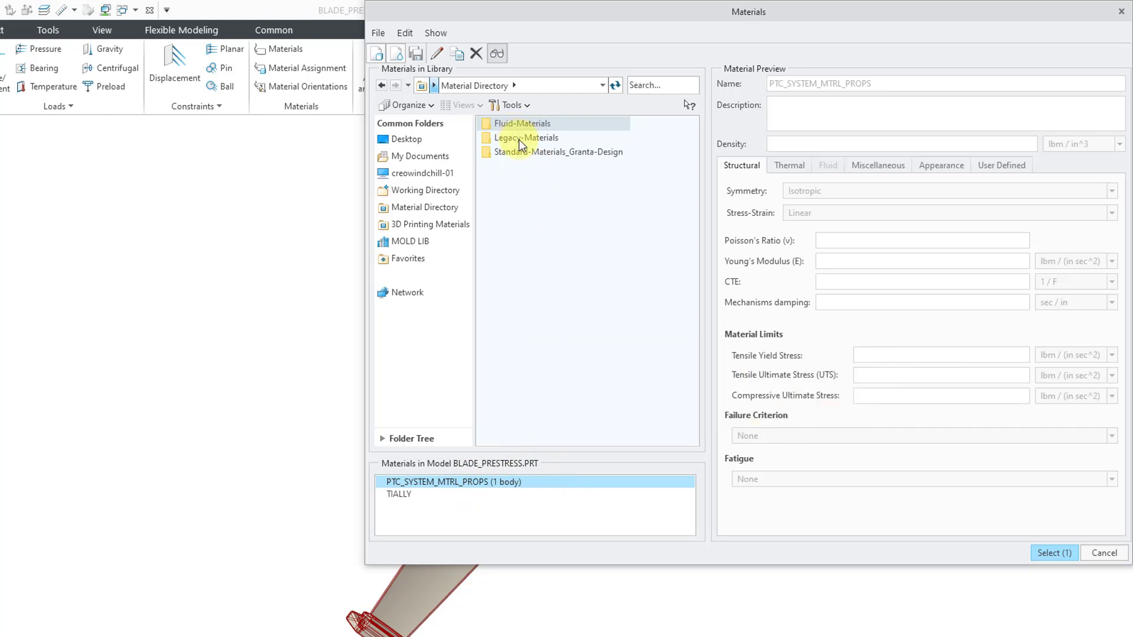
pyautogui.doubleClick(527, 137)
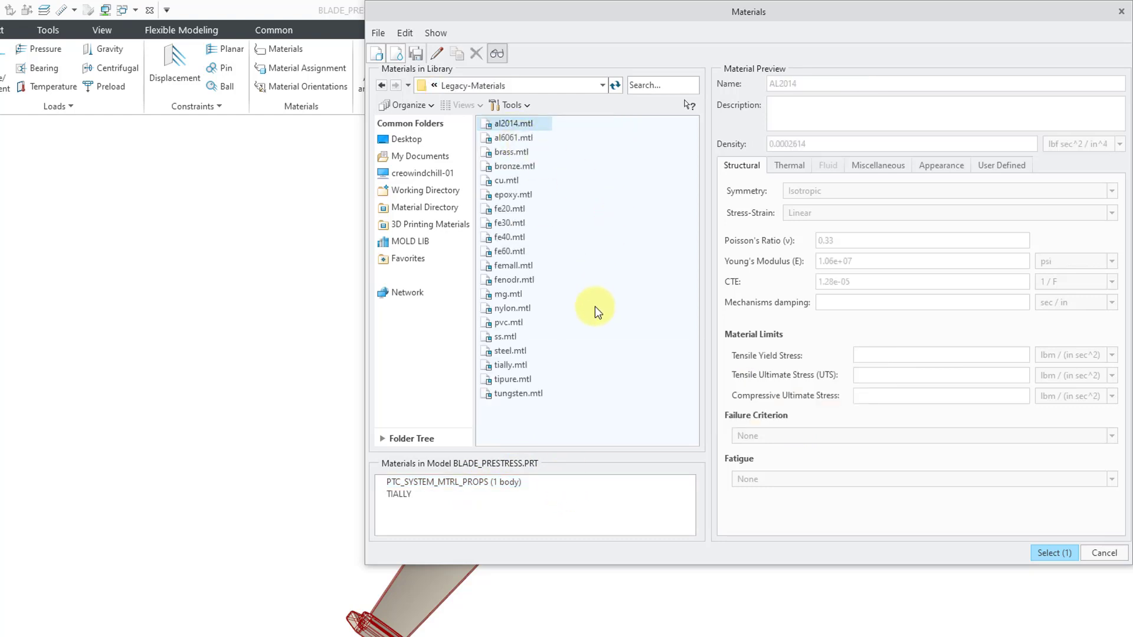
pyautogui.click(511, 364)
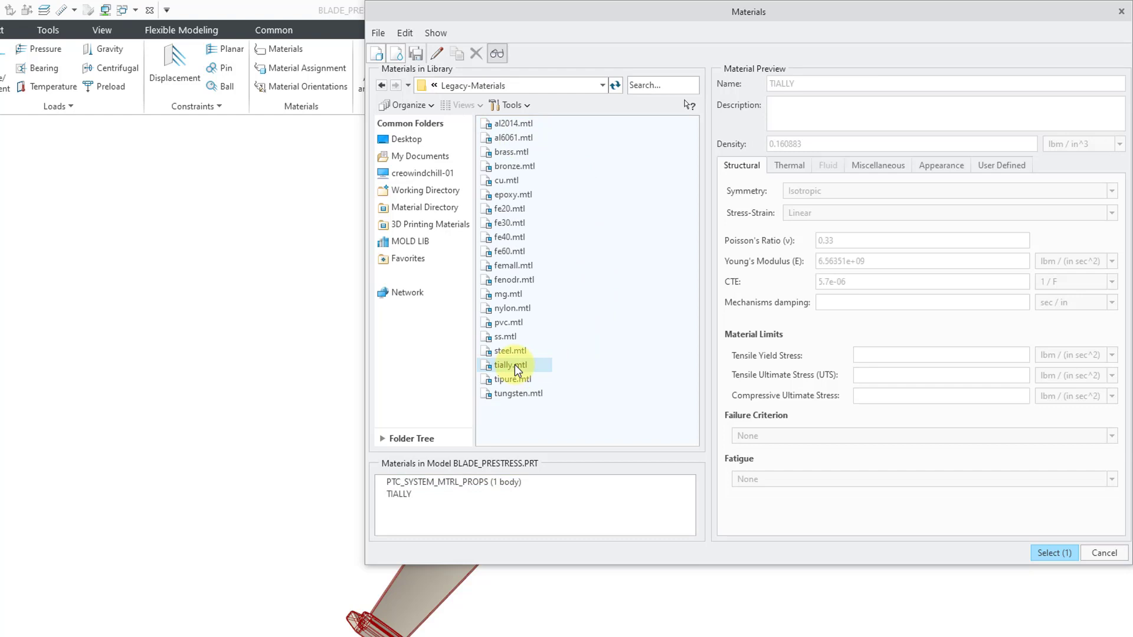
# Add tially to the model, override the existing TIALLY, and assign it as MaterialAssign1
pyautogui.rightClick(510, 364)
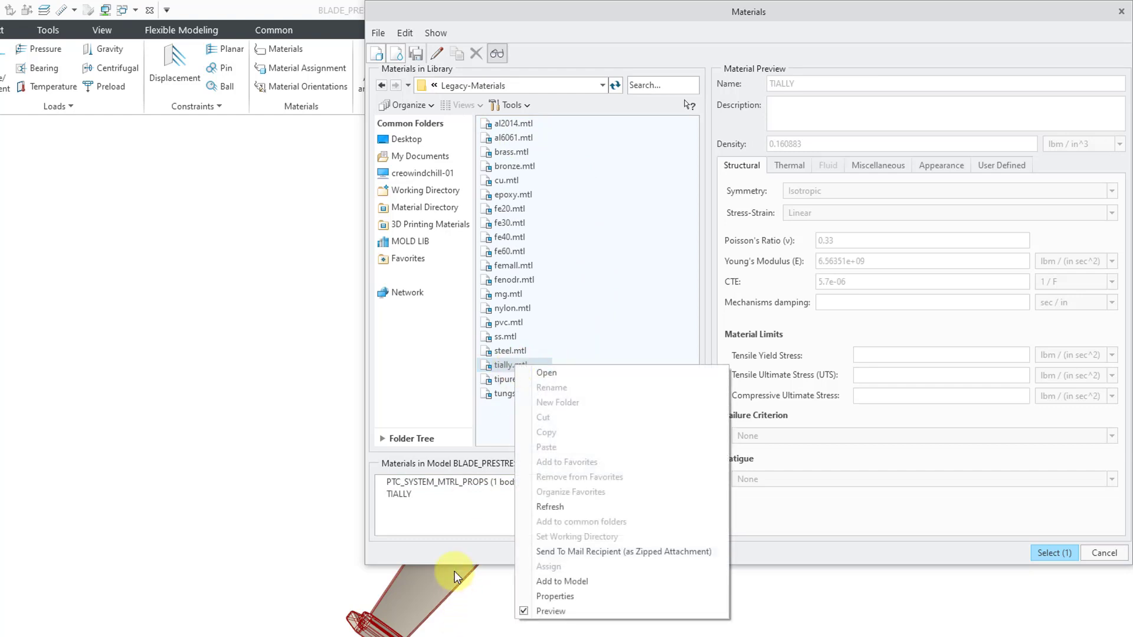
pyautogui.click(561, 581)
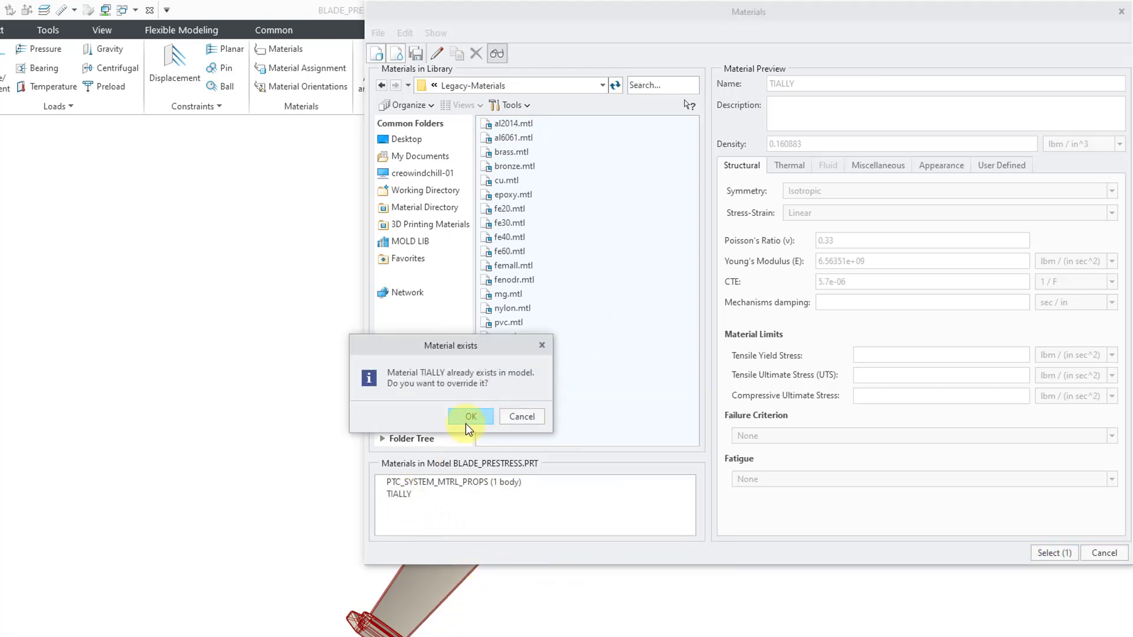
pyautogui.click(470, 416)
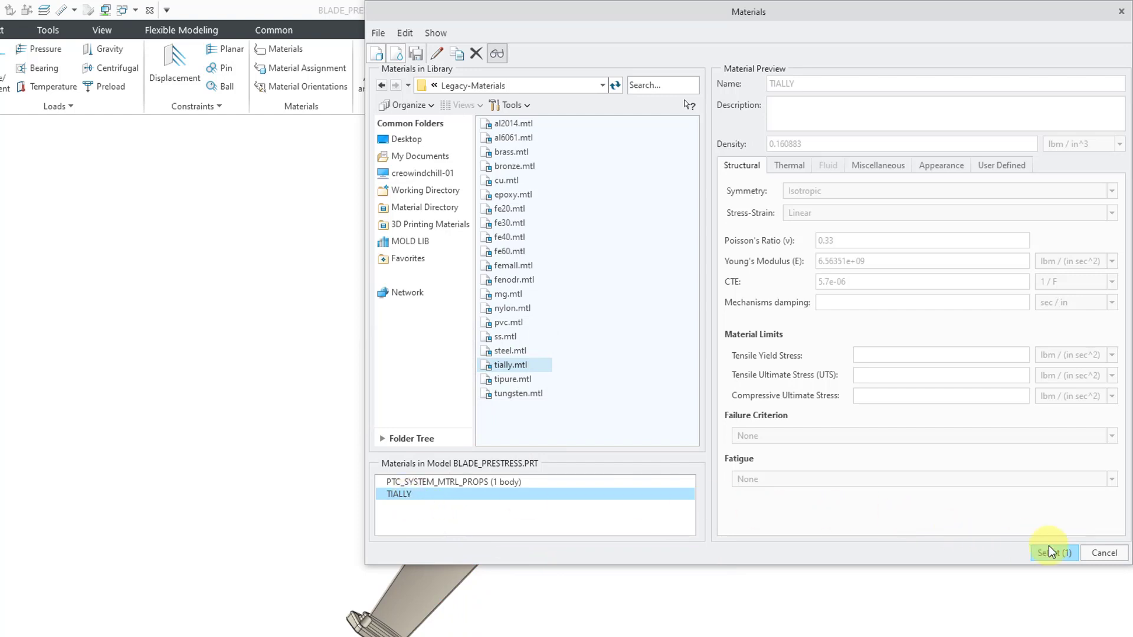
pyautogui.click(1050, 552)
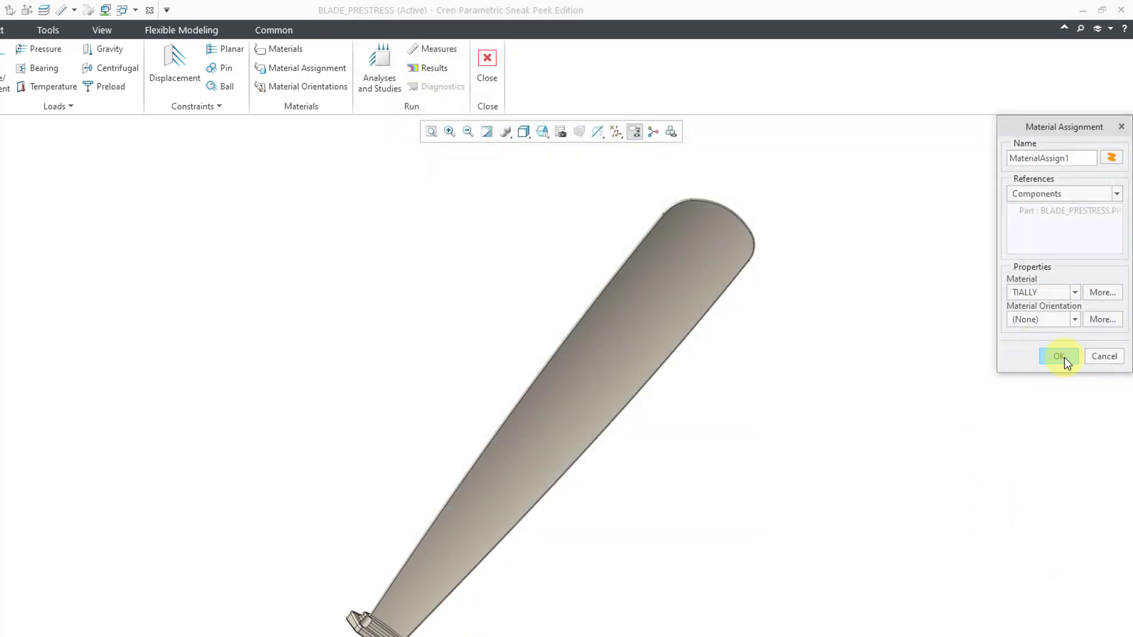
pyautogui.click(1060, 357)
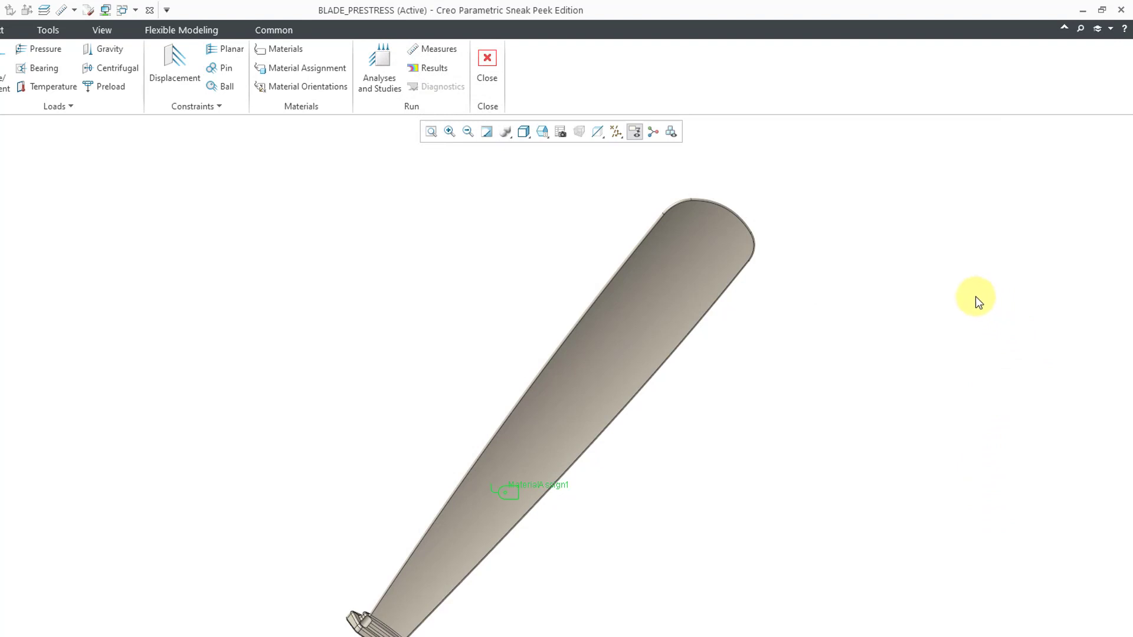
pyautogui.moveTo(971, 299)
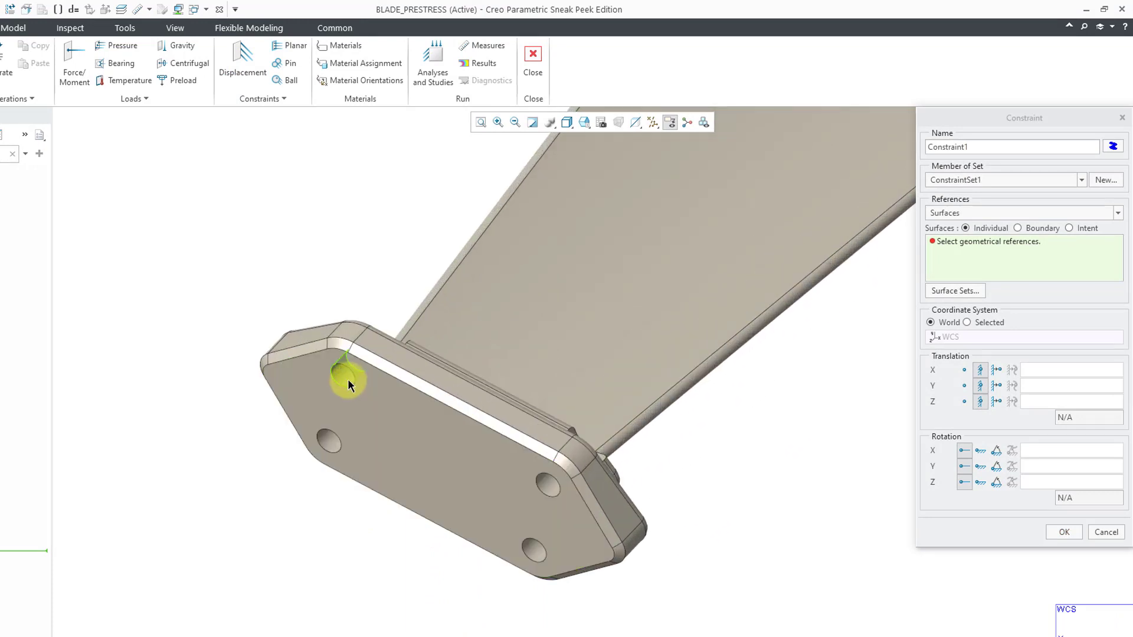
# Select the base mounting-hole surfaces for a fully fixed displacement constraint, Constraint1
pyautogui.click(553, 483)
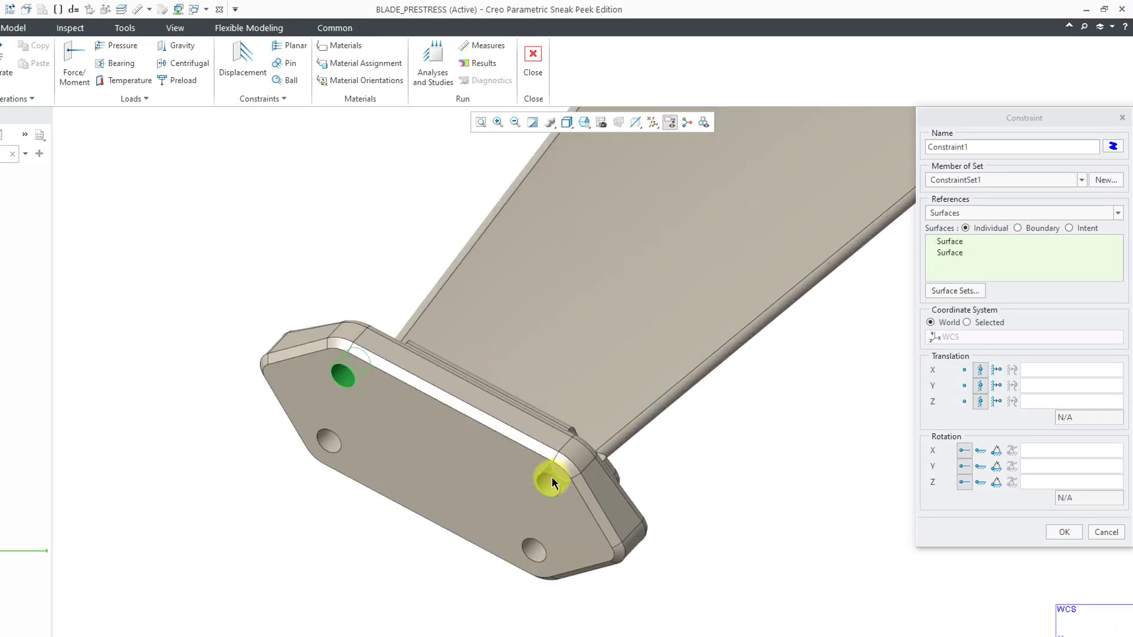
pyautogui.click(323, 462)
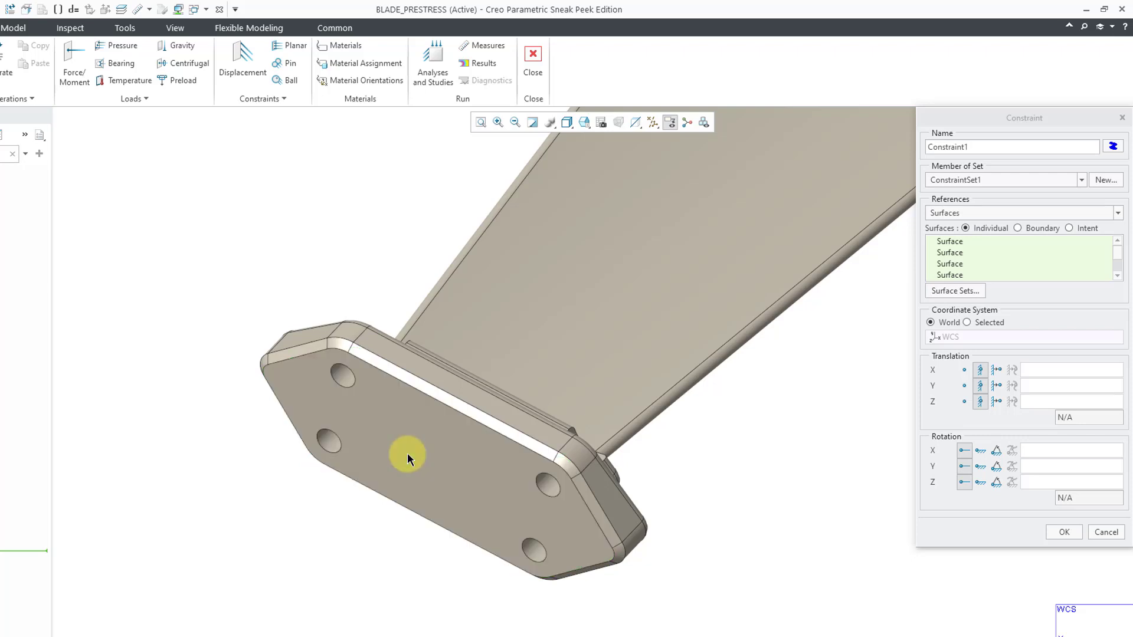
pyautogui.click(407, 457)
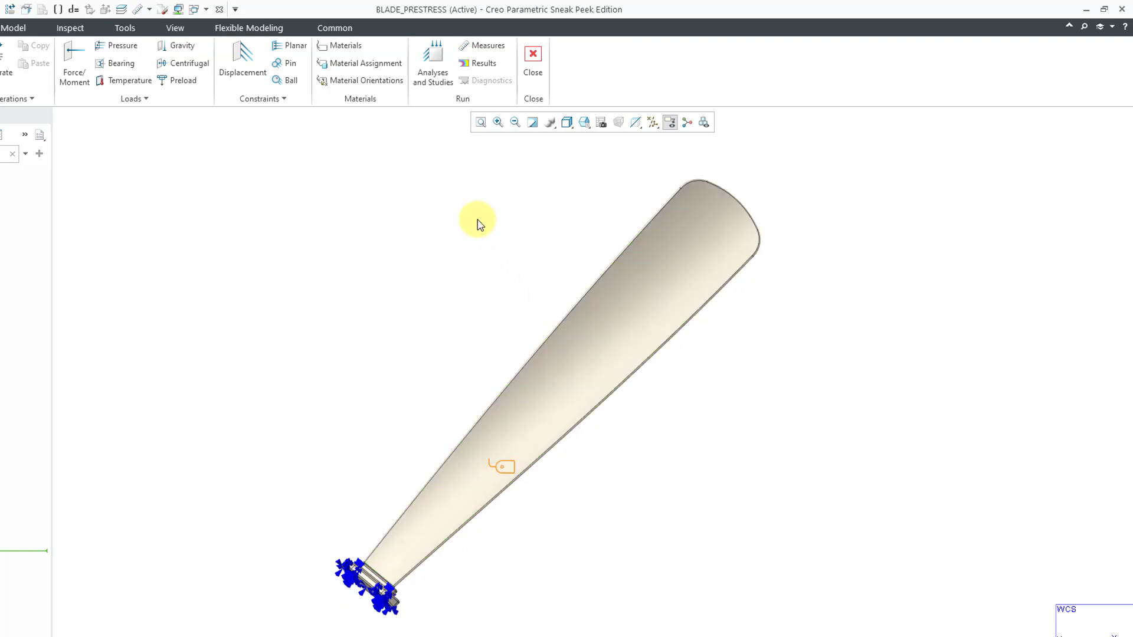
# Create a new modal analysis, Analysis1, from the Analyses and Studies dialog
pyautogui.click(432, 64)
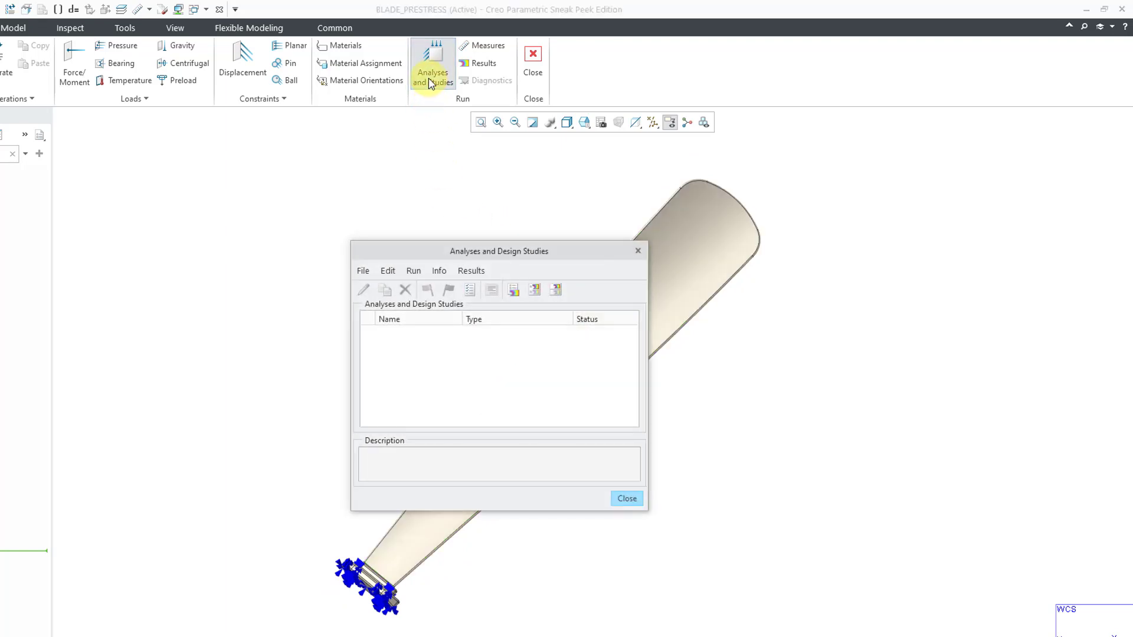
pyautogui.click(363, 270)
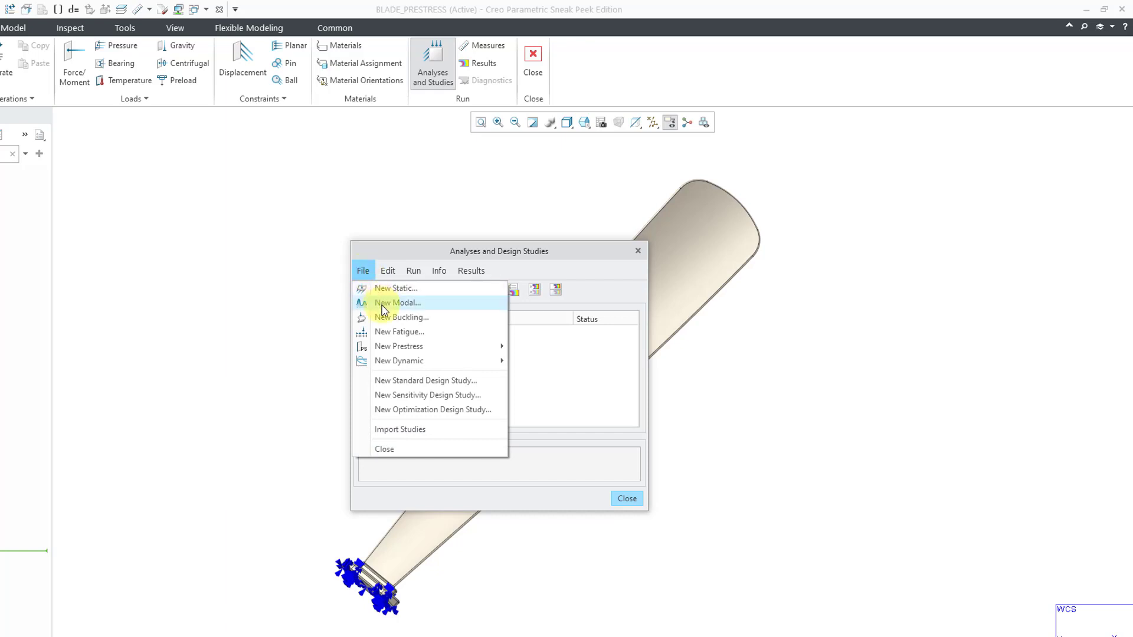
pyautogui.click(396, 302)
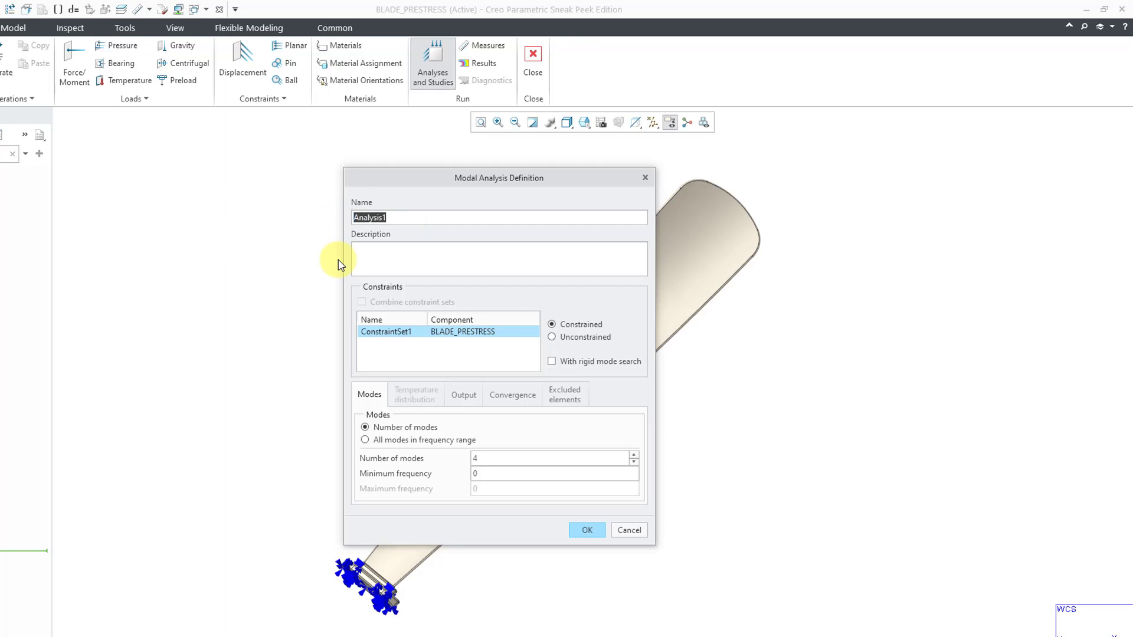
# Name the analysis Blade_Modal and adjust the number of modes to compute
pyautogui.write('Blade_M')
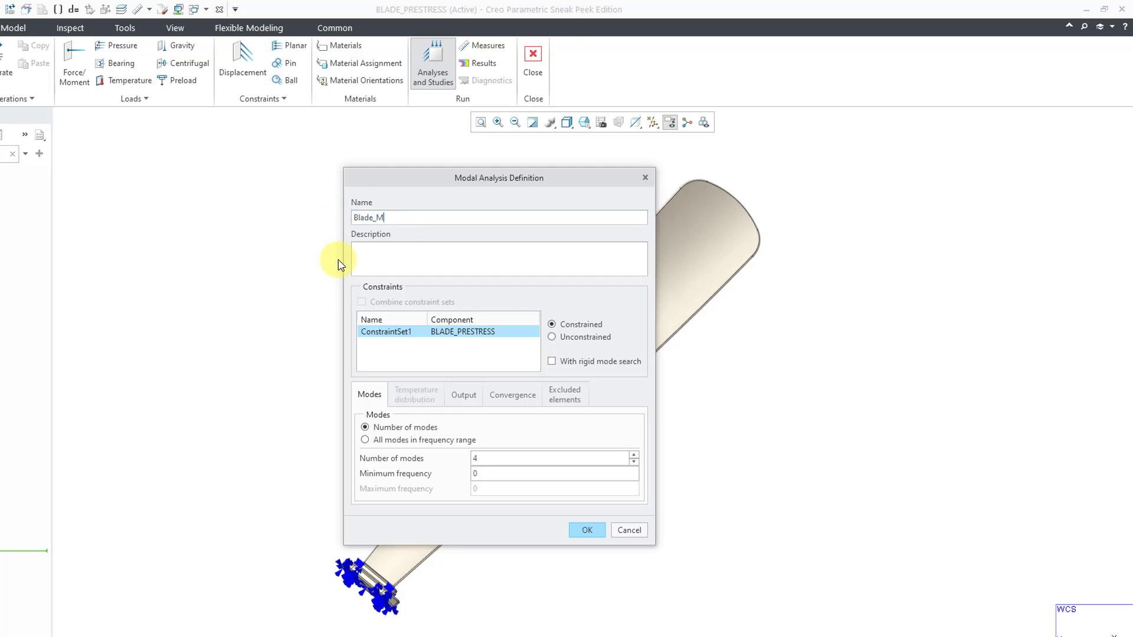
pyautogui.write('odal')
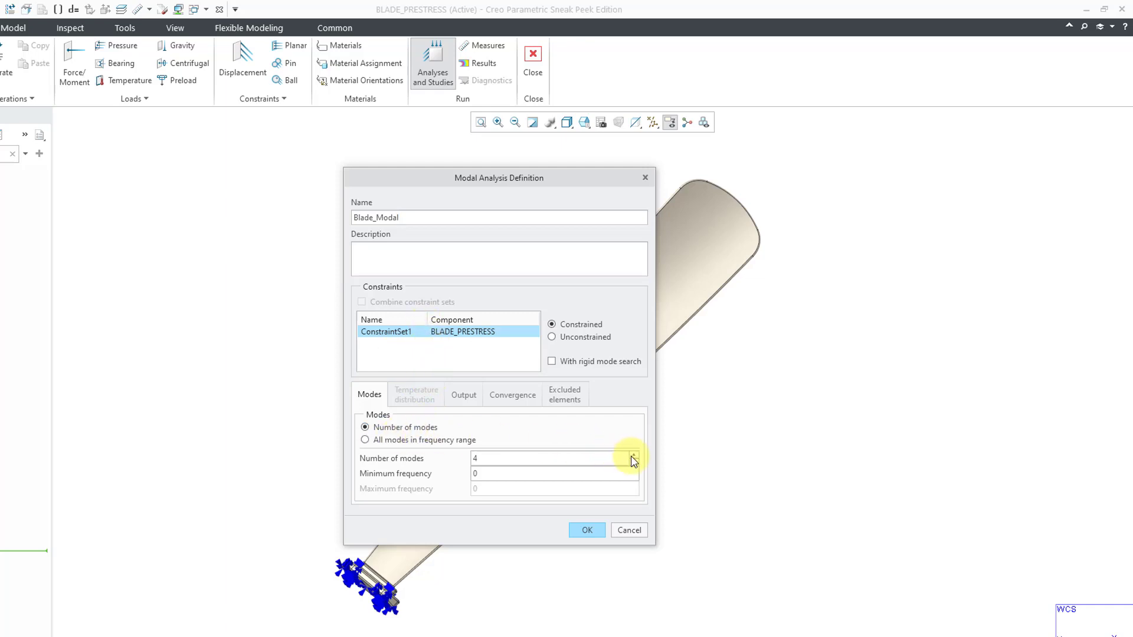
pyautogui.click(634, 456)
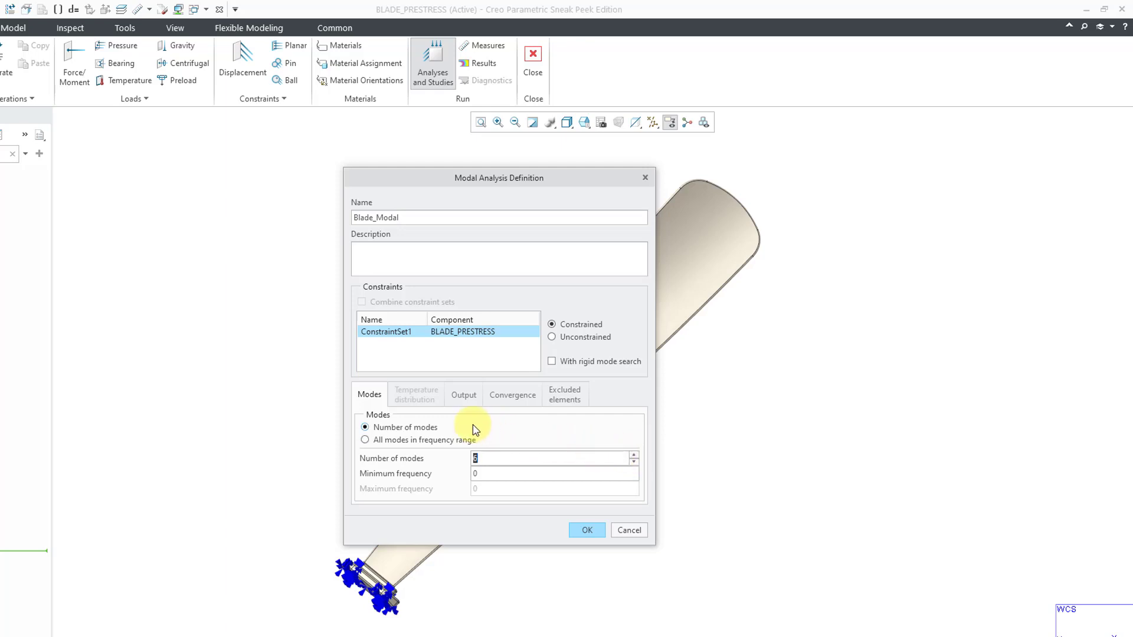
# Set Multi-pass adaptive convergence, maximum polynomial order 9, 5 percent, and review excluded elements
pyautogui.click(462, 394)
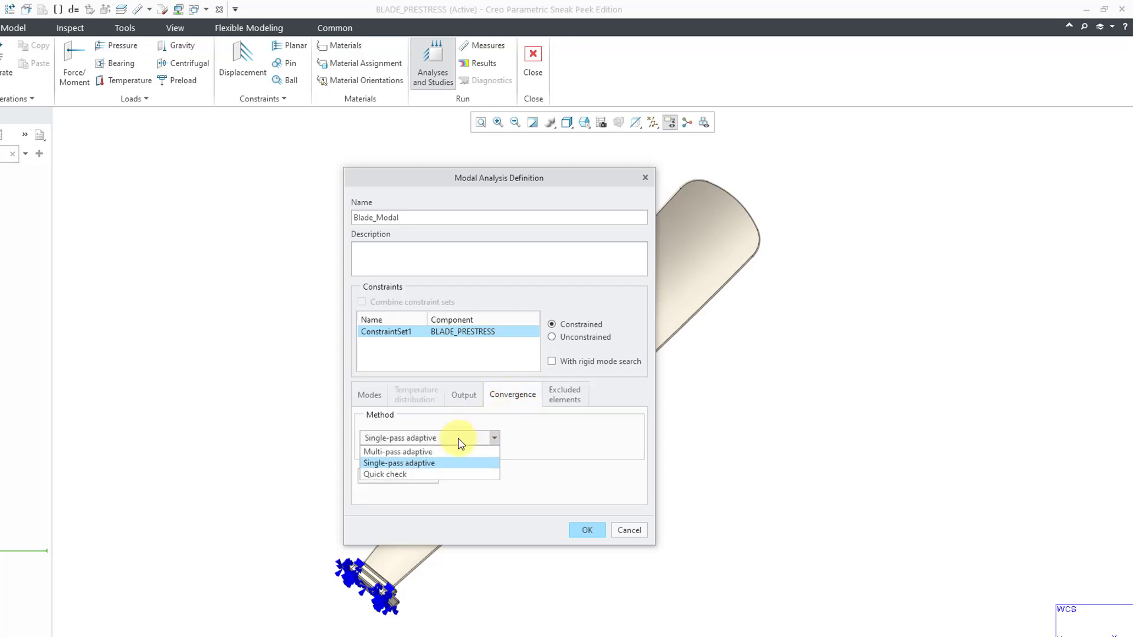
pyautogui.click(398, 452)
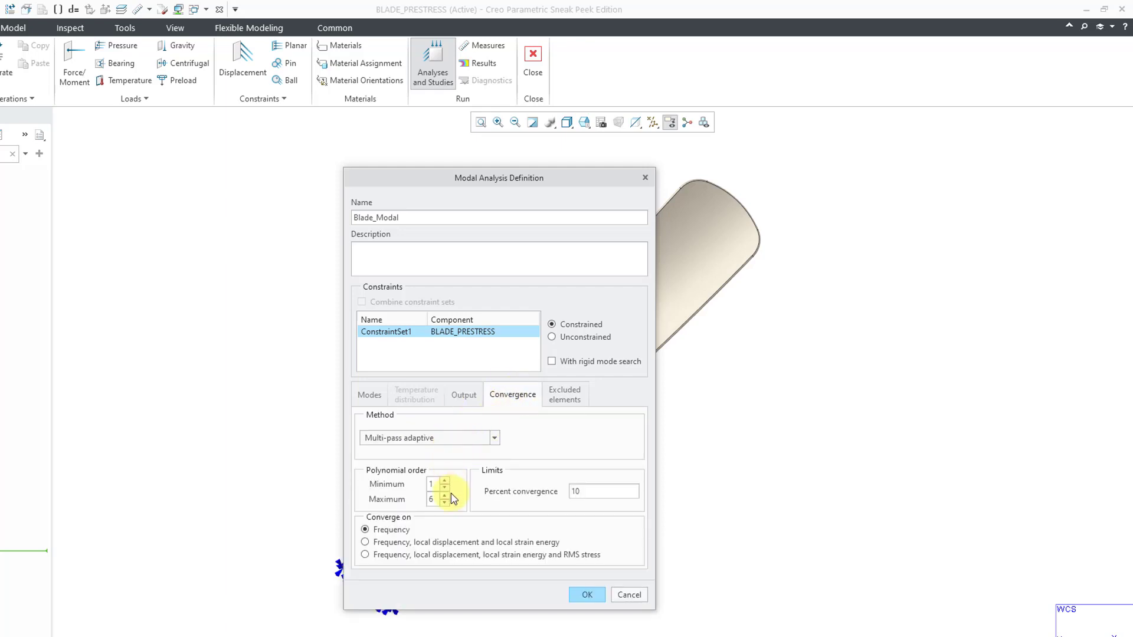
pyautogui.click(442, 503)
pyautogui.write('9')
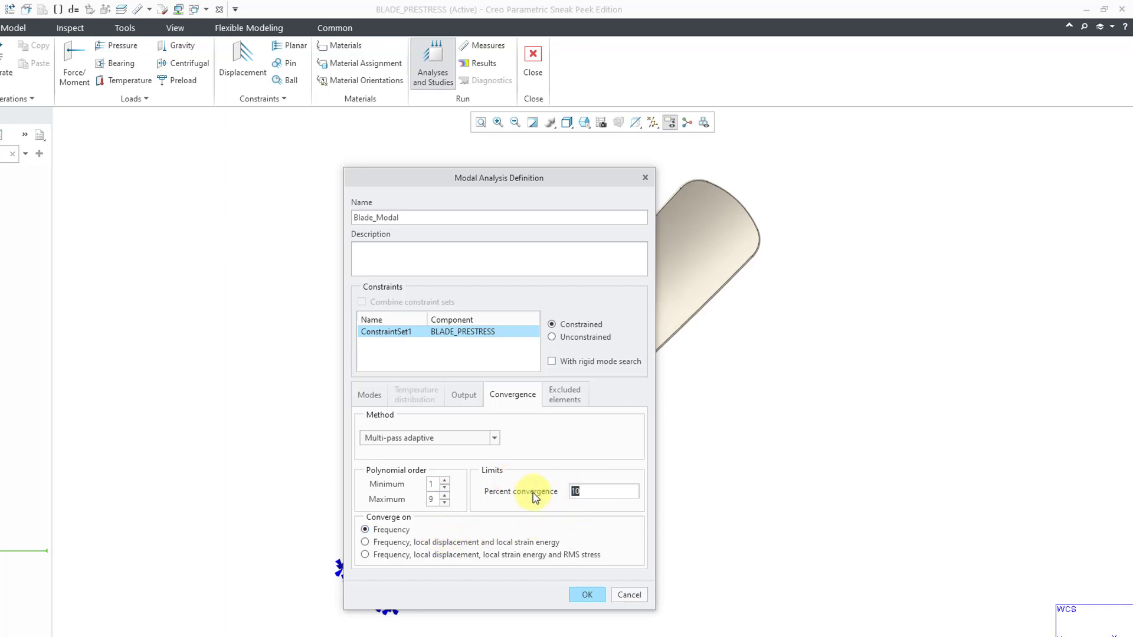
pyautogui.write('5')
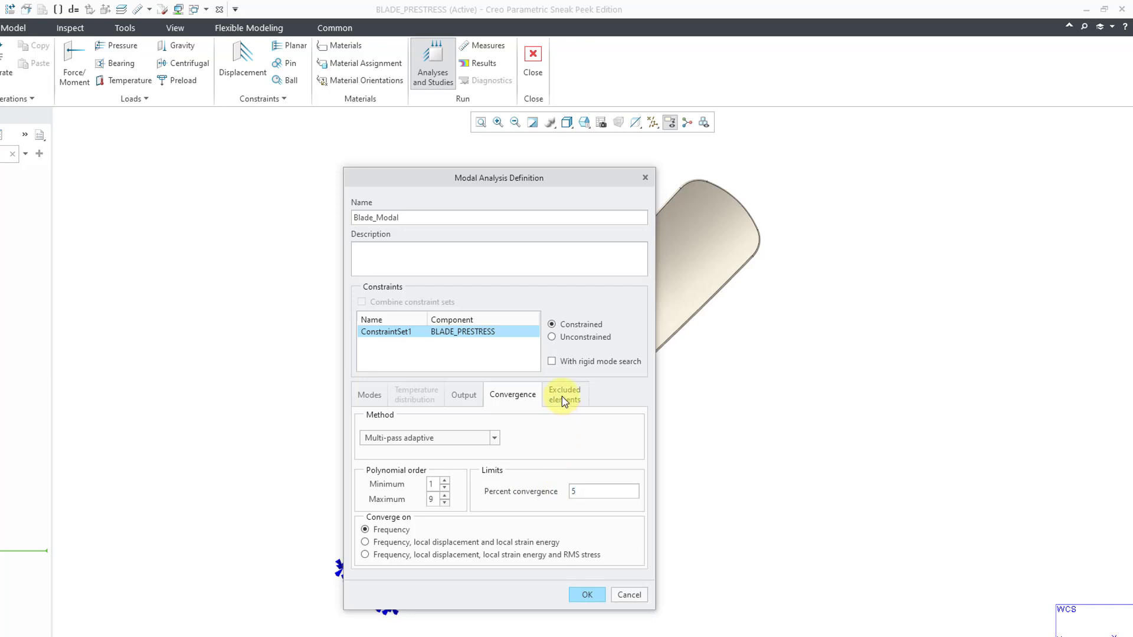
pyautogui.click(564, 394)
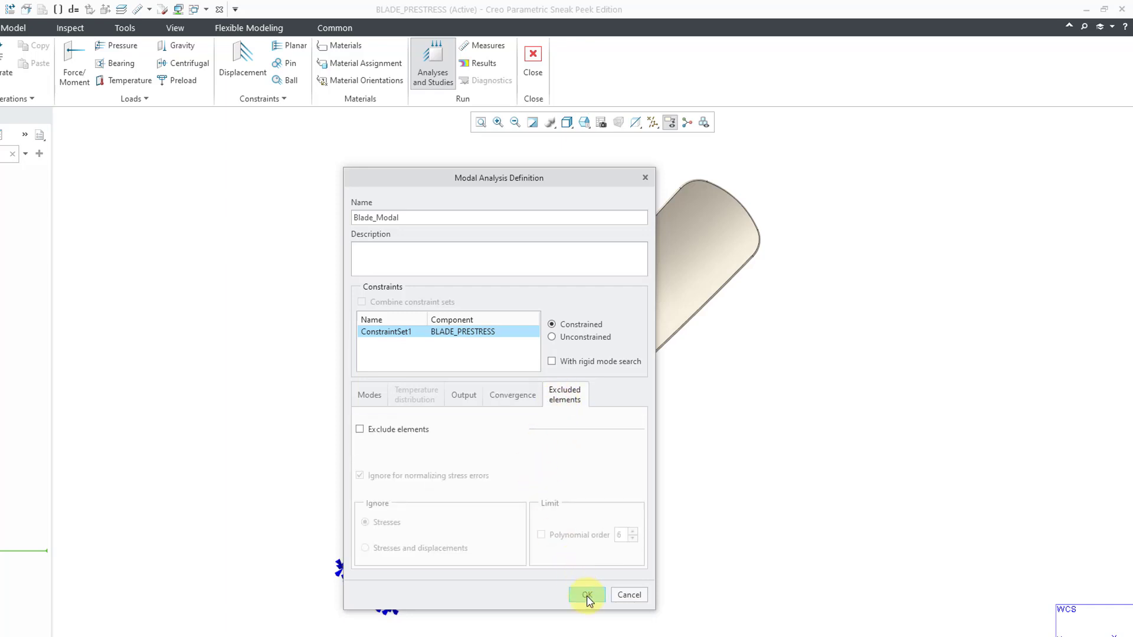
# Confirm Blade_Modal, accept the run settings and start the run with interactive diagnostics
pyautogui.click(586, 594)
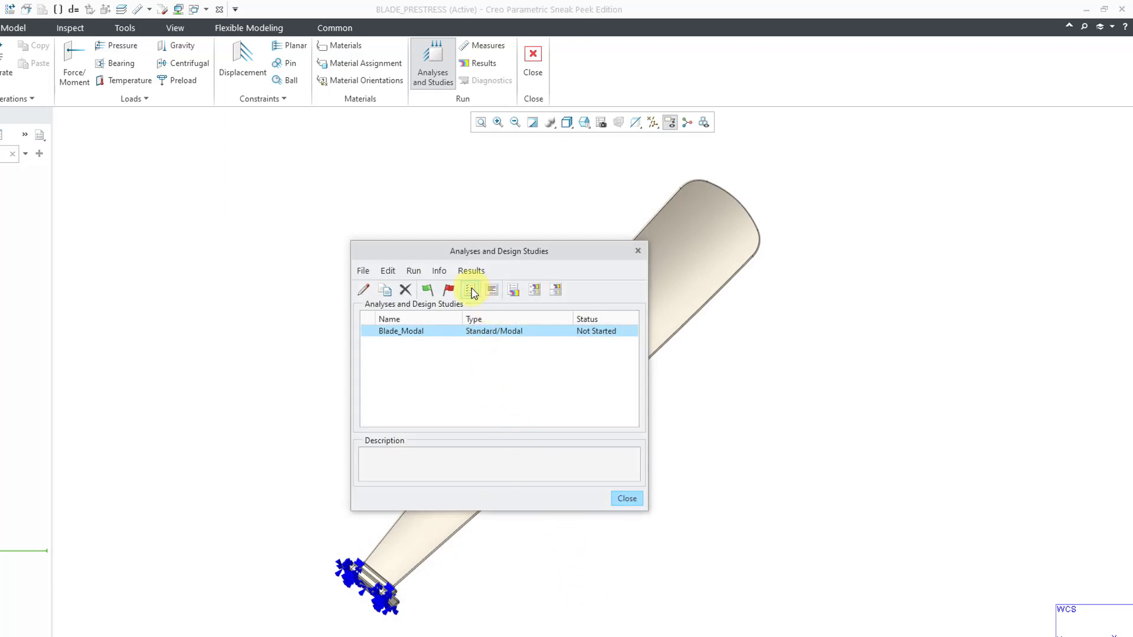
pyautogui.click(471, 290)
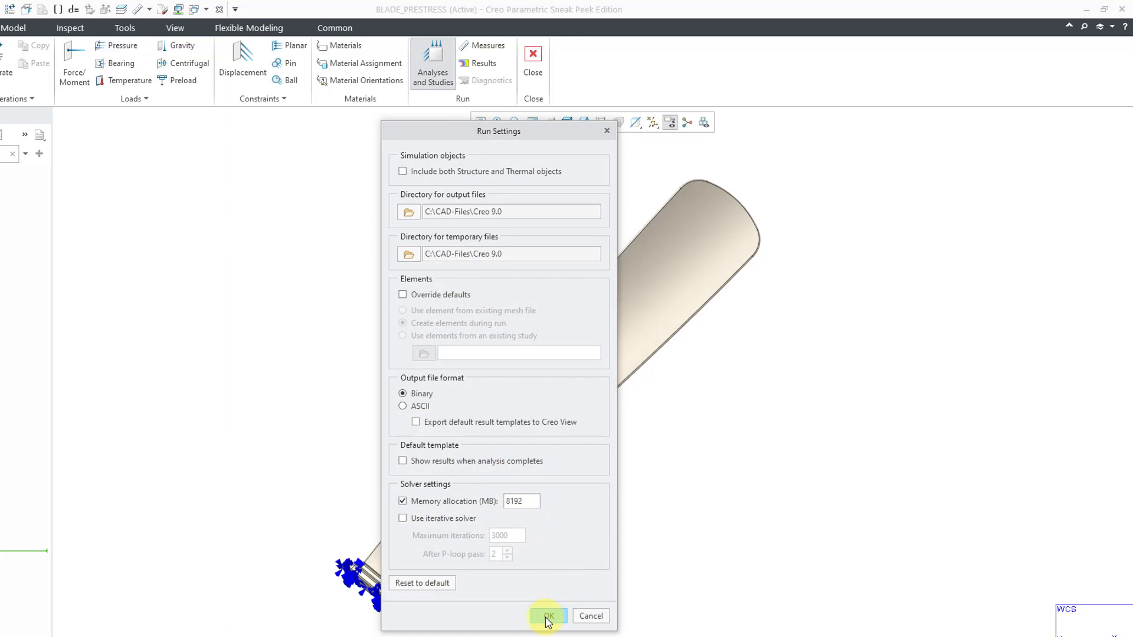
pyautogui.click(546, 616)
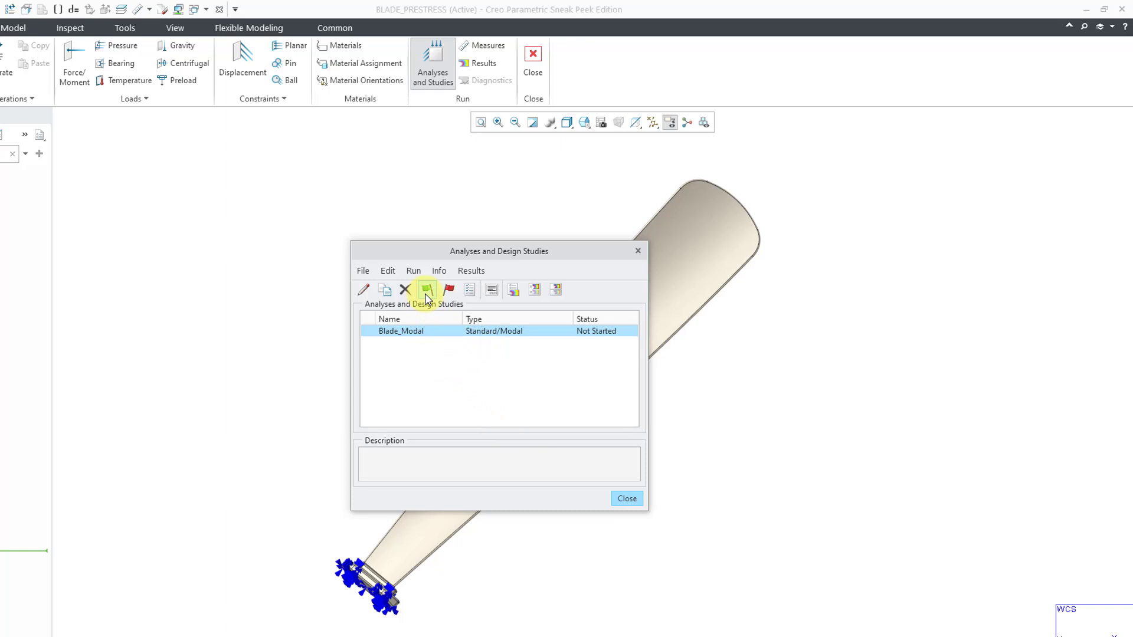
pyautogui.click(426, 291)
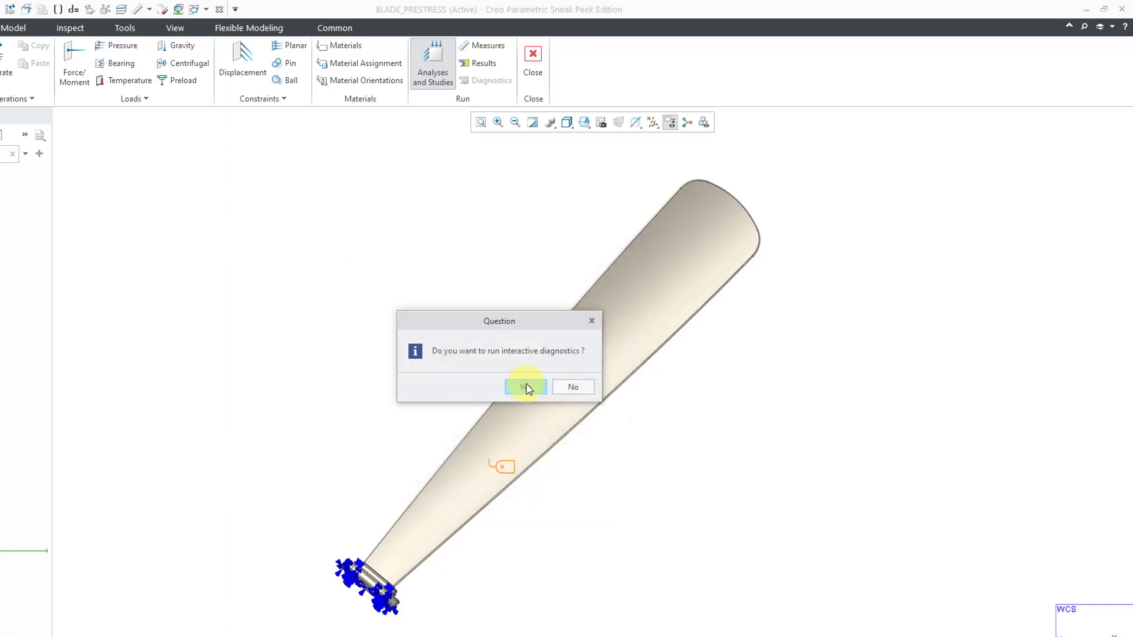
pyautogui.click(525, 387)
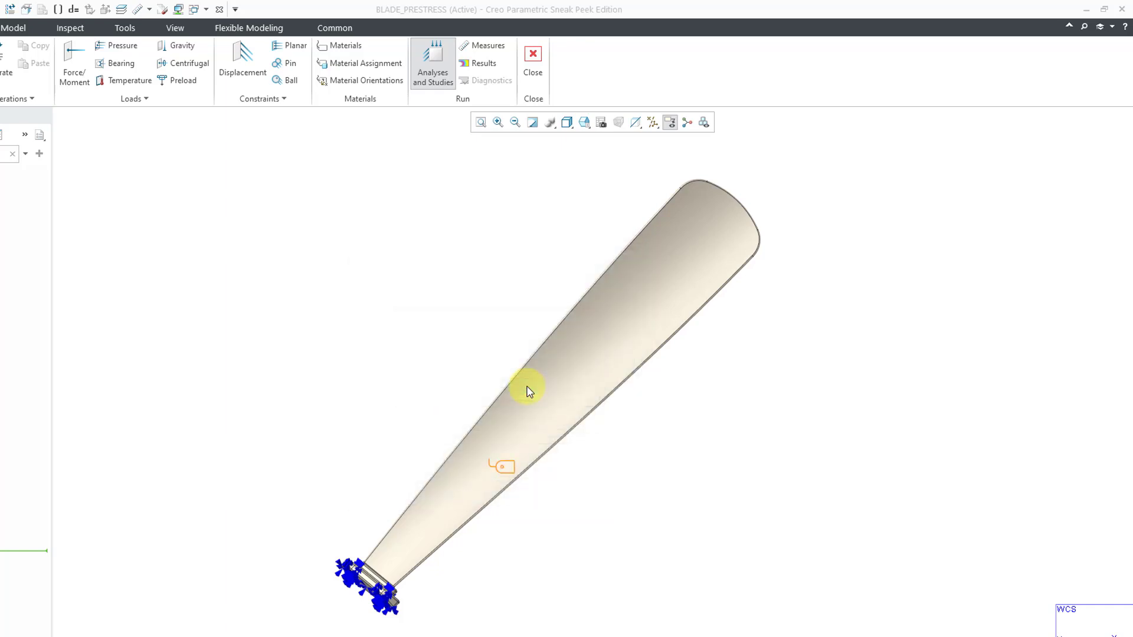
# Monitor the study status until Blade_Modal completes with six mode frequencies, then close the report
pyautogui.click(432, 62)
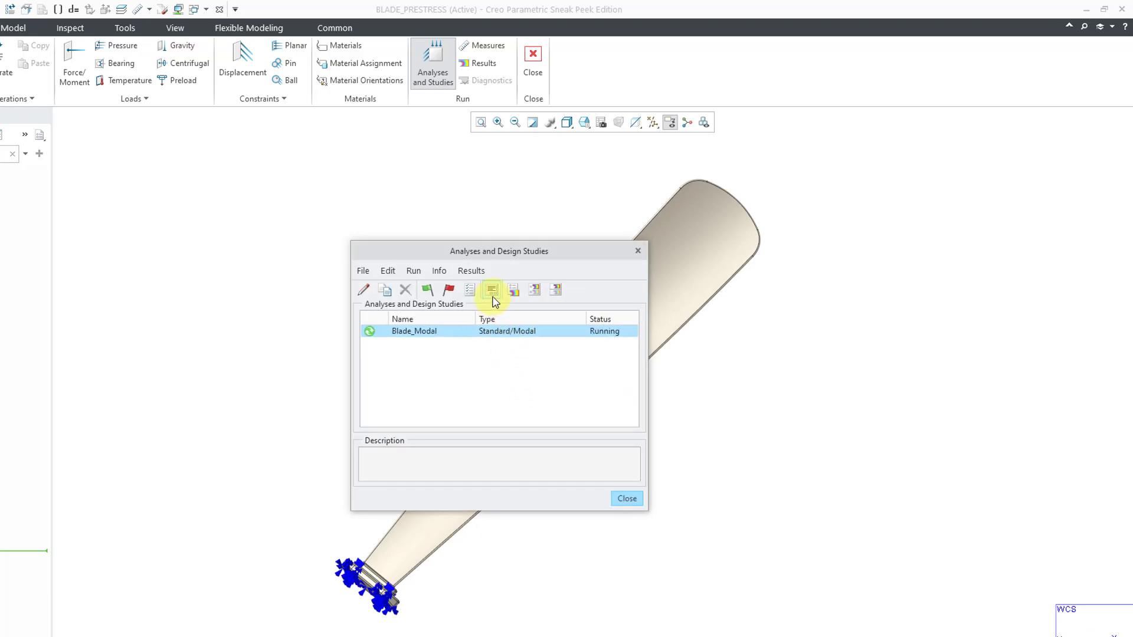
pyautogui.click(491, 290)
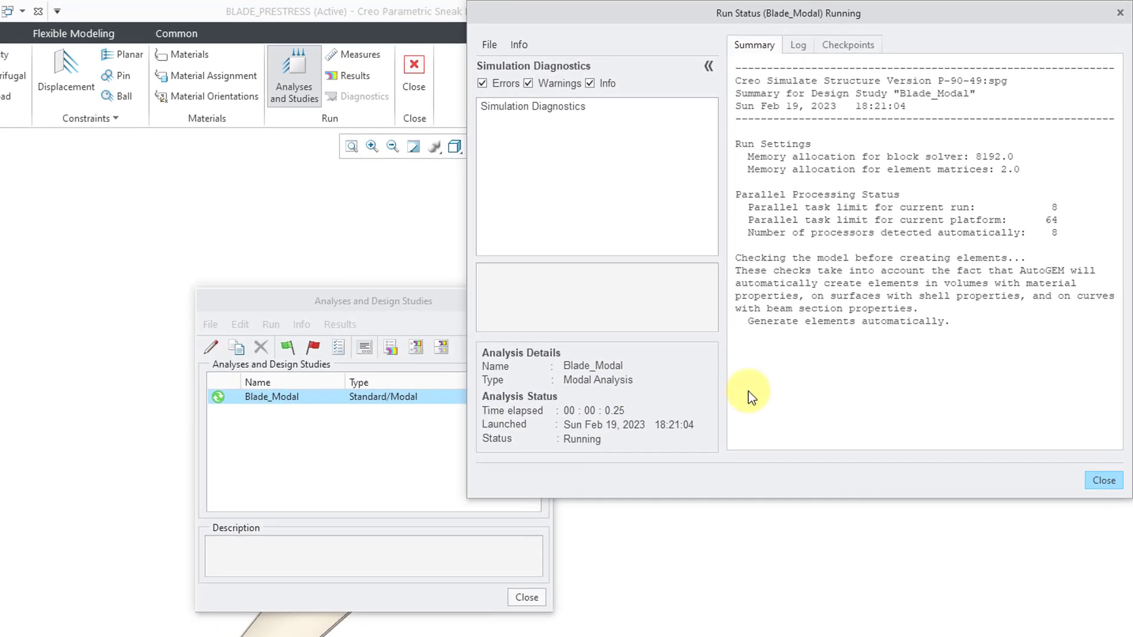
pyautogui.moveTo(754, 392)
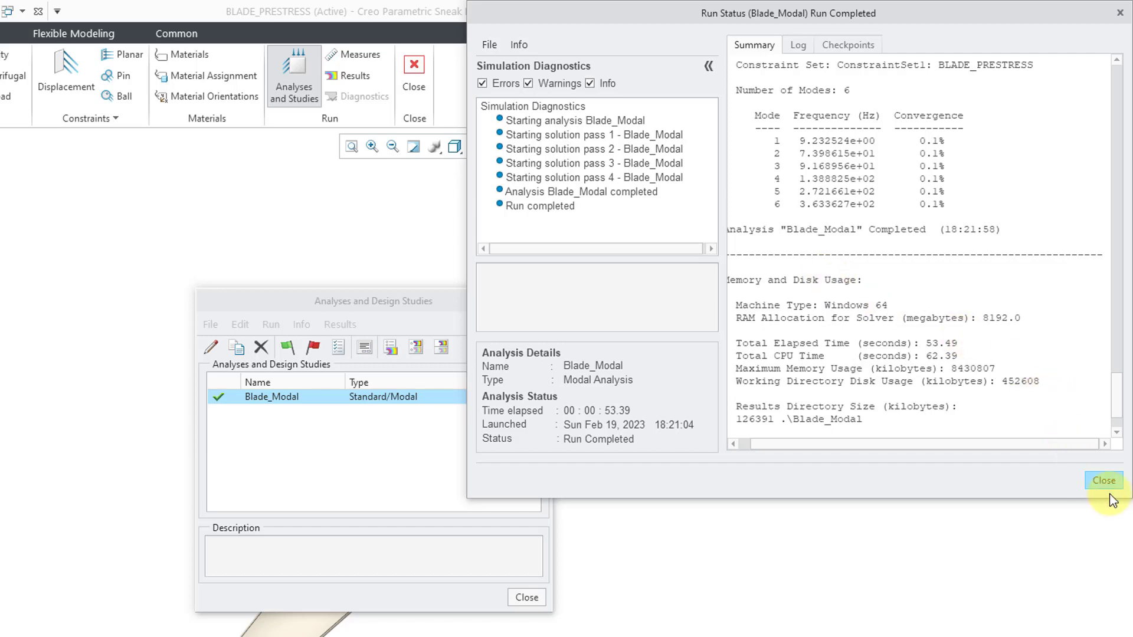
pyautogui.click(1102, 480)
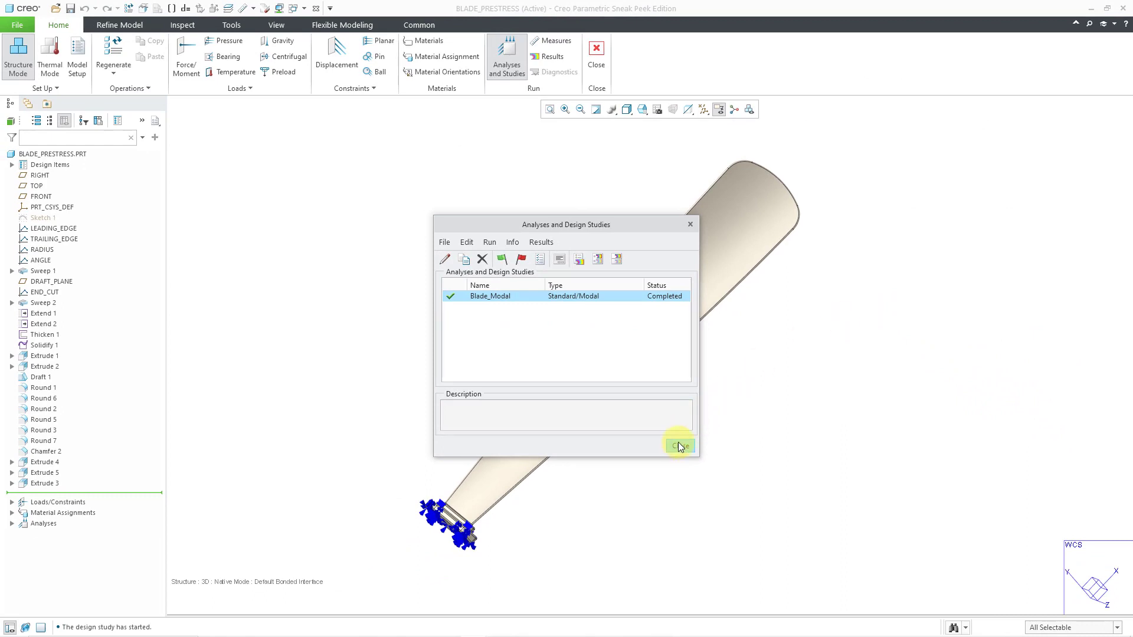
pyautogui.moveTo(680, 446)
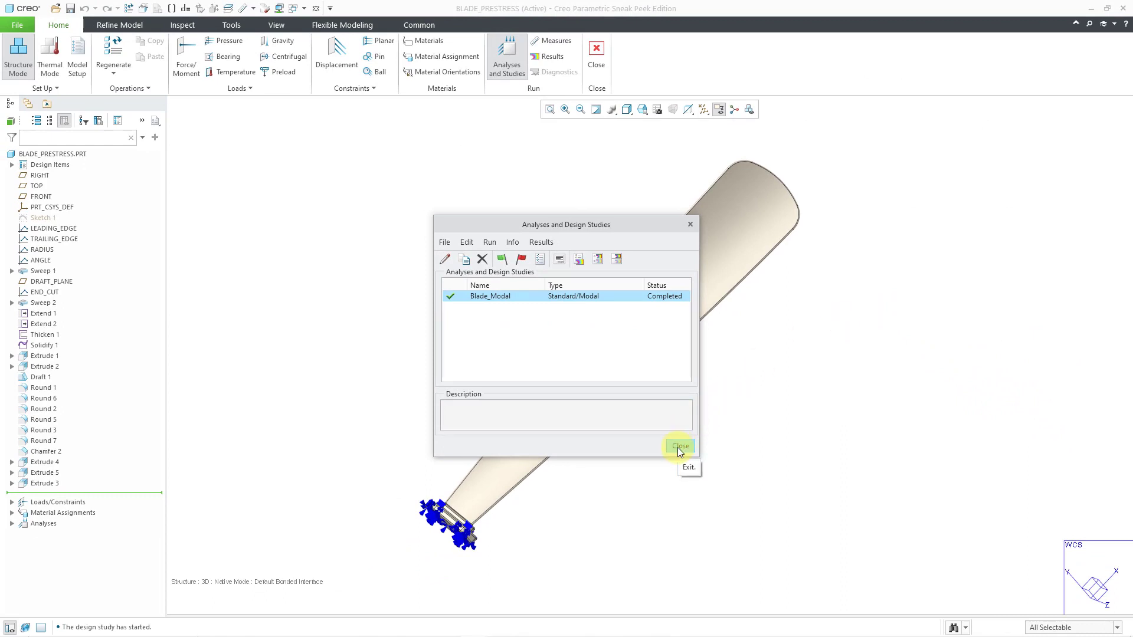
# Add centrifugal Load1 with a Y angular velocity of 15 expressed in RPM
pyautogui.click(678, 446)
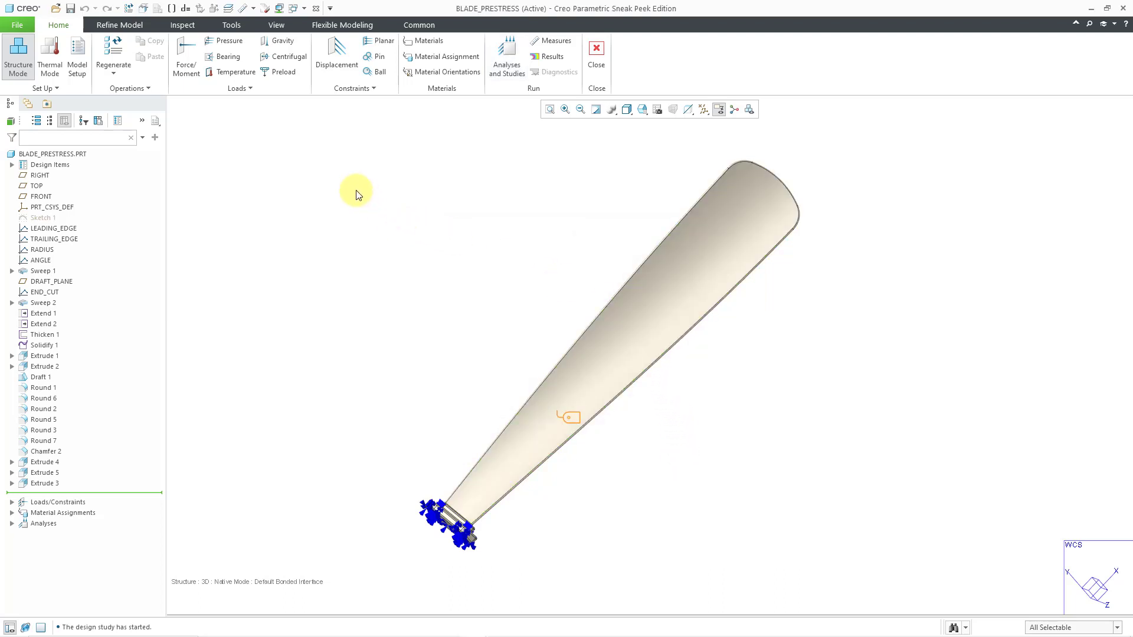
pyautogui.moveTo(285, 57)
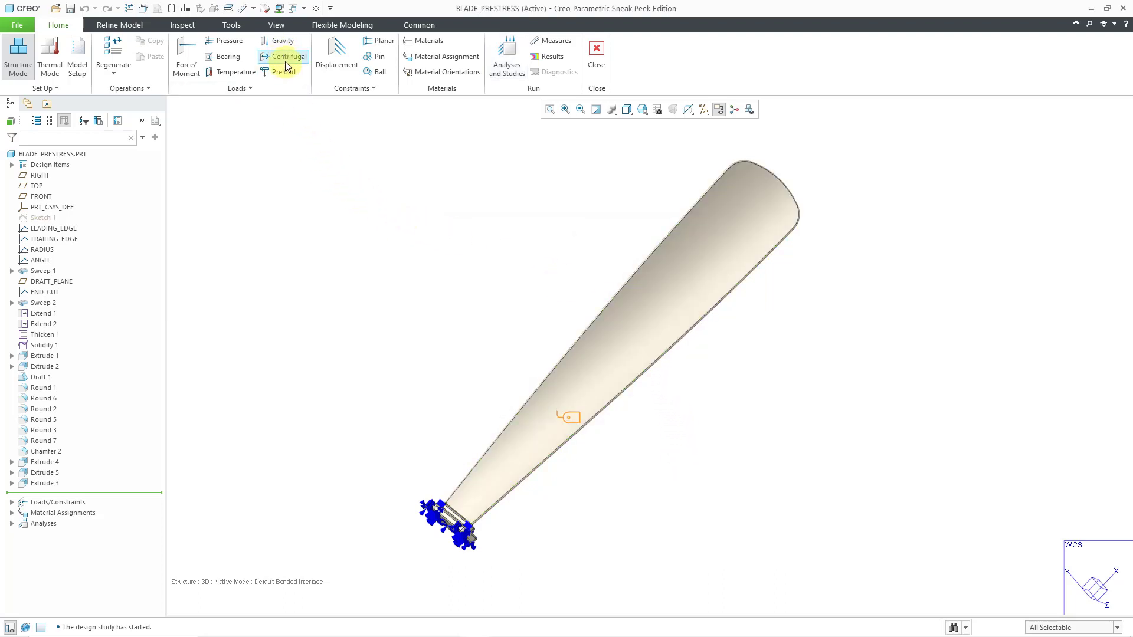
pyautogui.click(288, 57)
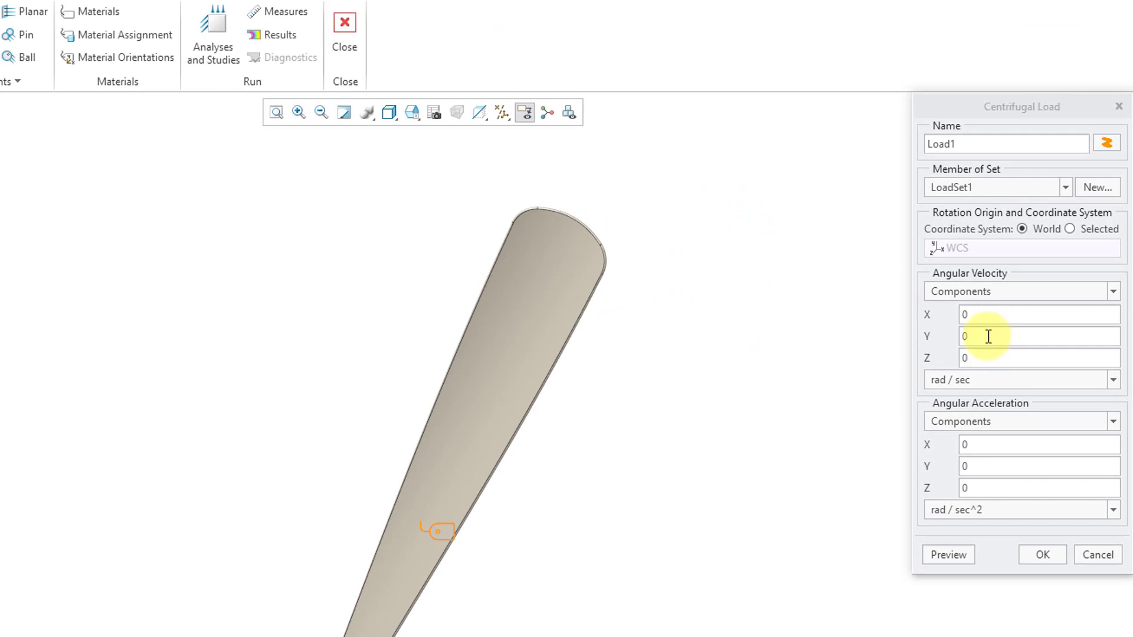
pyautogui.click(1038, 336)
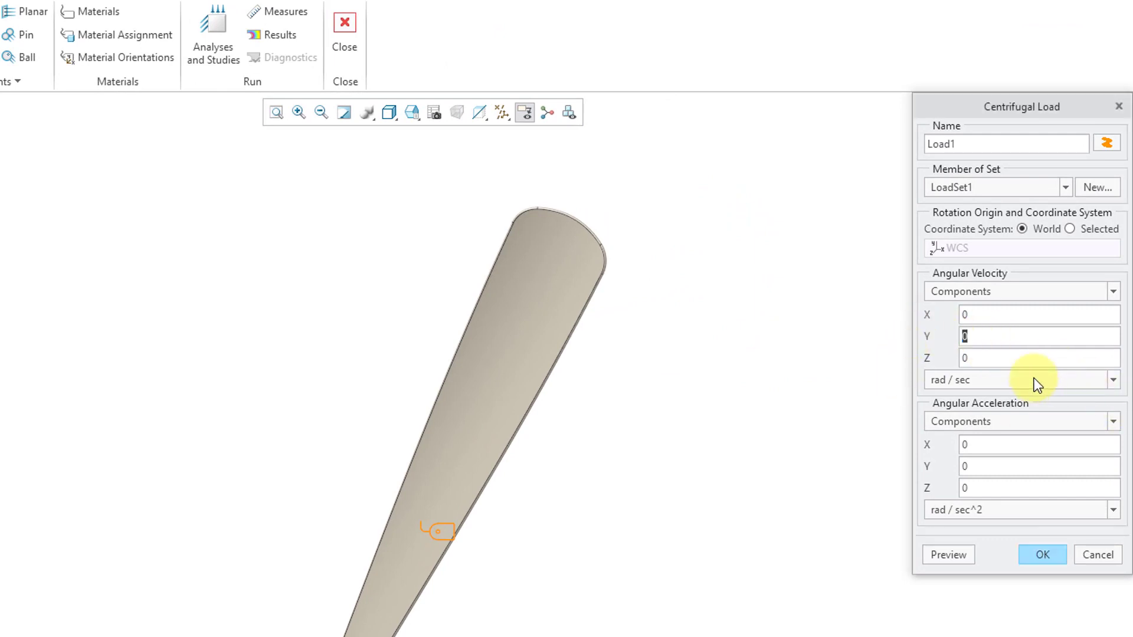
pyautogui.click(1112, 379)
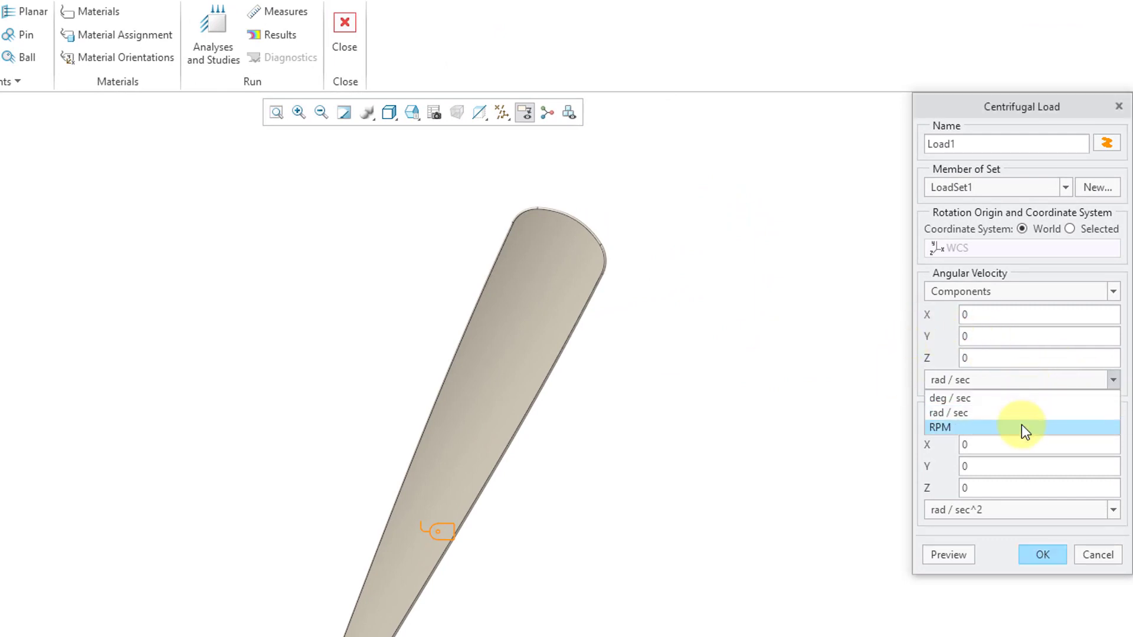
pyautogui.click(940, 427)
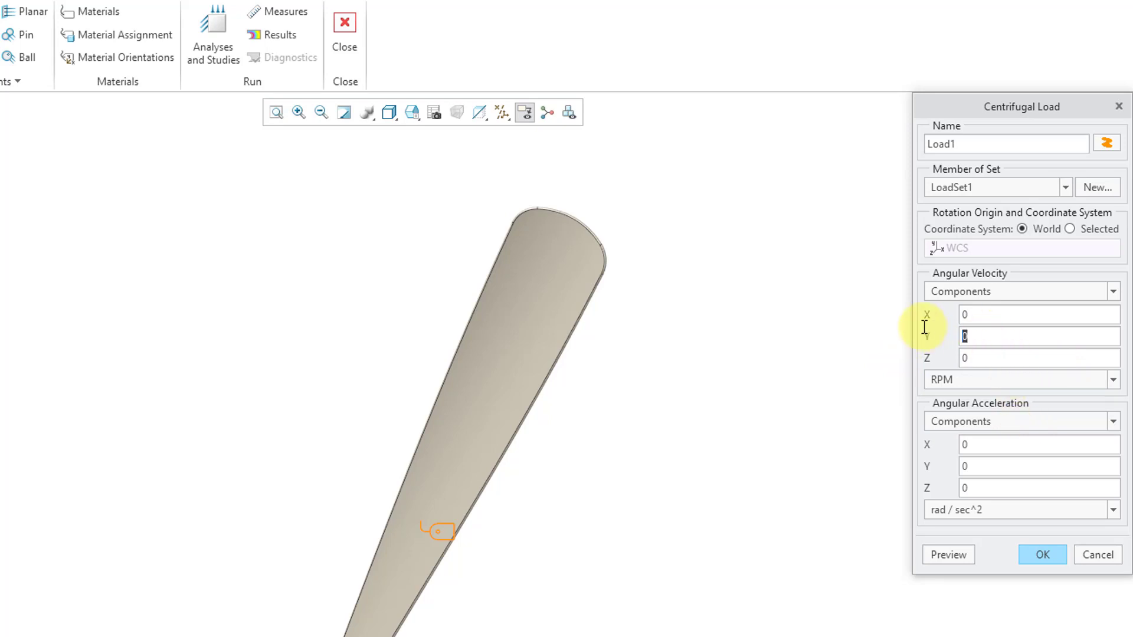
pyautogui.write('15')
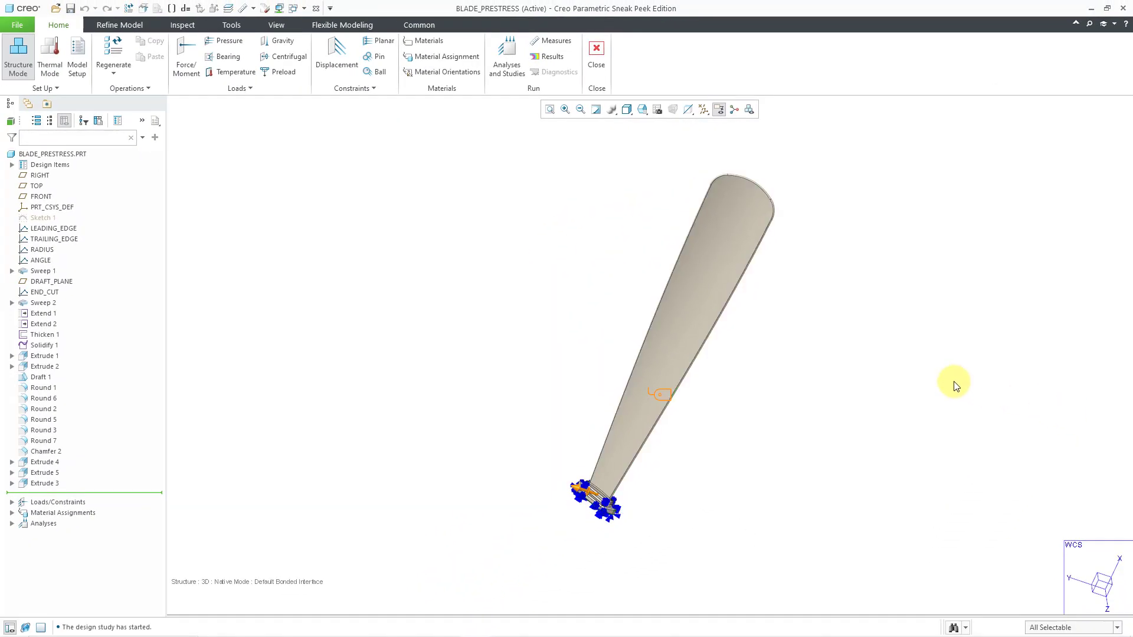
pyautogui.moveTo(506, 57)
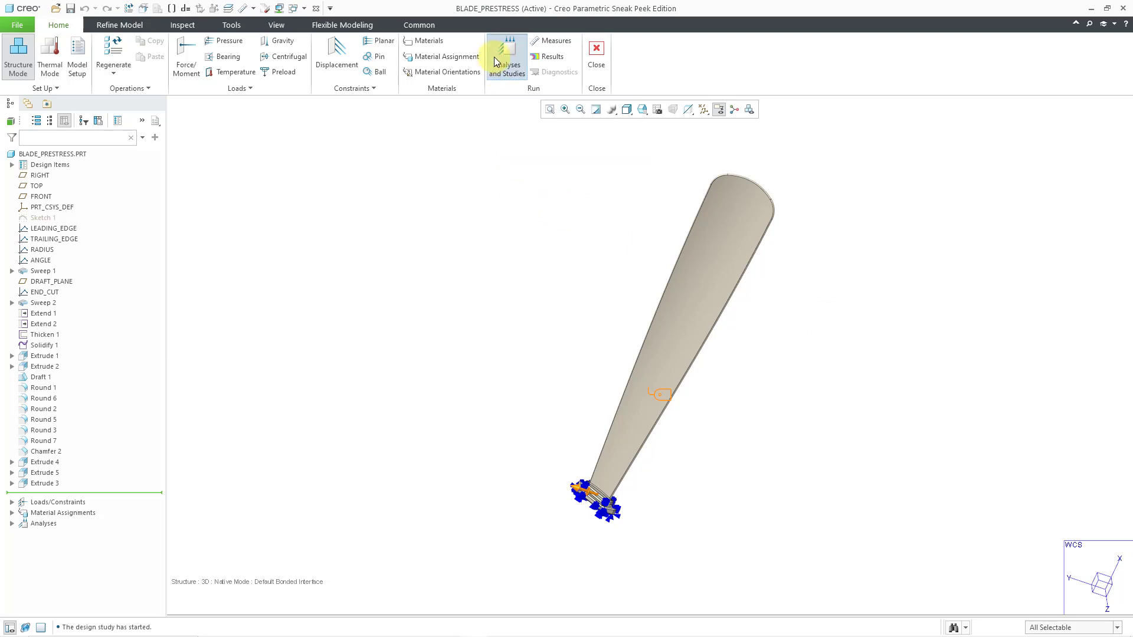
# Create a new static analysis named Blade_Static
pyautogui.click(506, 57)
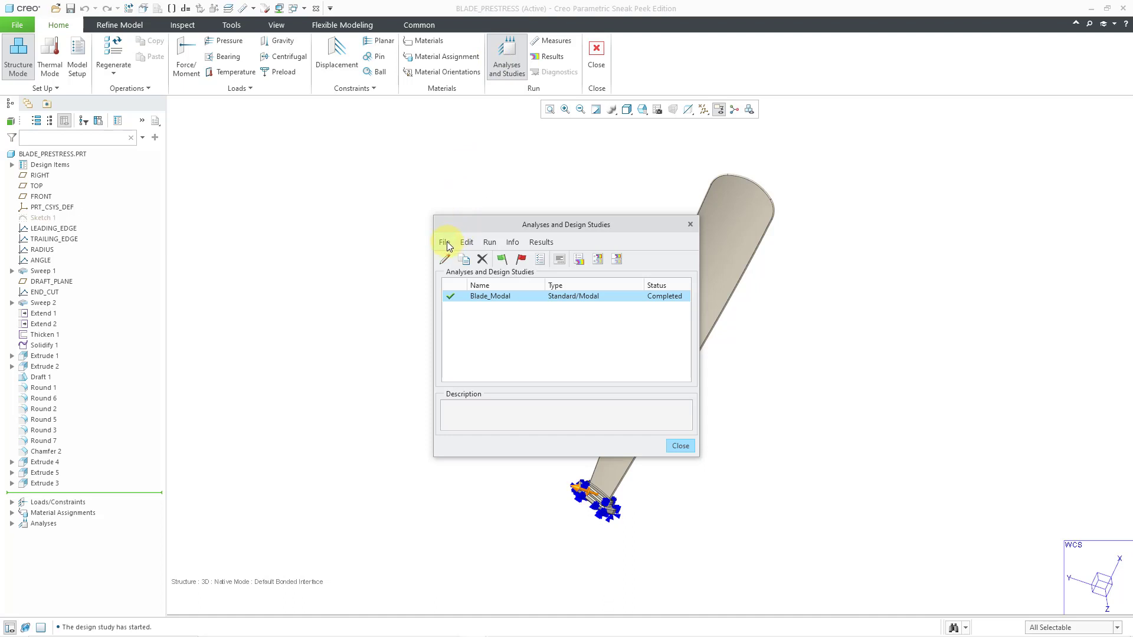
pyautogui.click(443, 259)
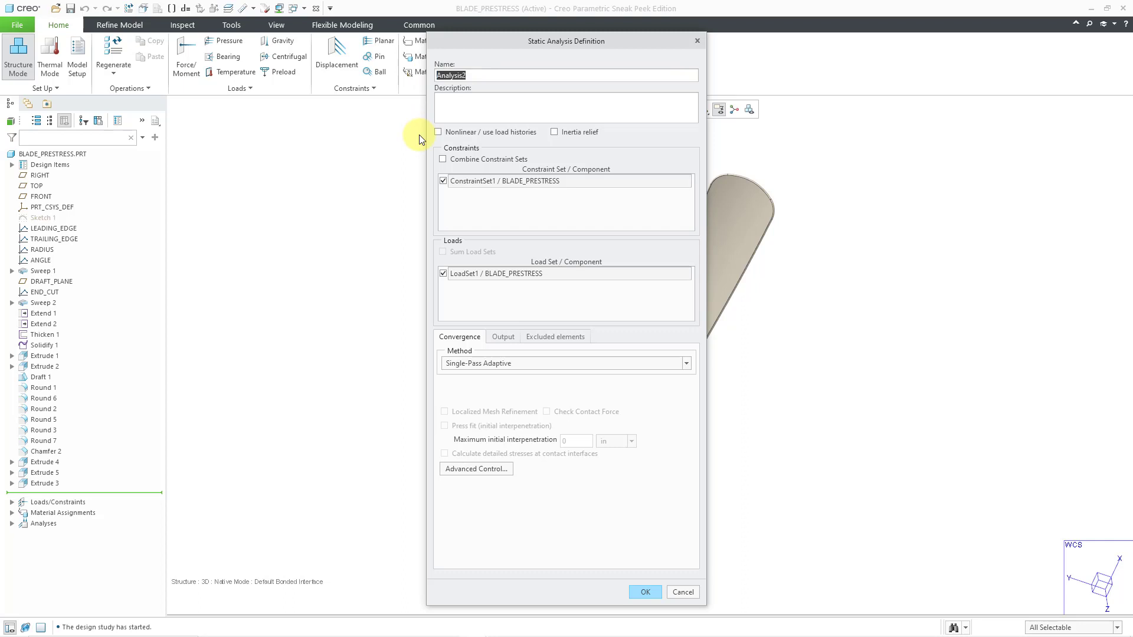
pyautogui.write('Blade_Static')
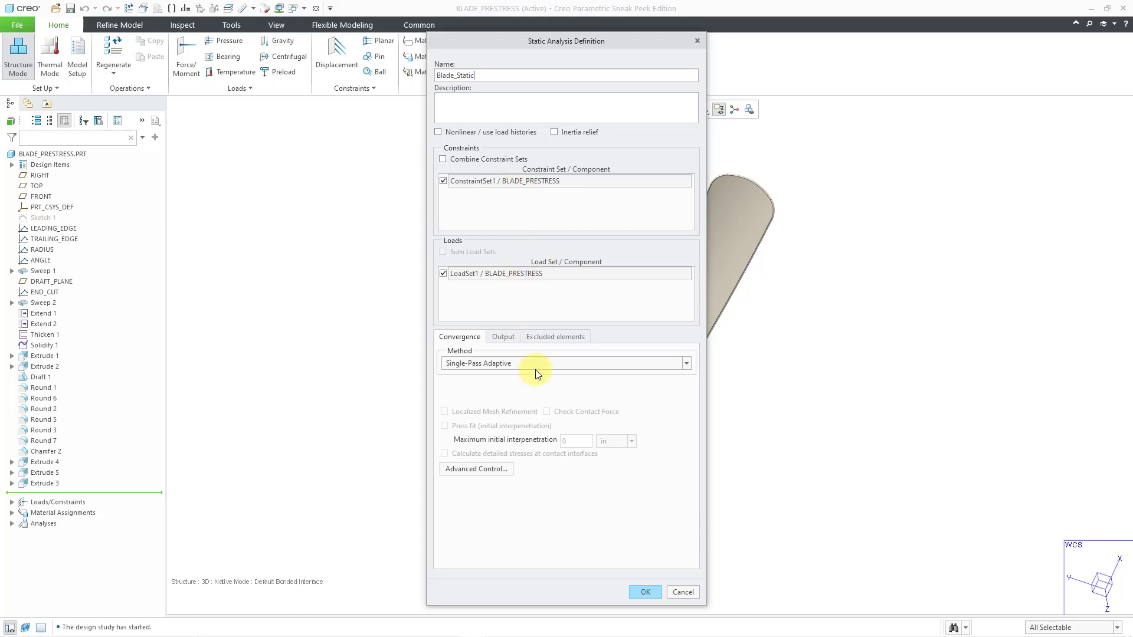
# Set Multi-pass adaptive convergence at 5 percent and review the Output and Excluded elements settings
pyautogui.click(565, 362)
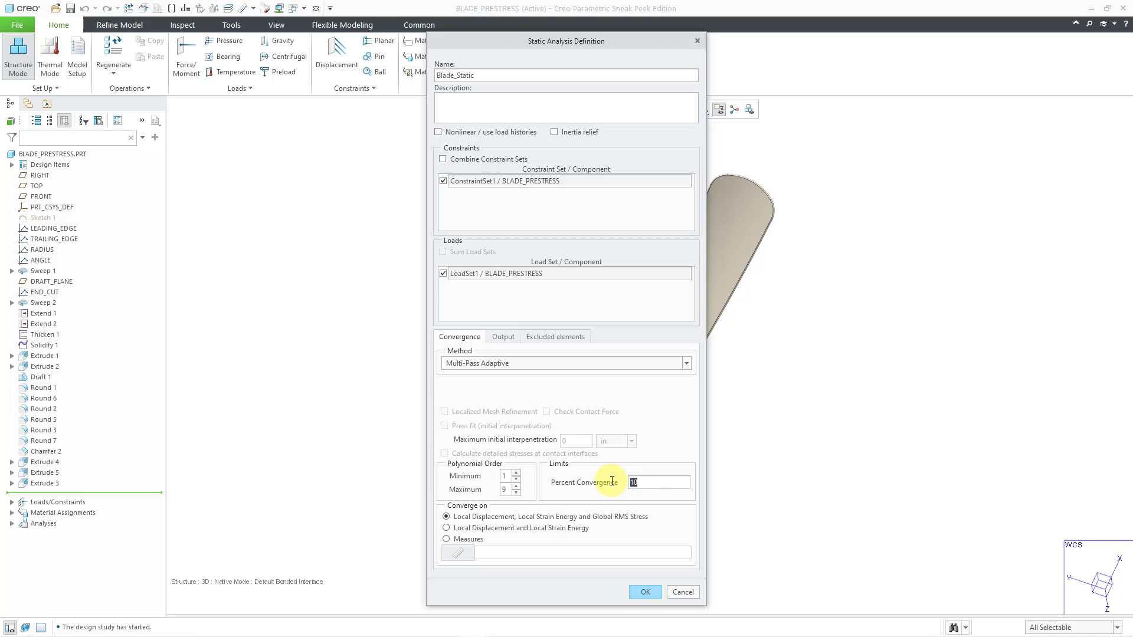
pyautogui.write('5')
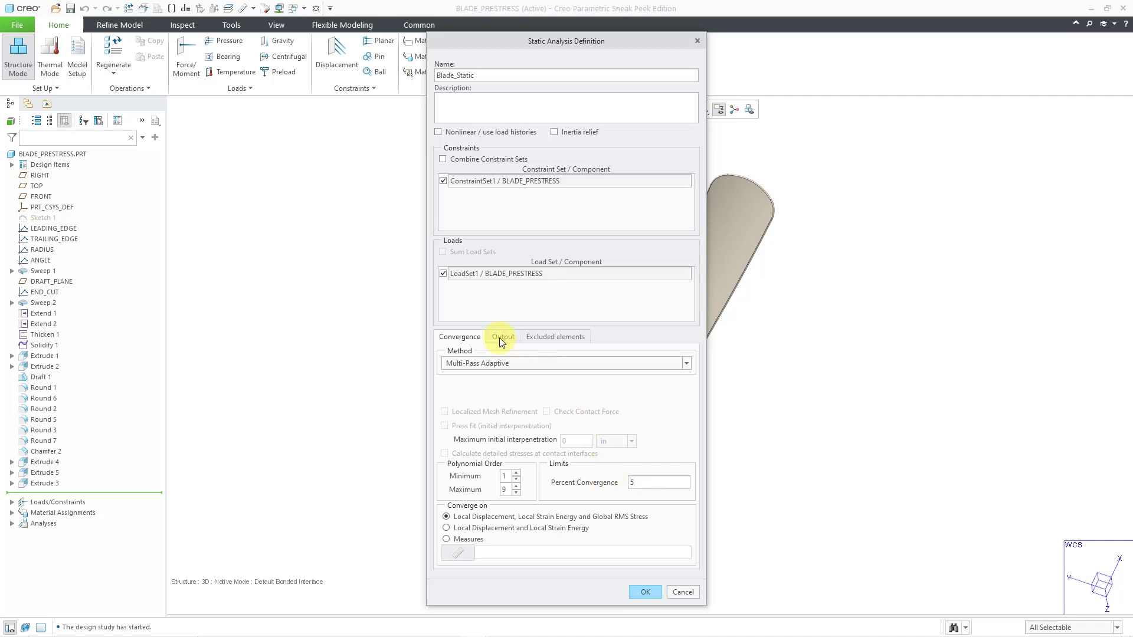
pyautogui.click(503, 336)
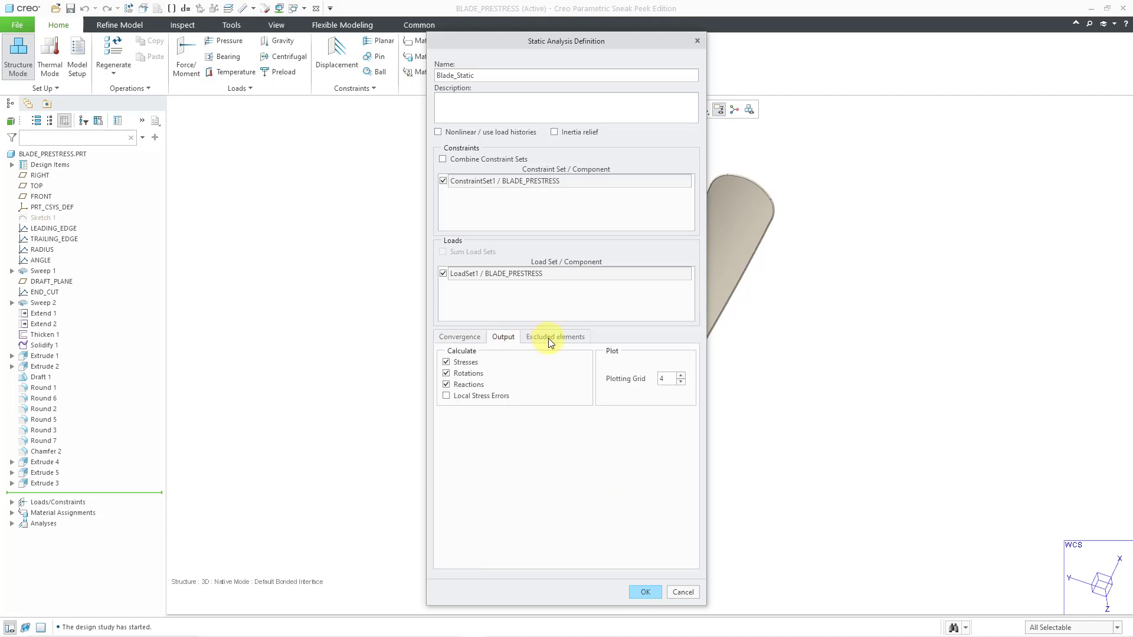
pyautogui.click(459, 337)
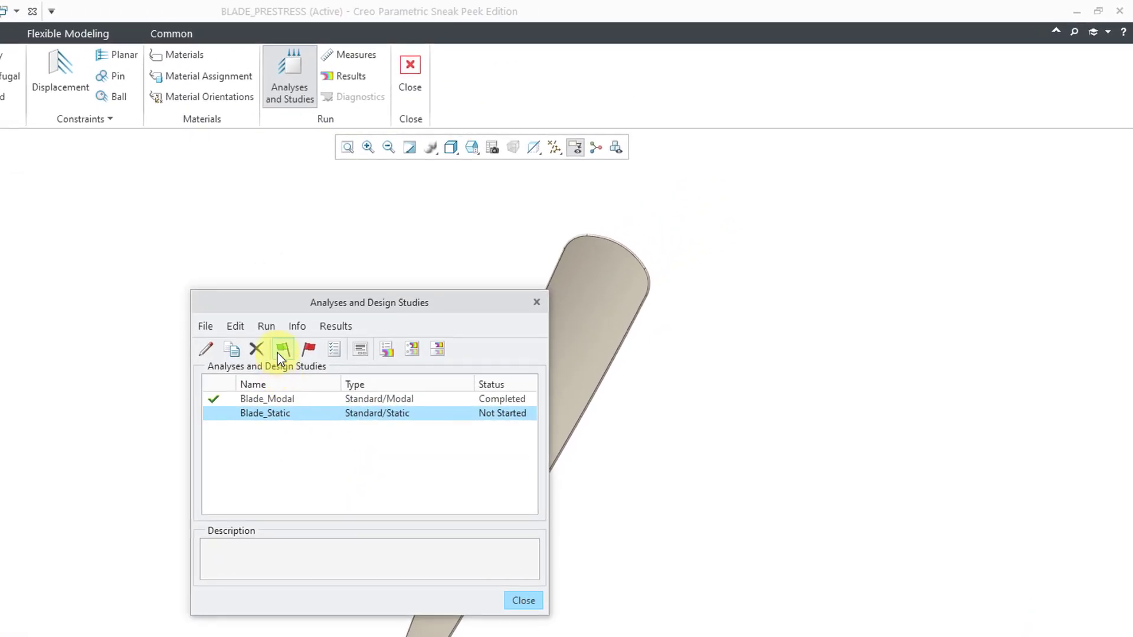
pyautogui.moveTo(282, 350)
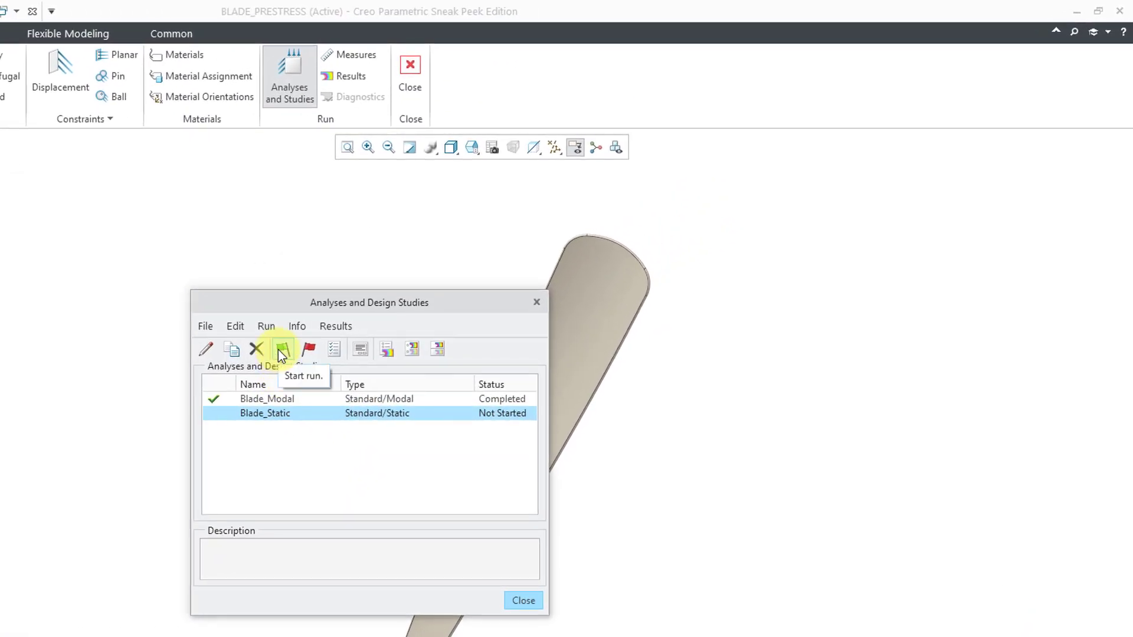
# Run Blade_Static with interactive diagnostics to completion and close its status report
pyautogui.click(282, 350)
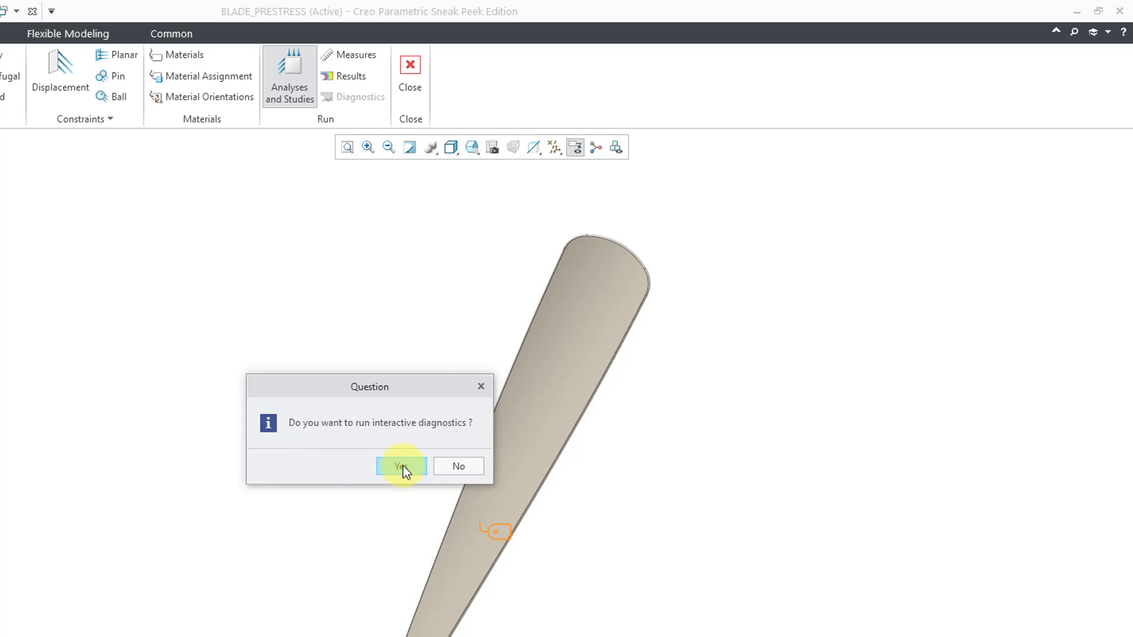
pyautogui.click(400, 466)
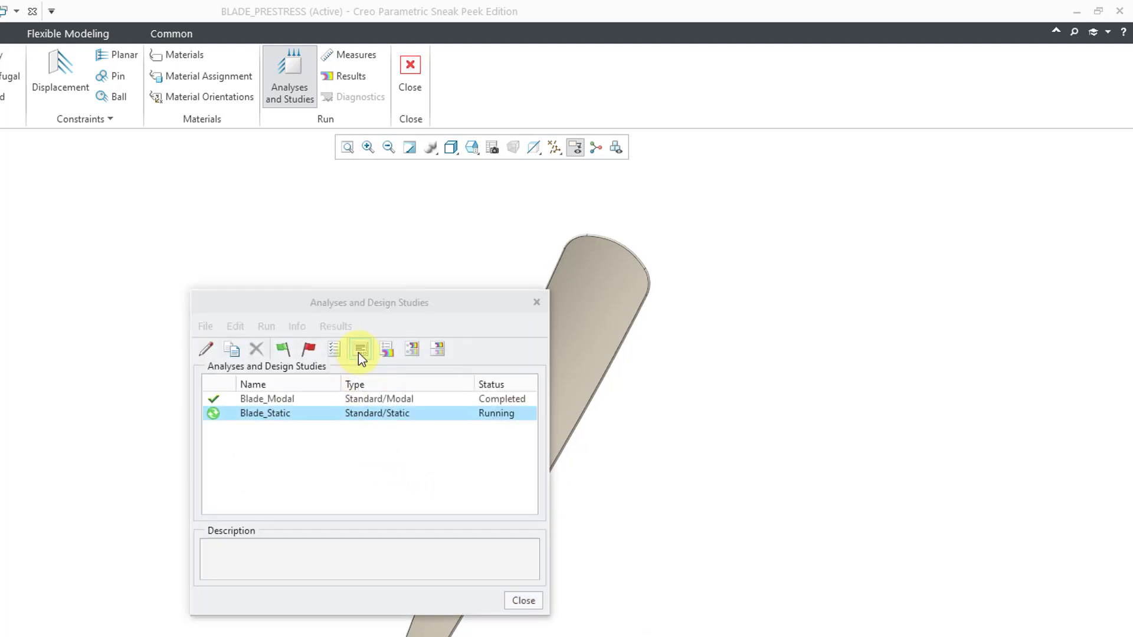
pyautogui.click(360, 350)
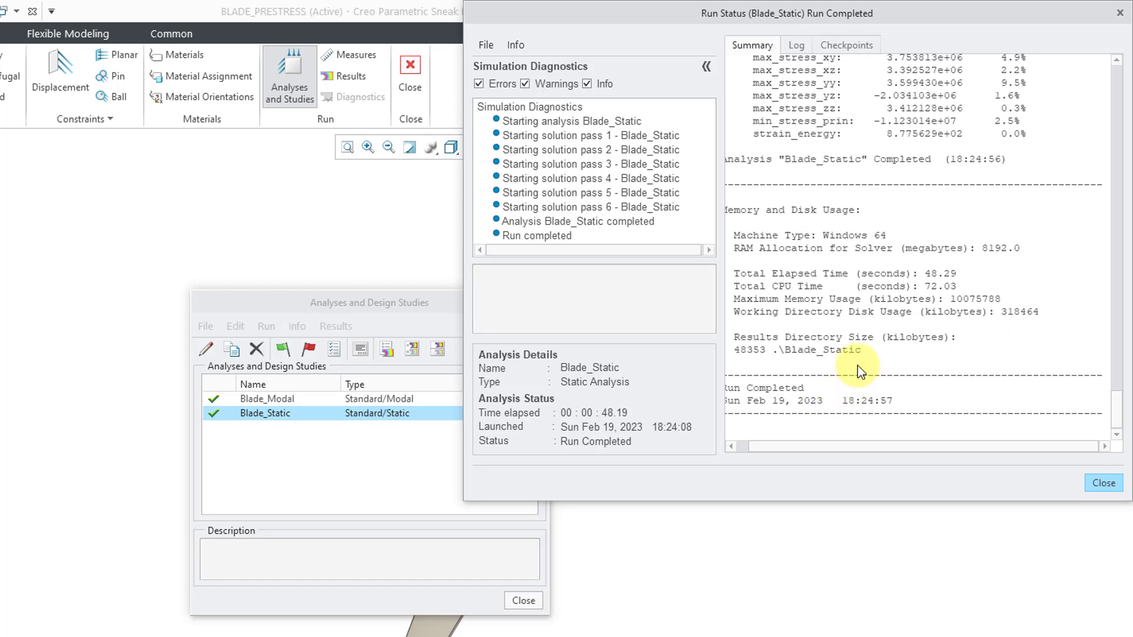
pyautogui.click(1102, 482)
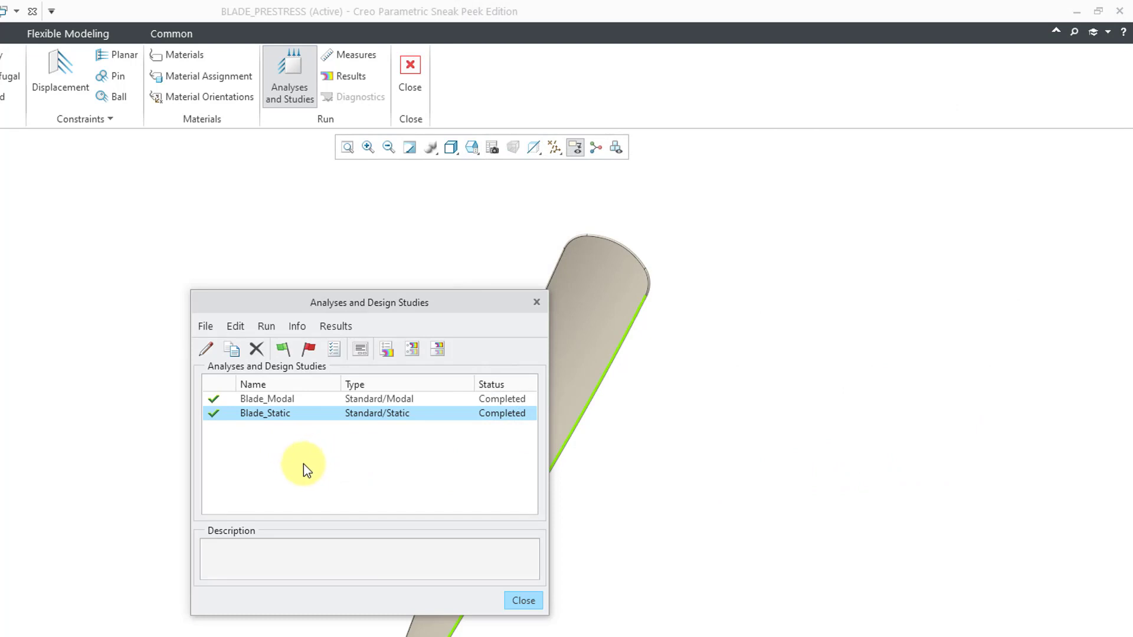
pyautogui.moveTo(324, 439)
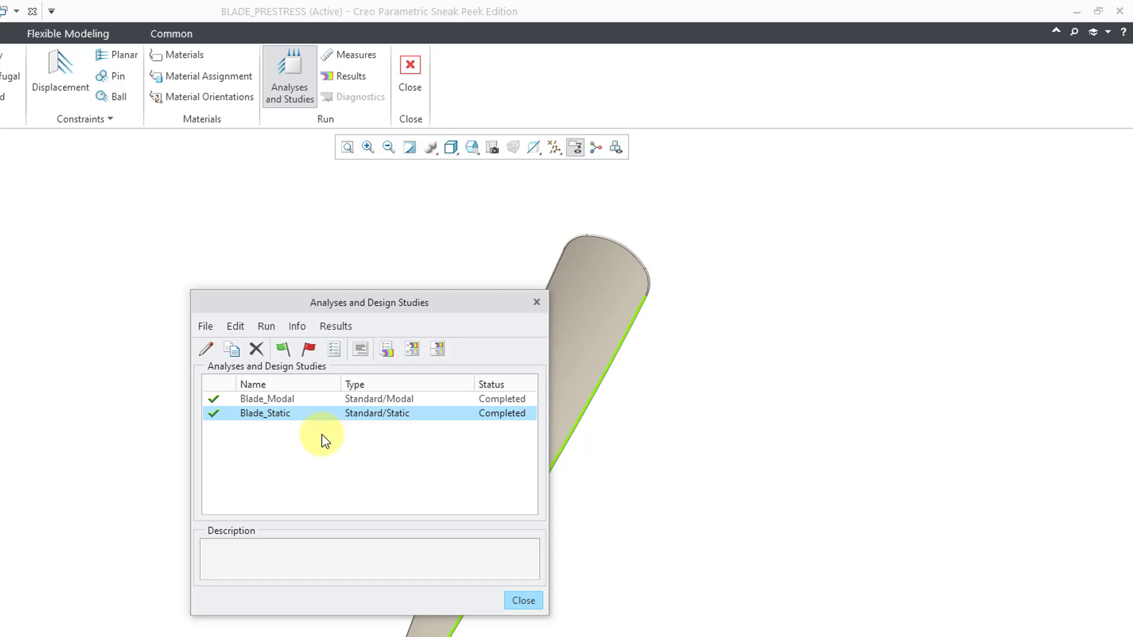
# Create prestress modal analysis Blade_Prestress_Modal using the previous Blade_Static results
pyautogui.click(205, 326)
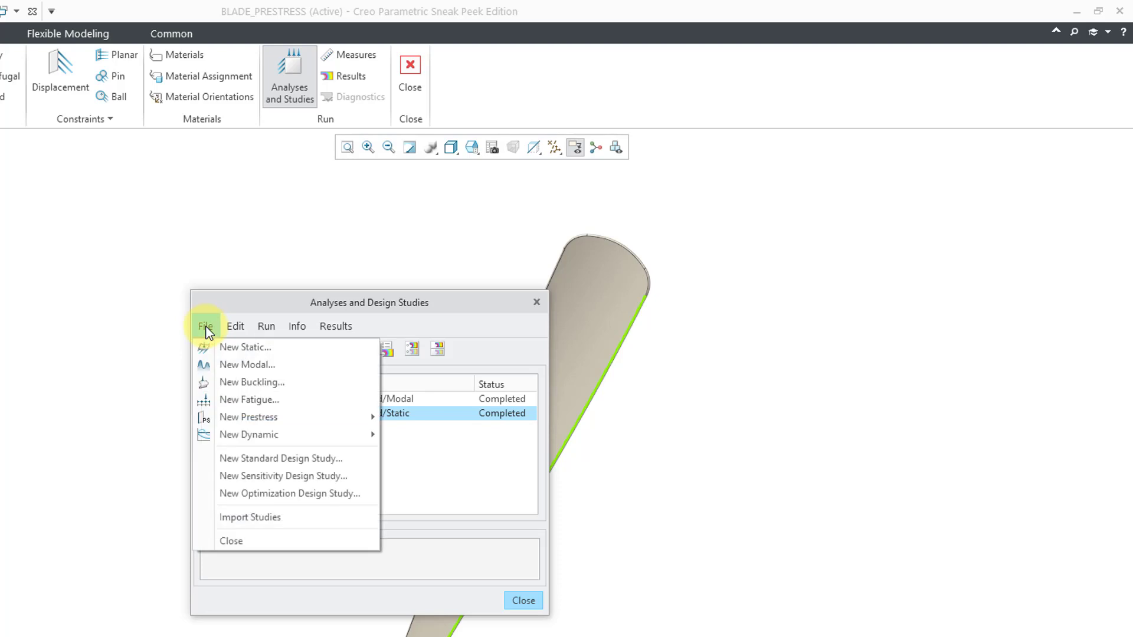
pyautogui.moveTo(248, 418)
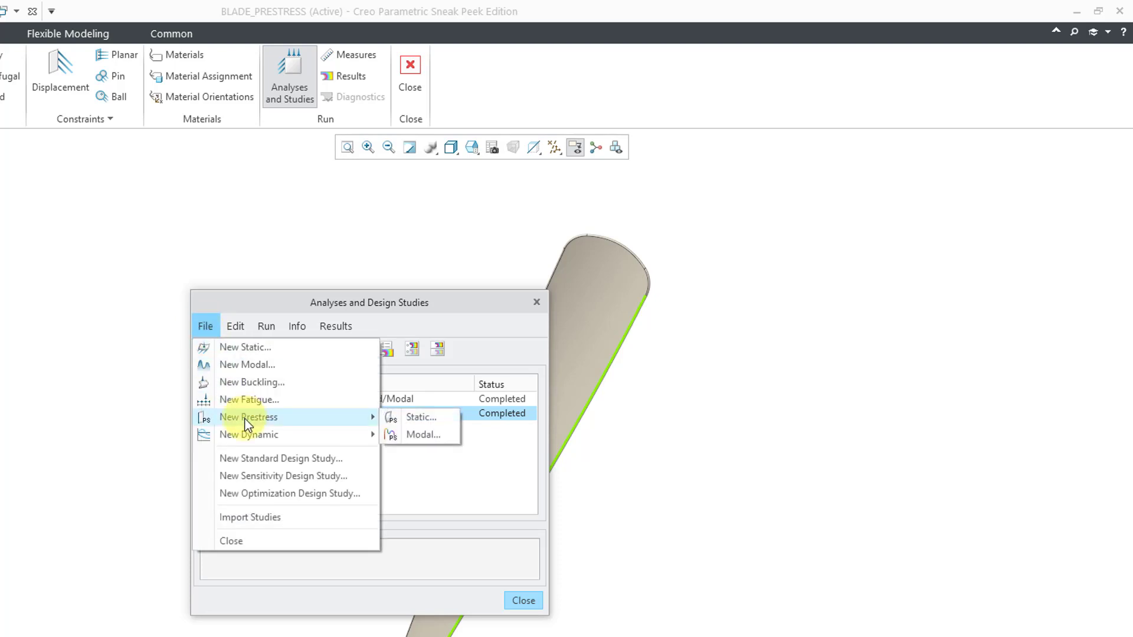
pyautogui.moveTo(439, 425)
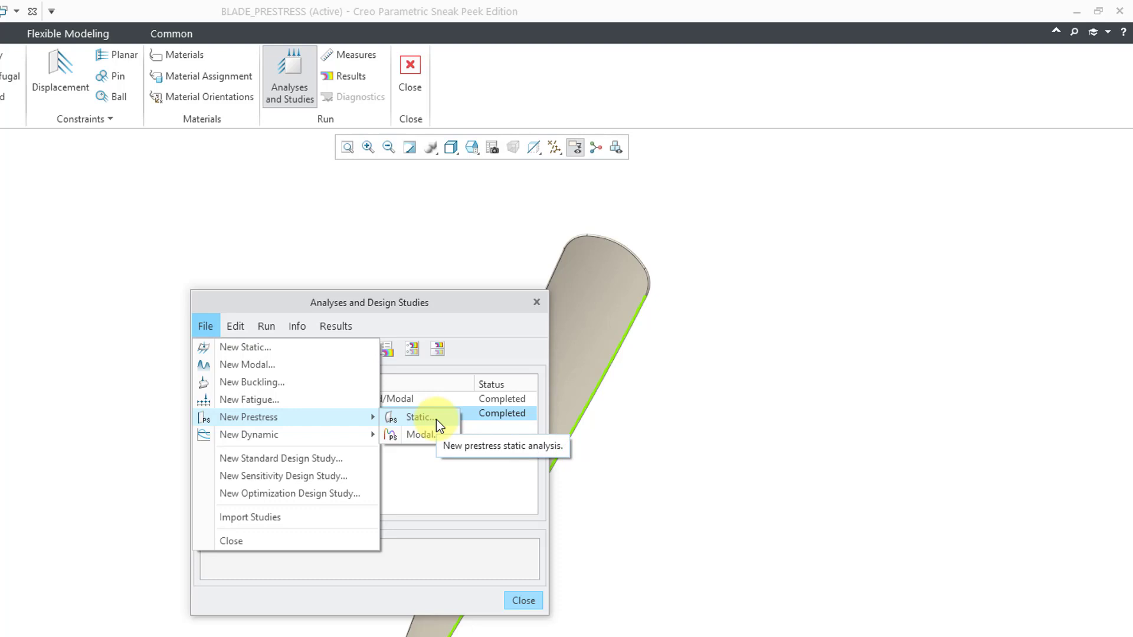
pyautogui.moveTo(422, 434)
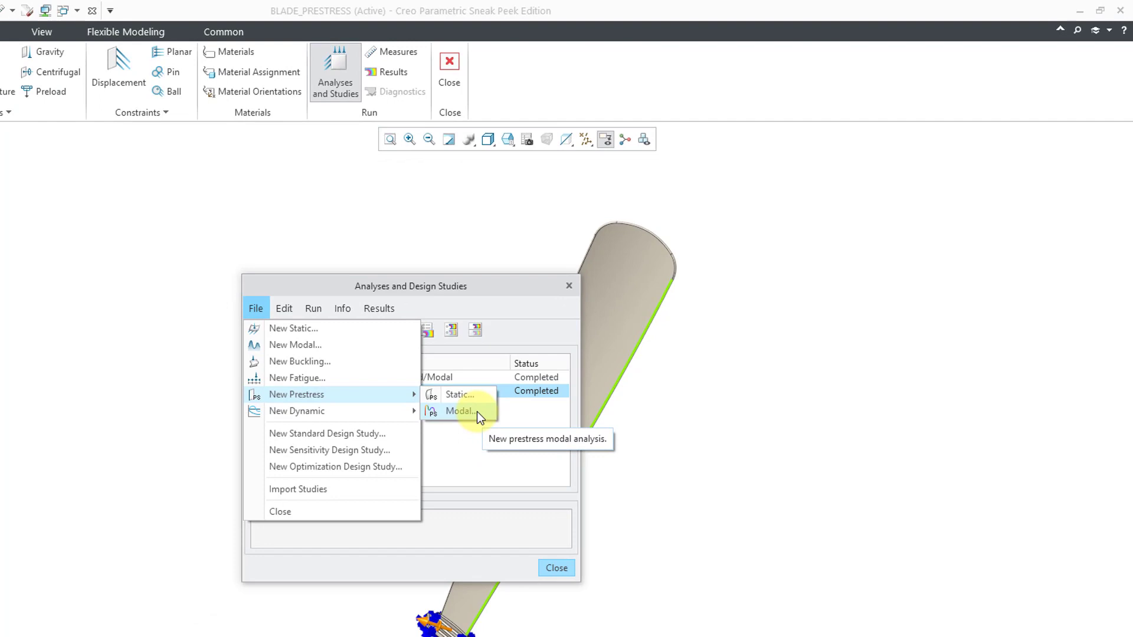
pyautogui.click(460, 411)
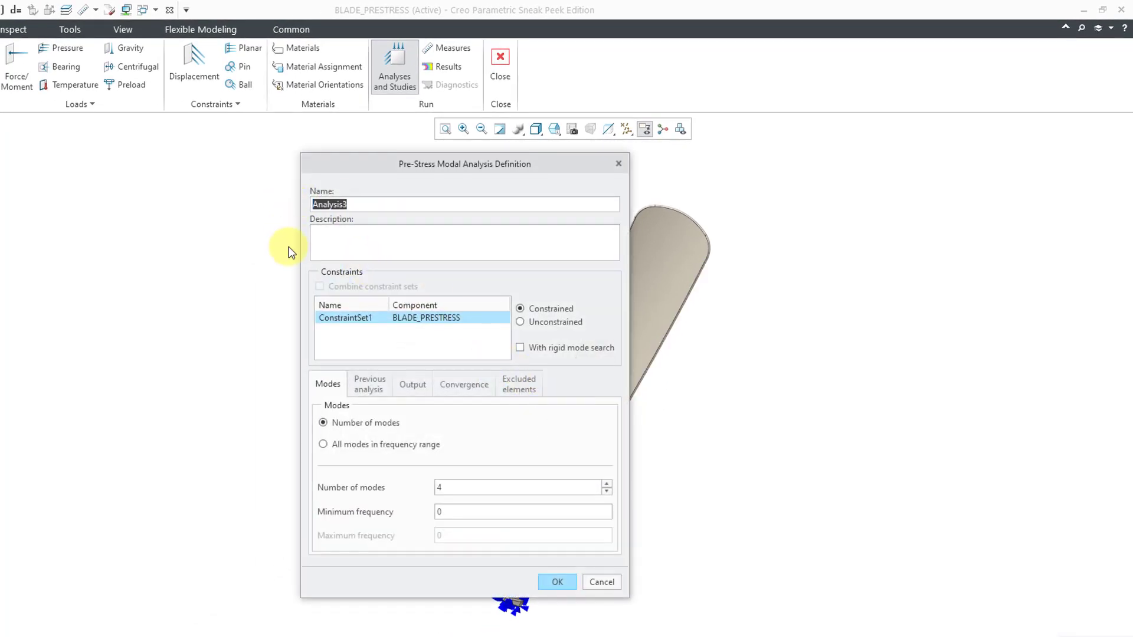
pyautogui.write('Blade_Prestress_Modal')
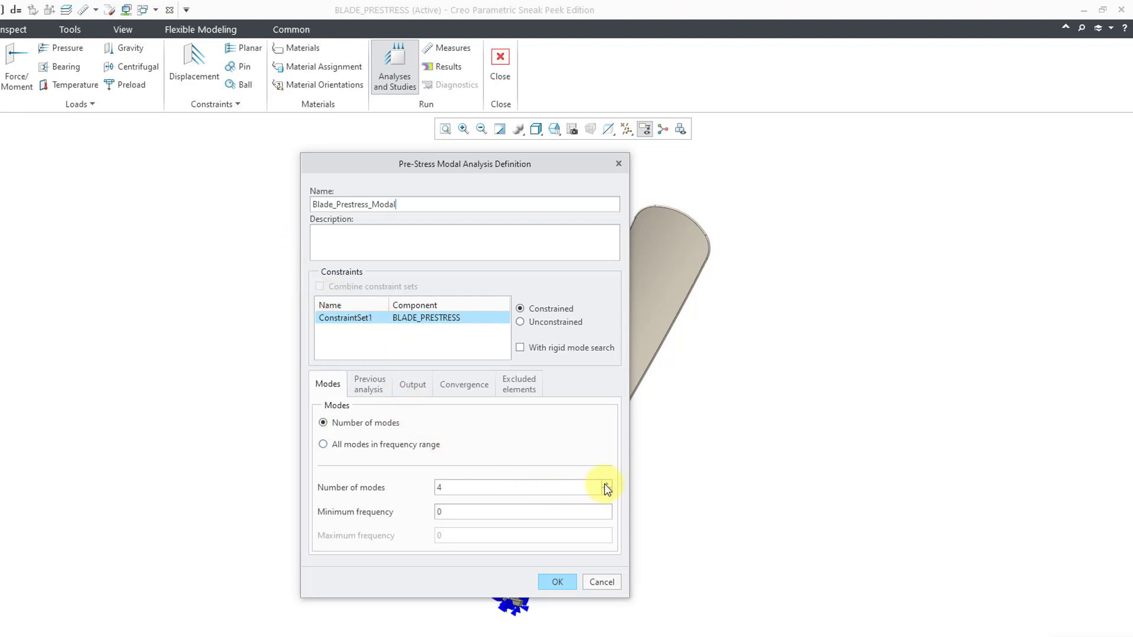
pyautogui.click(606, 484)
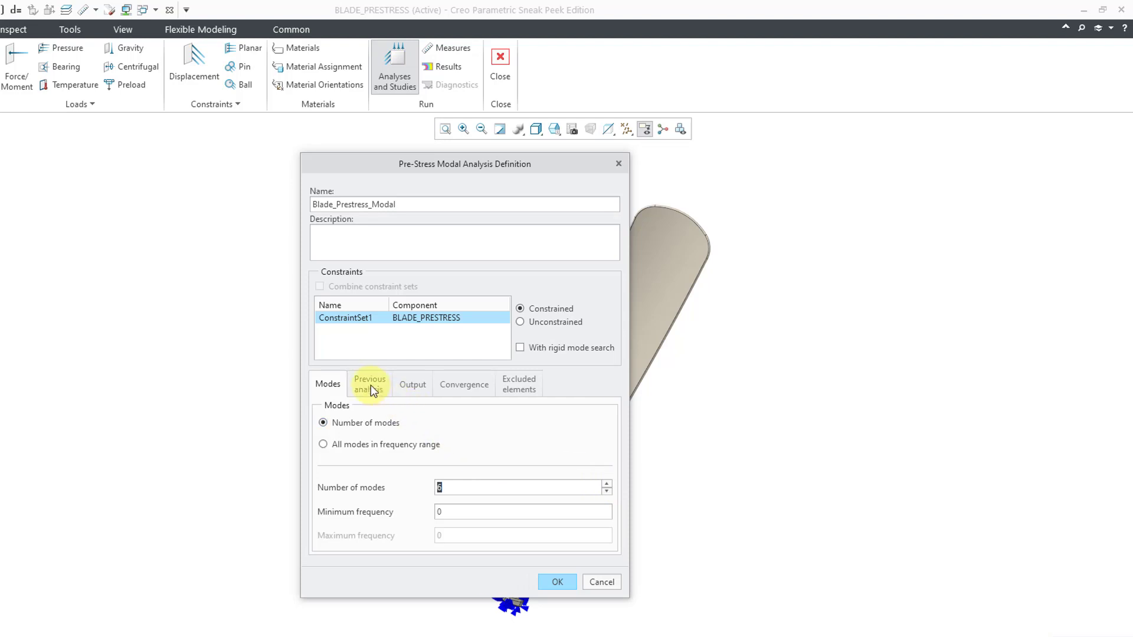
pyautogui.click(370, 384)
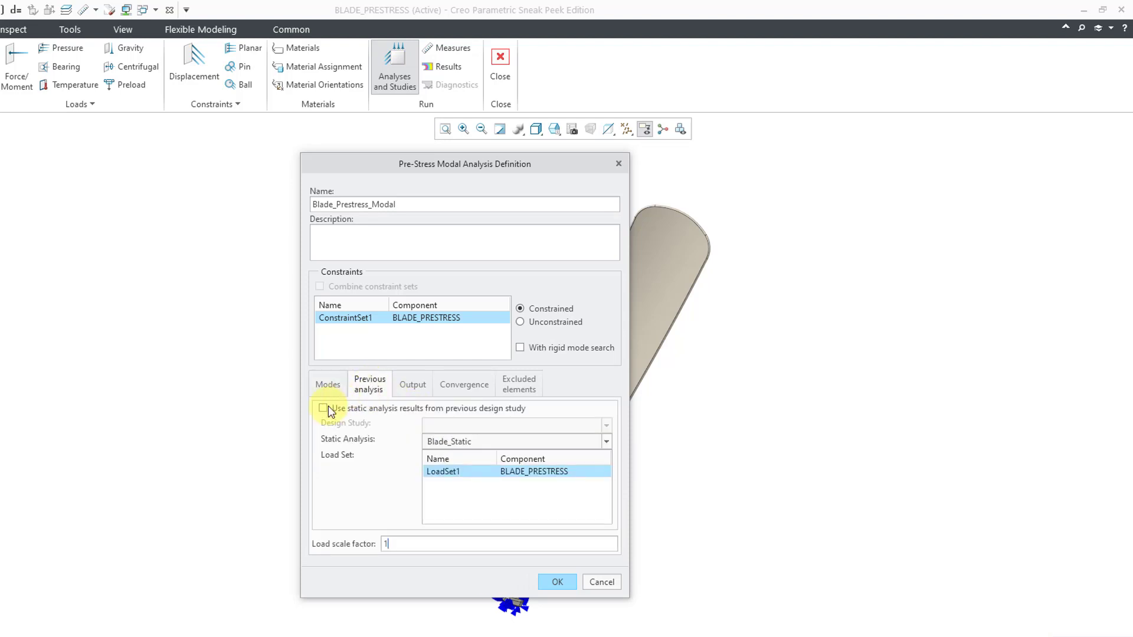
pyautogui.click(323, 409)
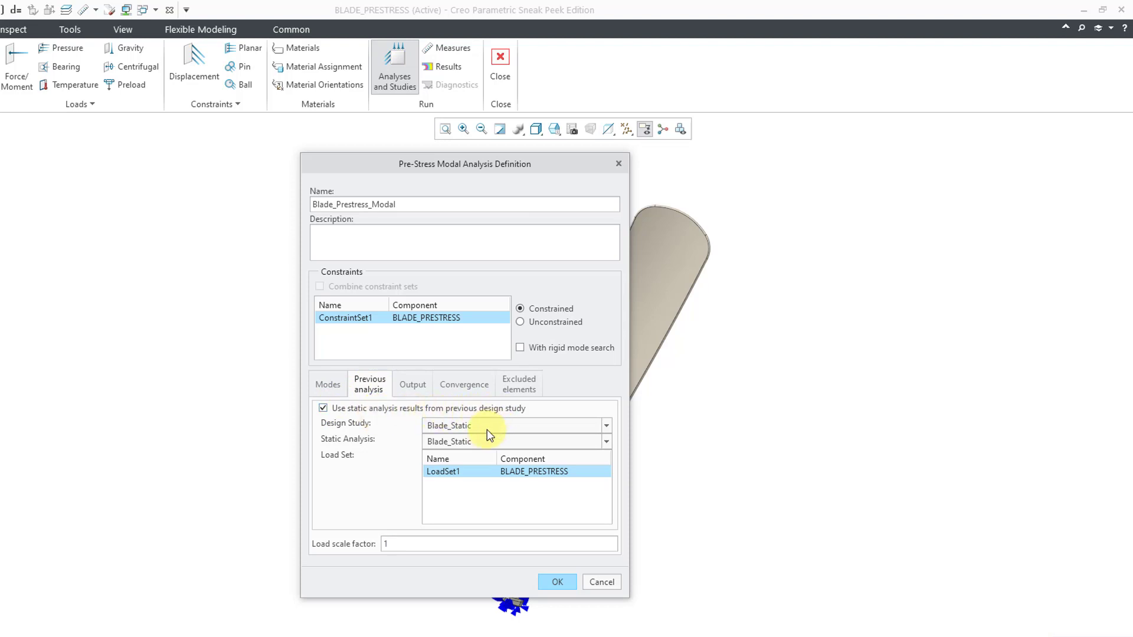
pyautogui.moveTo(476, 439)
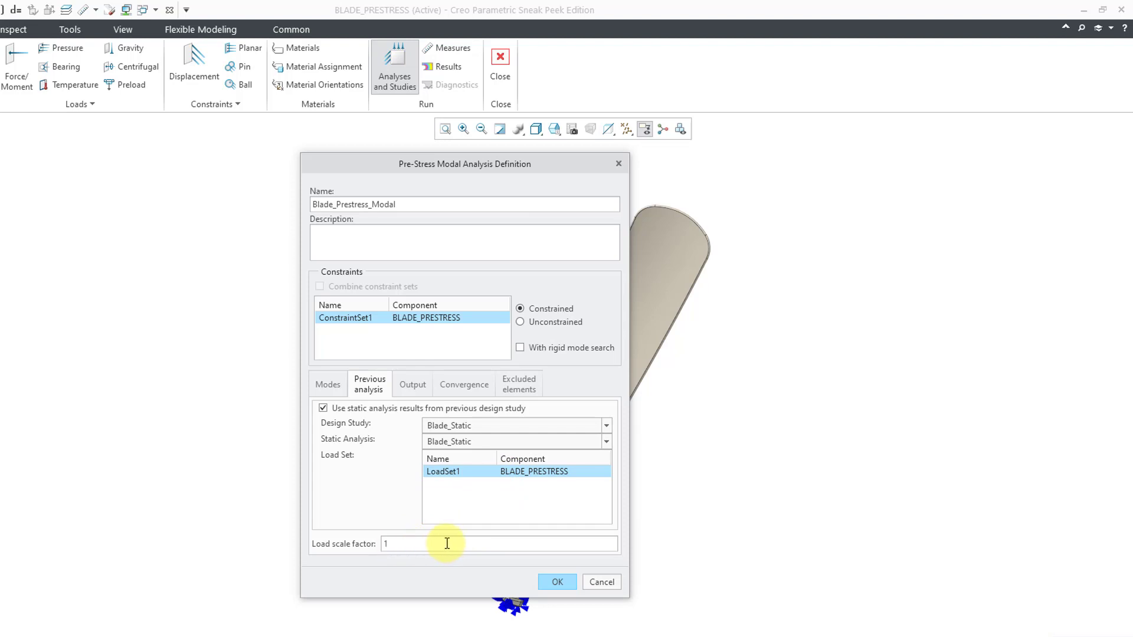
pyautogui.moveTo(463, 545)
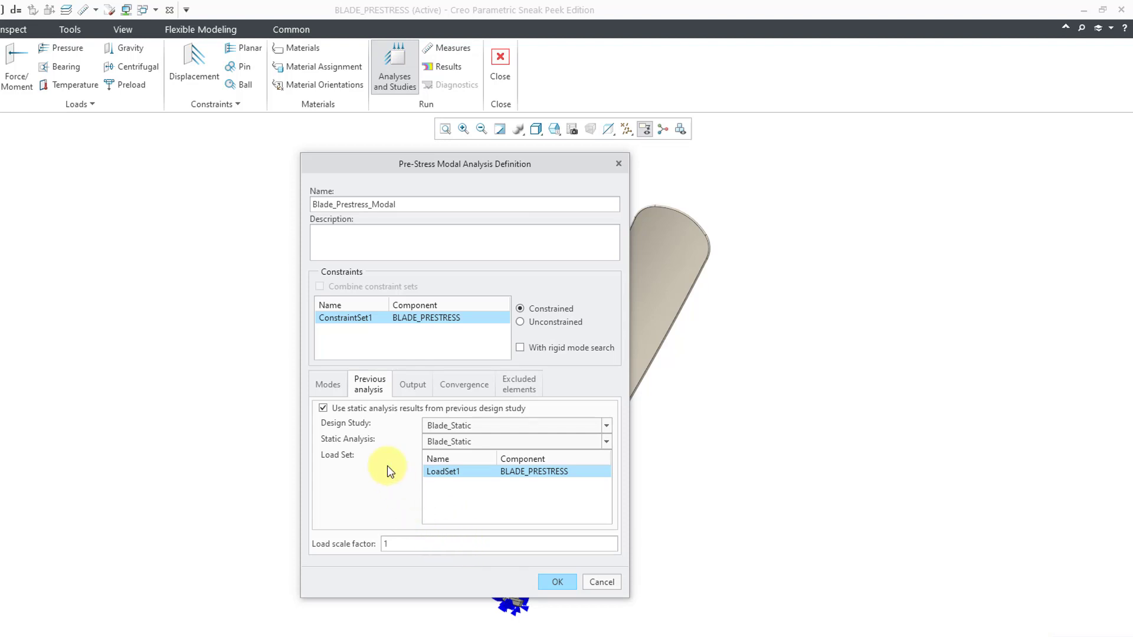
# Set Multi-pass adaptive convergence at 5 percent, review output and excluded elements, and confirm
pyautogui.click(412, 384)
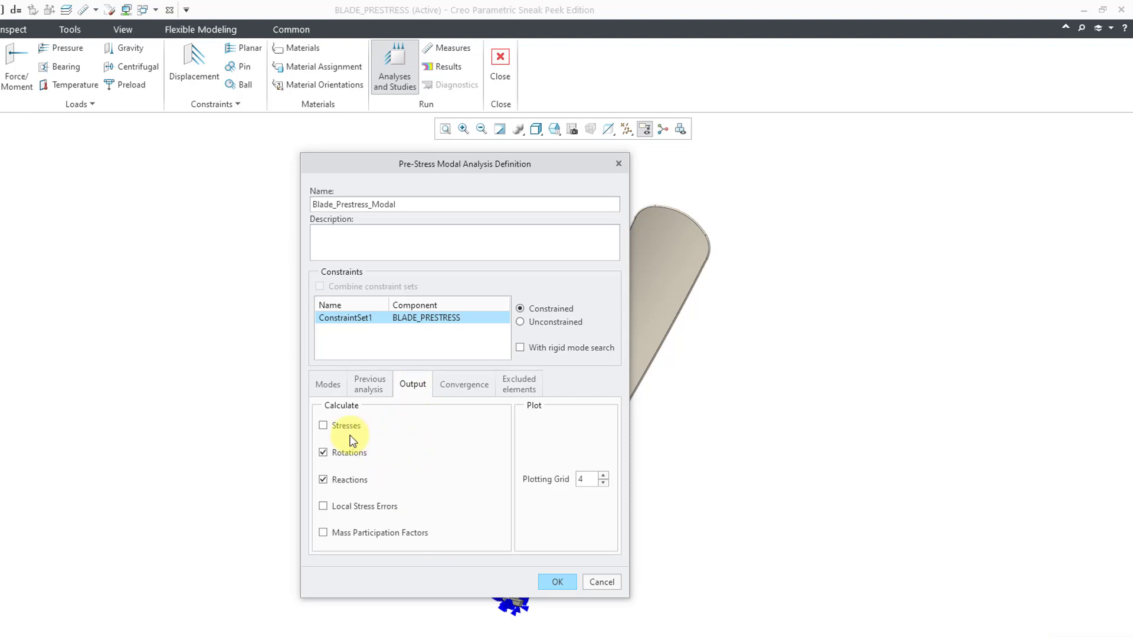
pyautogui.moveTo(394, 445)
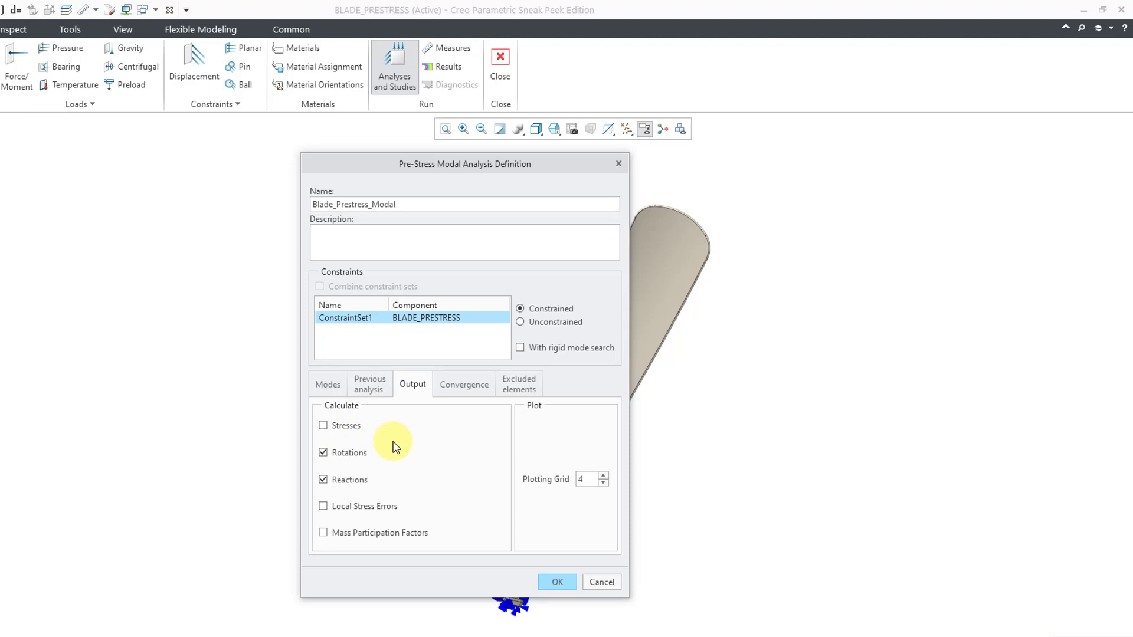
pyautogui.click(463, 384)
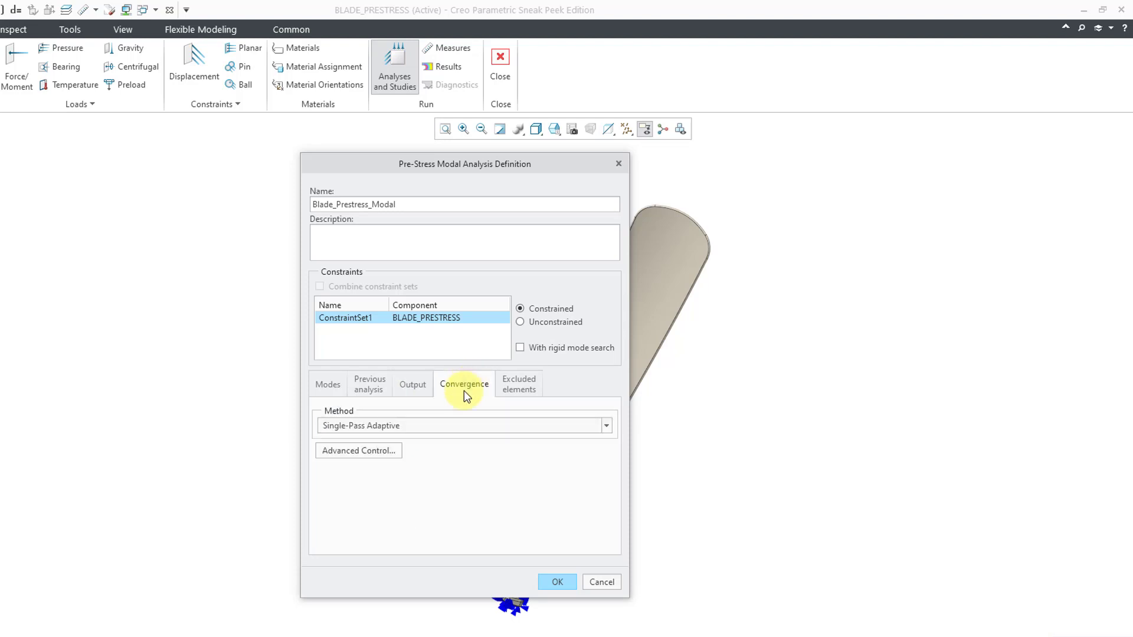
pyautogui.click(462, 425)
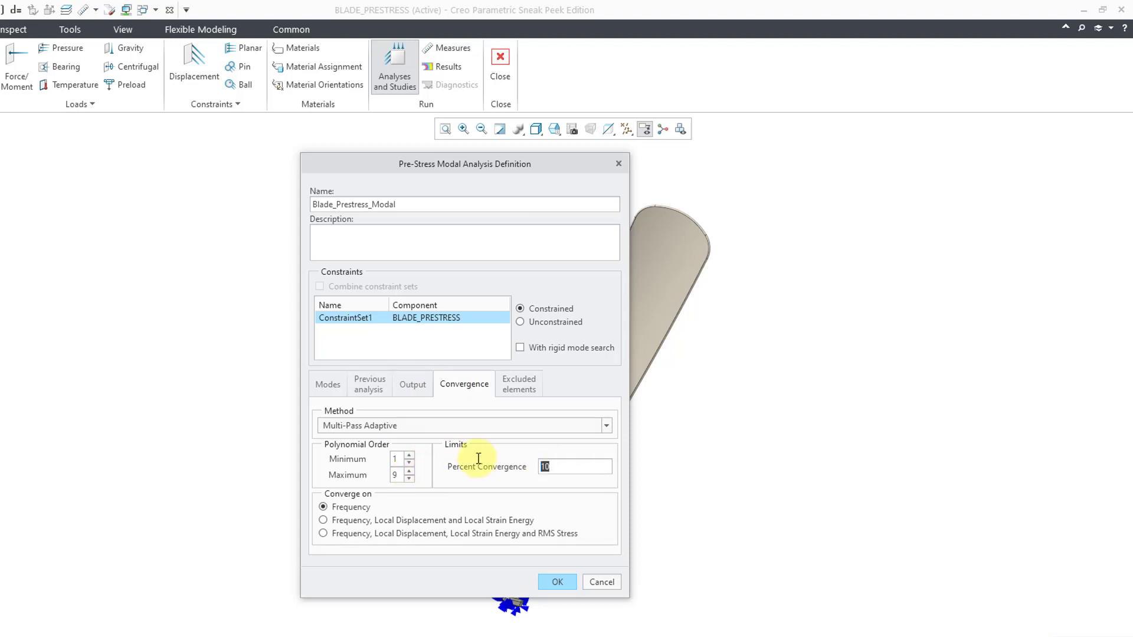
pyautogui.write('5')
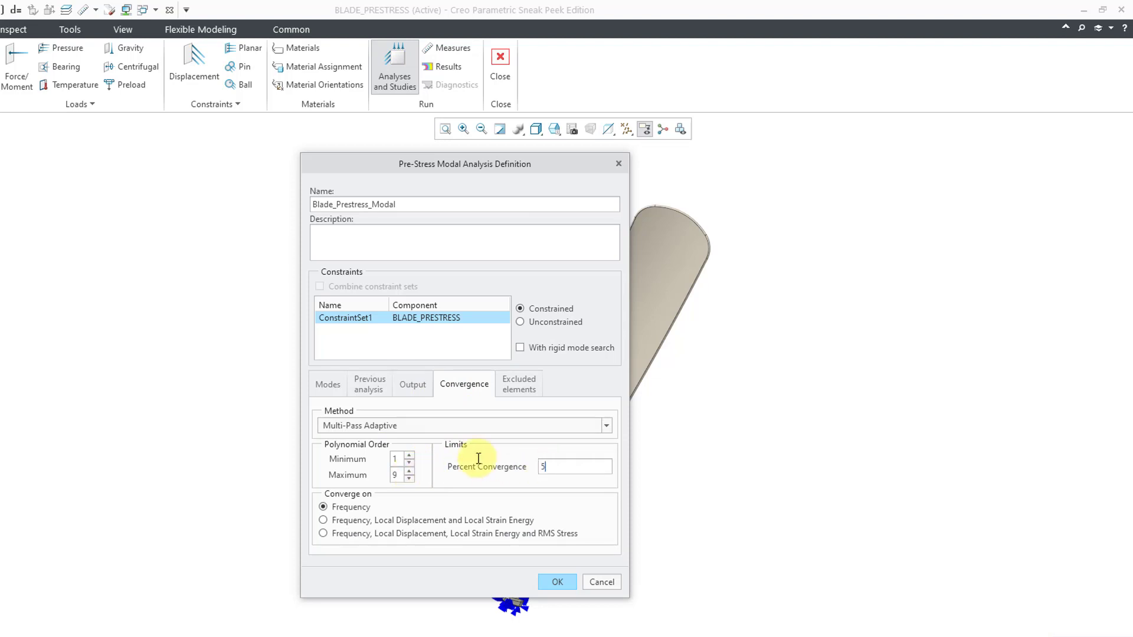
pyautogui.moveTo(512, 493)
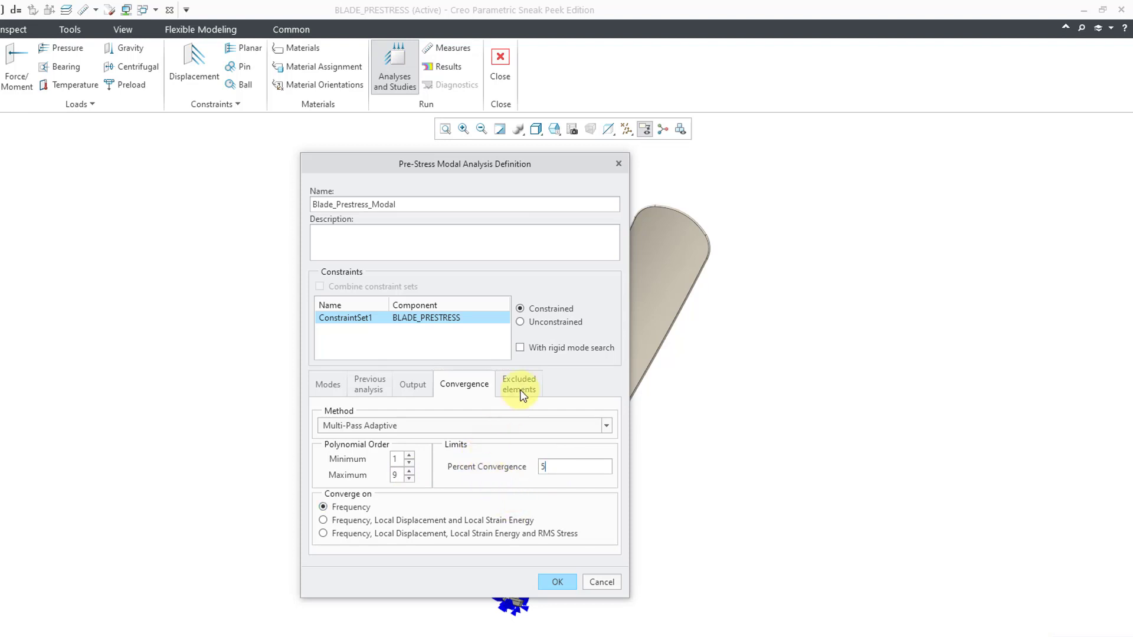
pyautogui.click(519, 383)
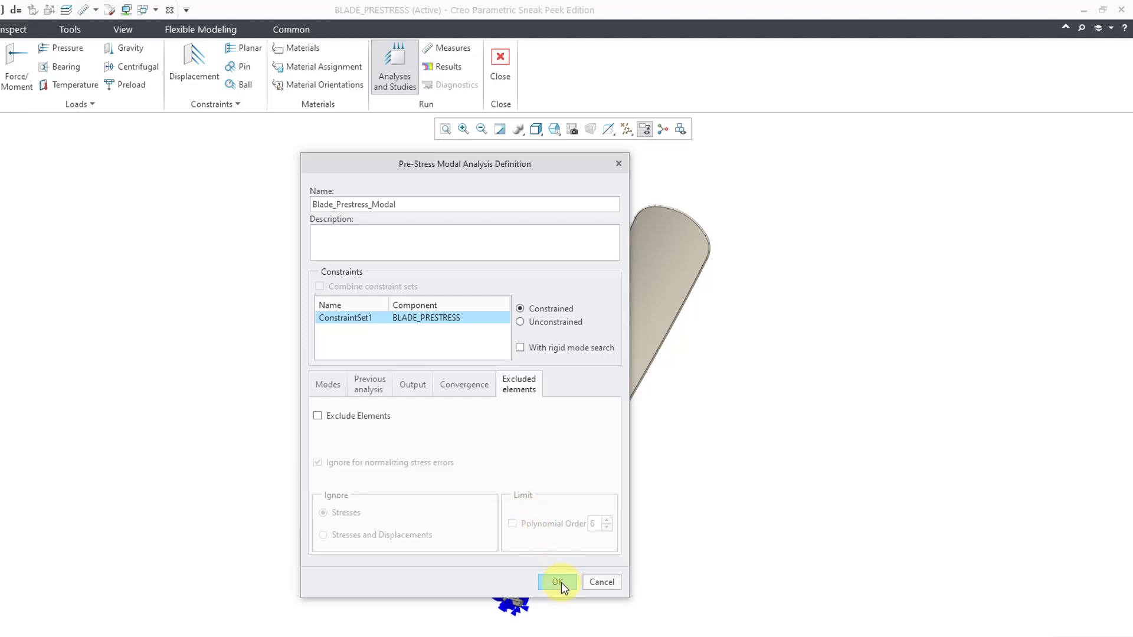
pyautogui.click(557, 582)
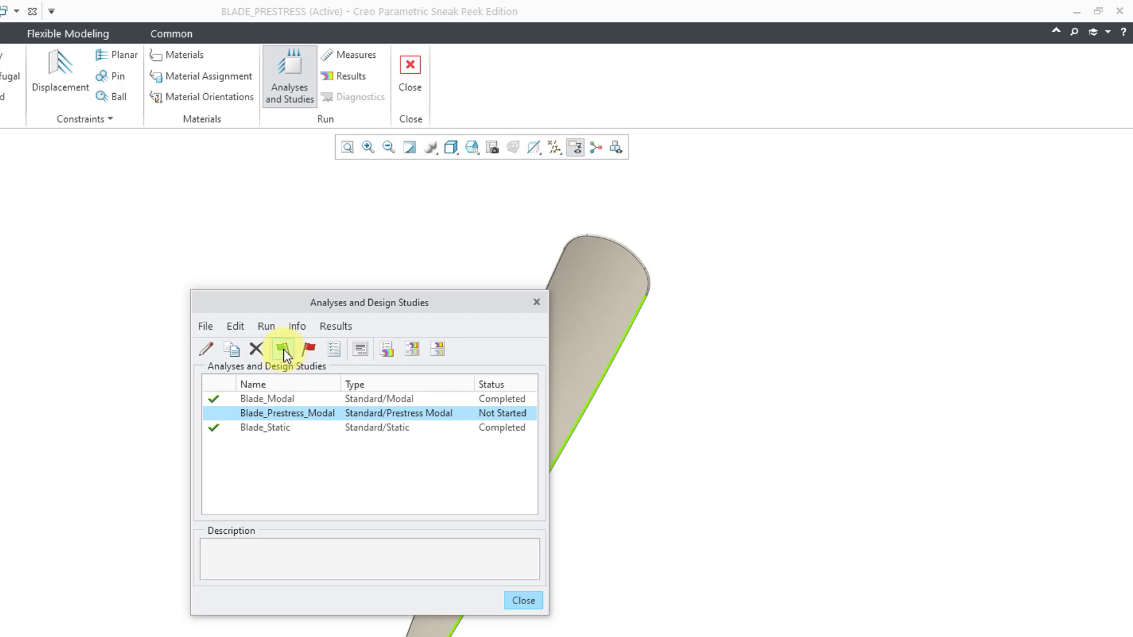
# Run Blade_Prestress_Modal with interactive diagnostics and bring up its Run Status window
pyautogui.click(282, 349)
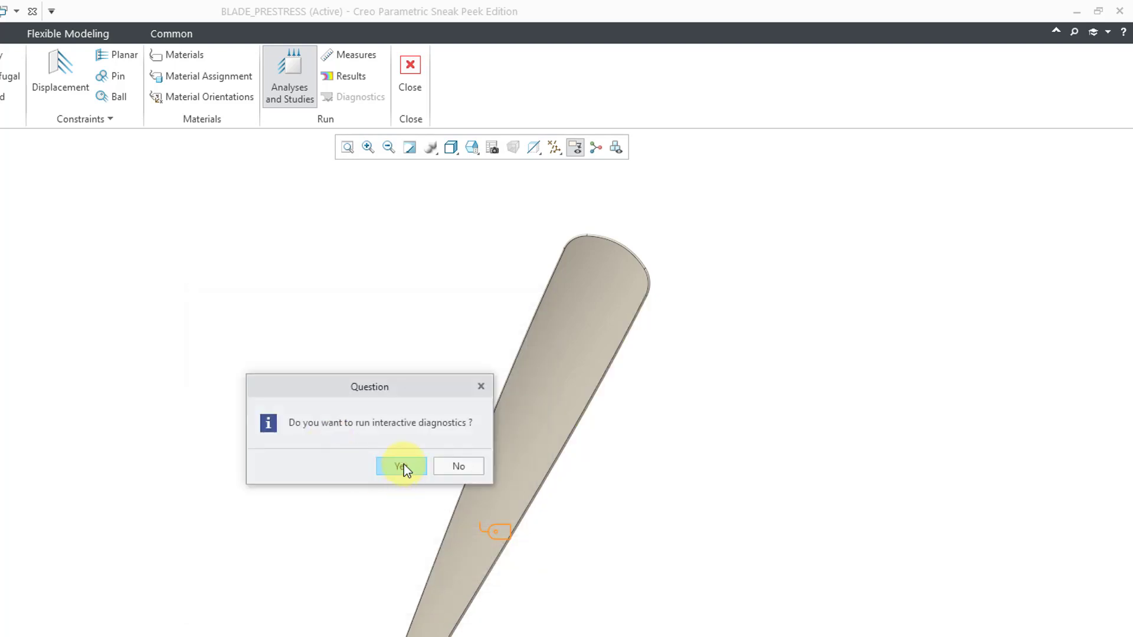
pyautogui.click(401, 466)
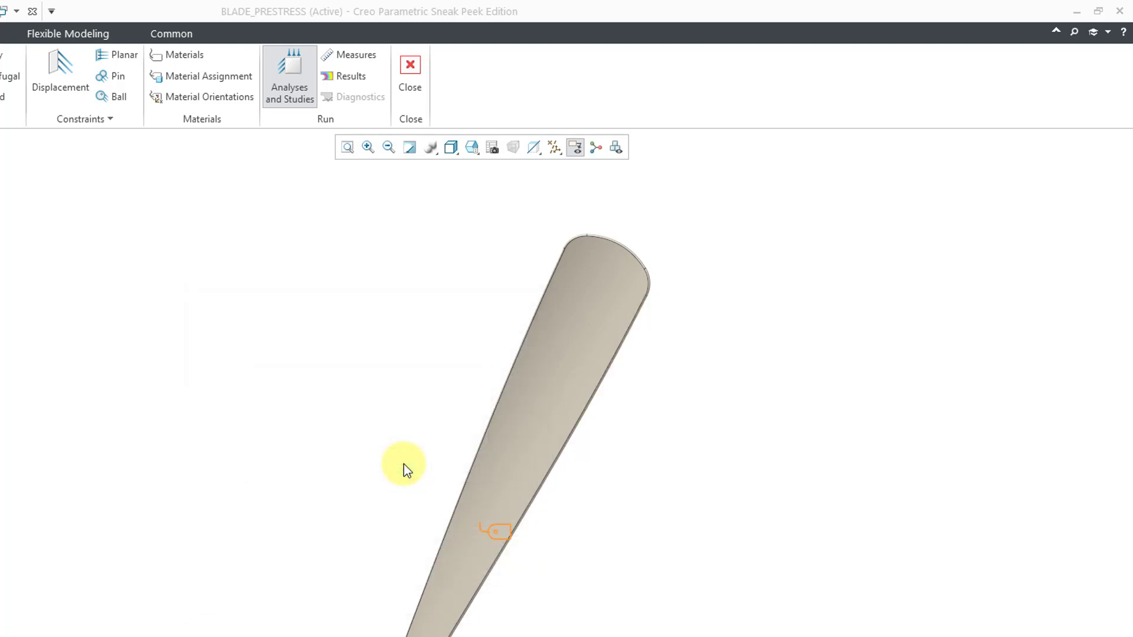
pyautogui.click(288, 78)
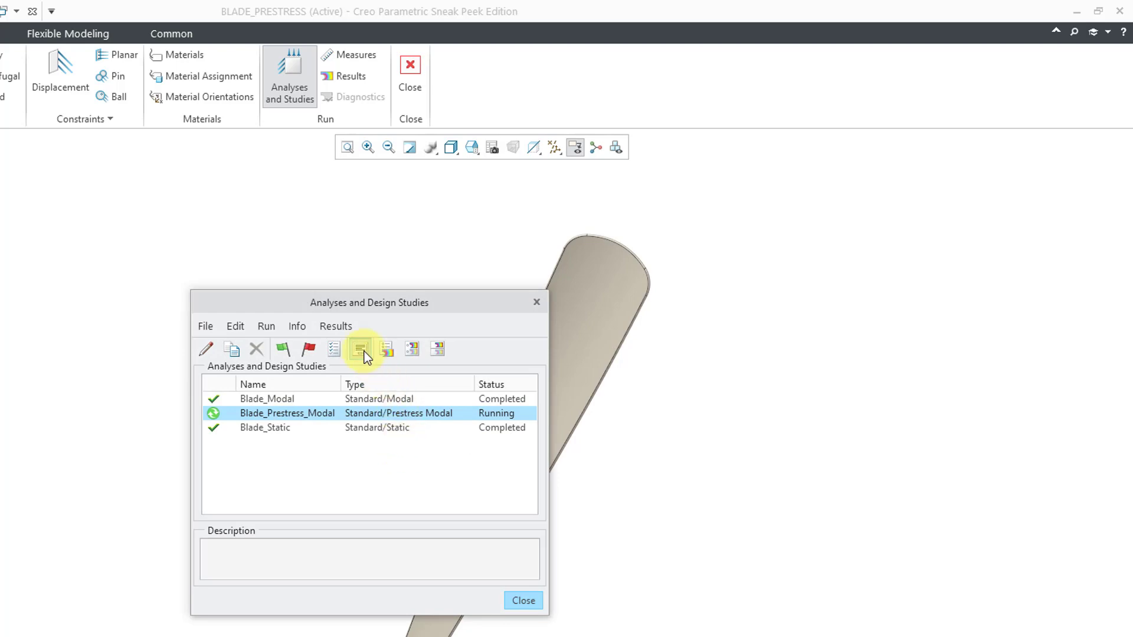
pyautogui.click(361, 349)
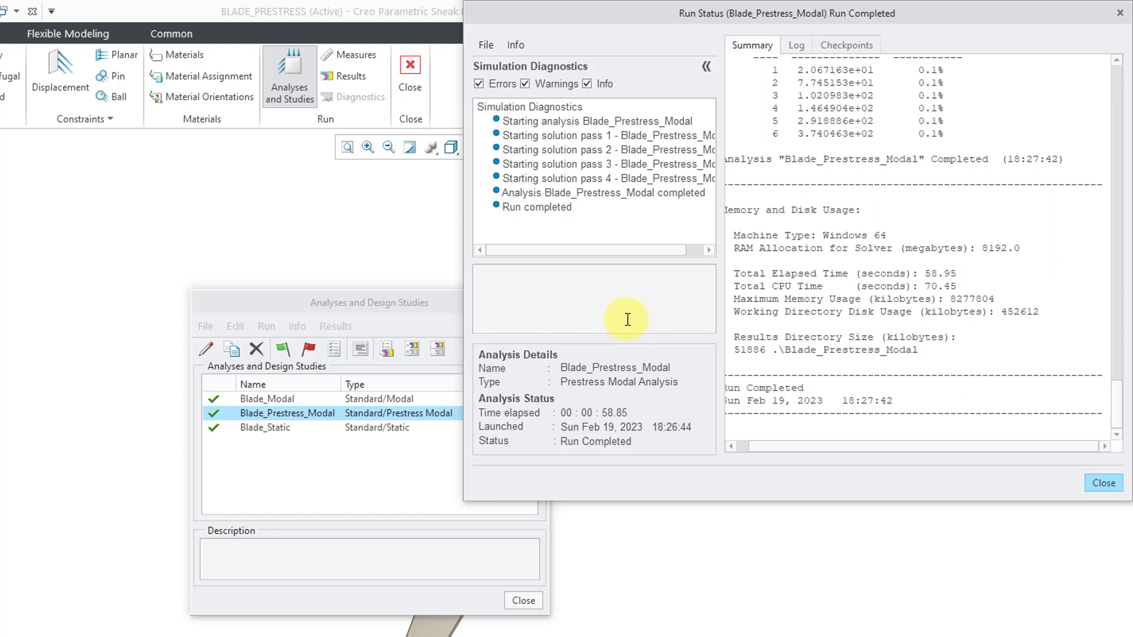
pyautogui.moveTo(789, 85)
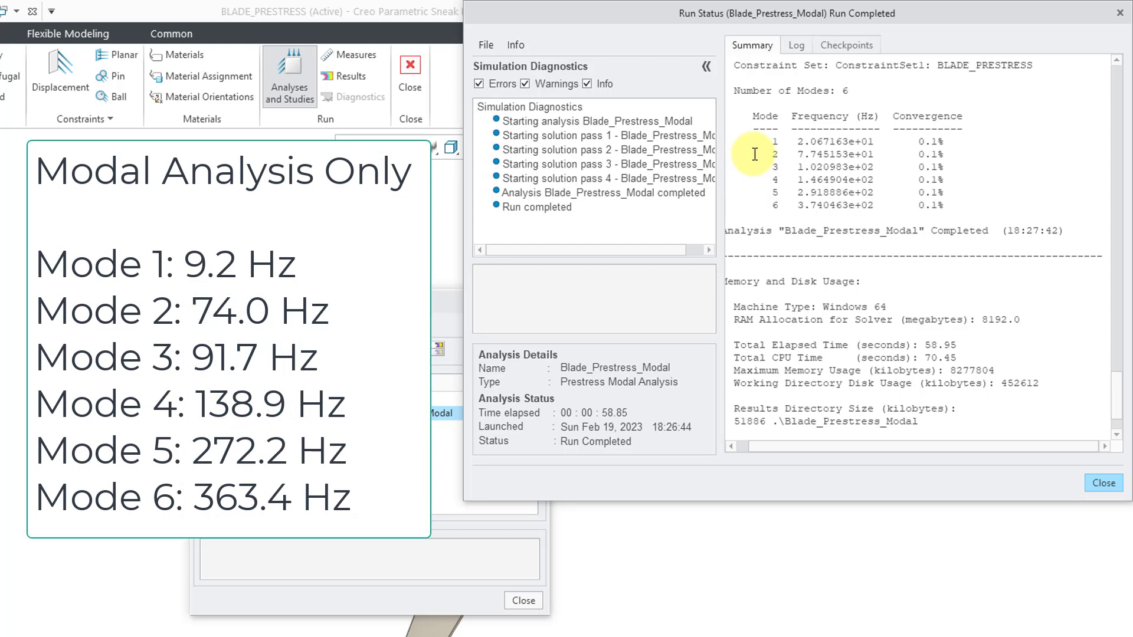
pyautogui.moveTo(752, 157)
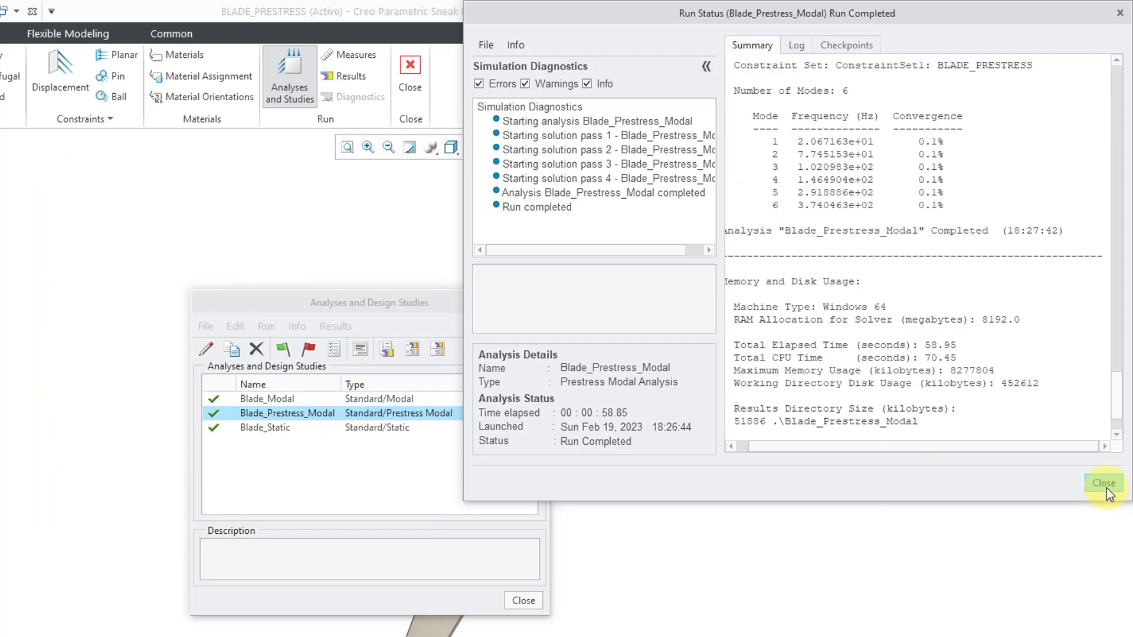
# Close the completed Blade_Prestress_Modal run status report after reviewing the six mode frequencies
pyautogui.click(1105, 483)
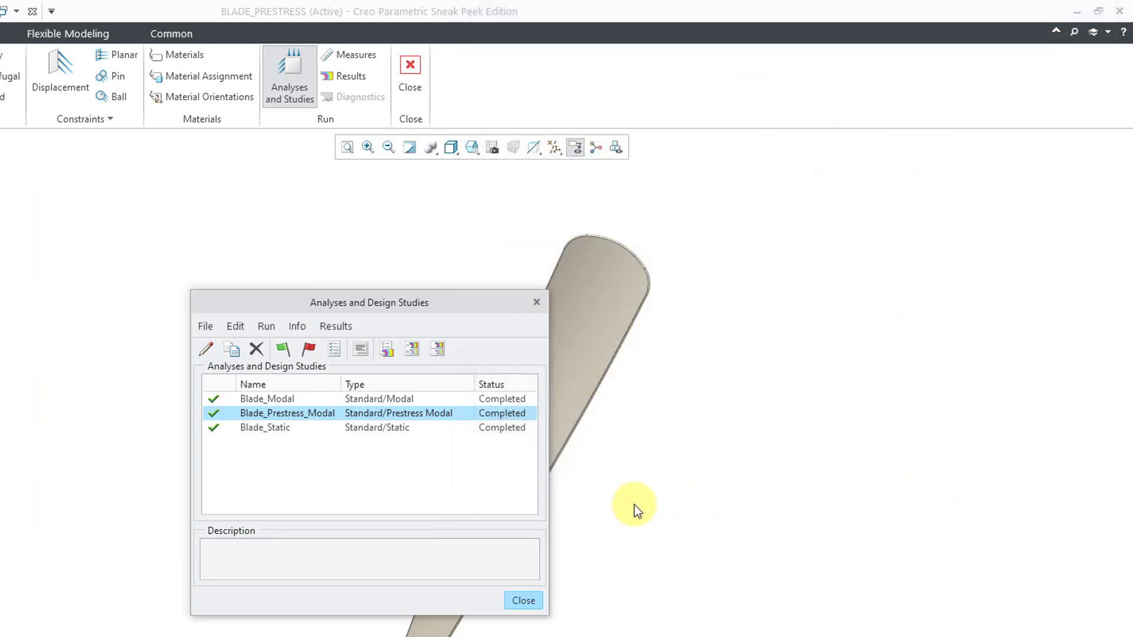
pyautogui.moveTo(333, 445)
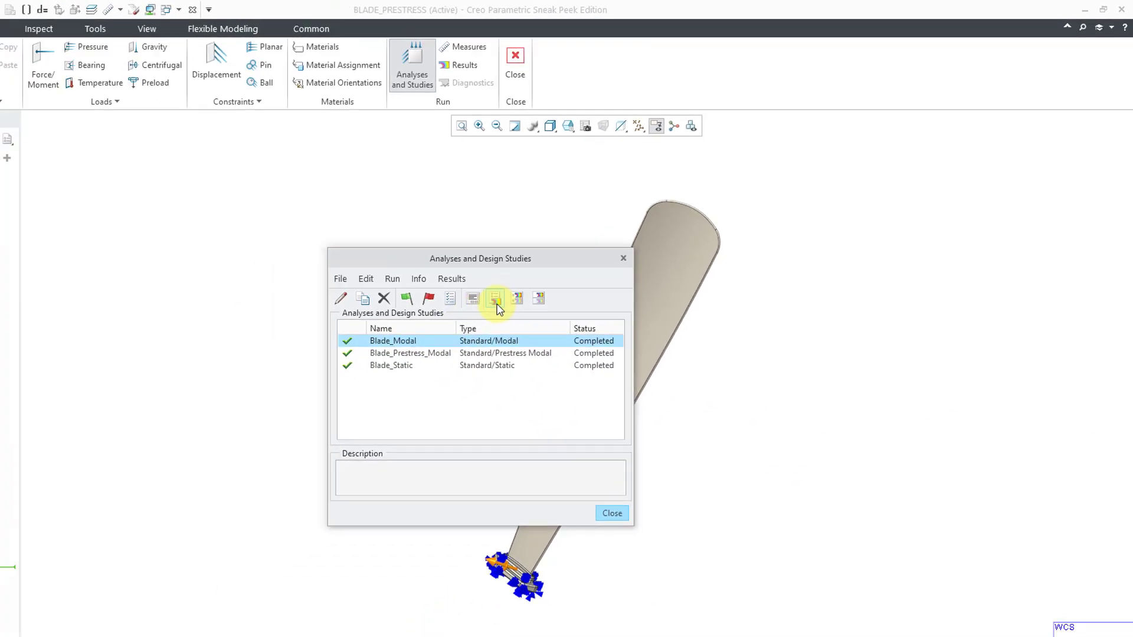
# Review Blade_Modal results with continuous-tone shading enabled in Display Options
pyautogui.click(610, 513)
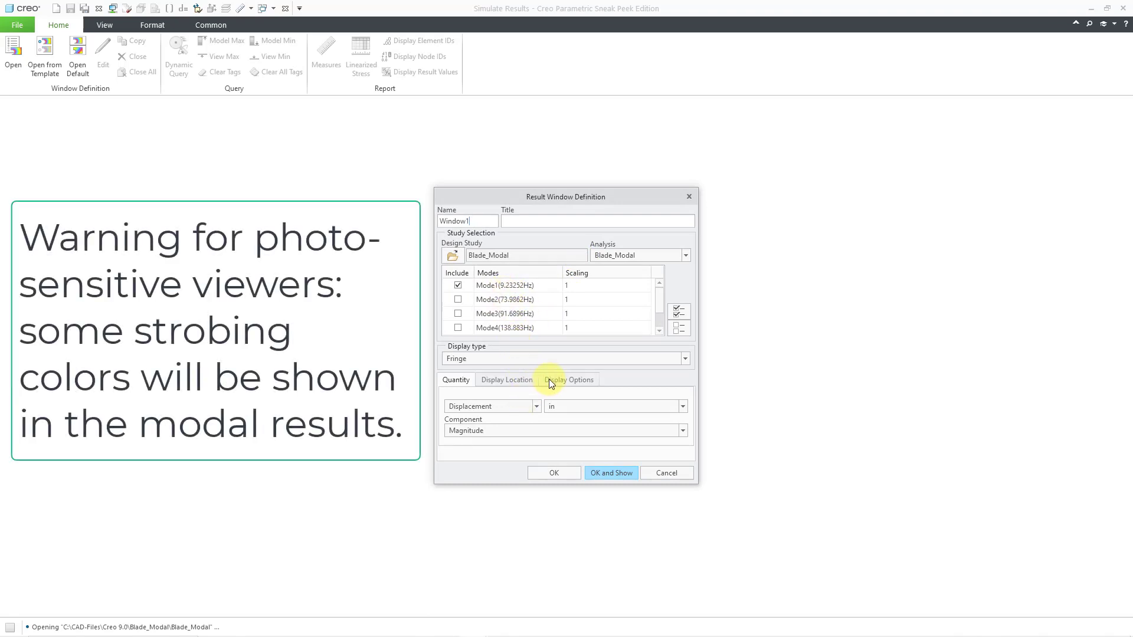
pyautogui.click(569, 379)
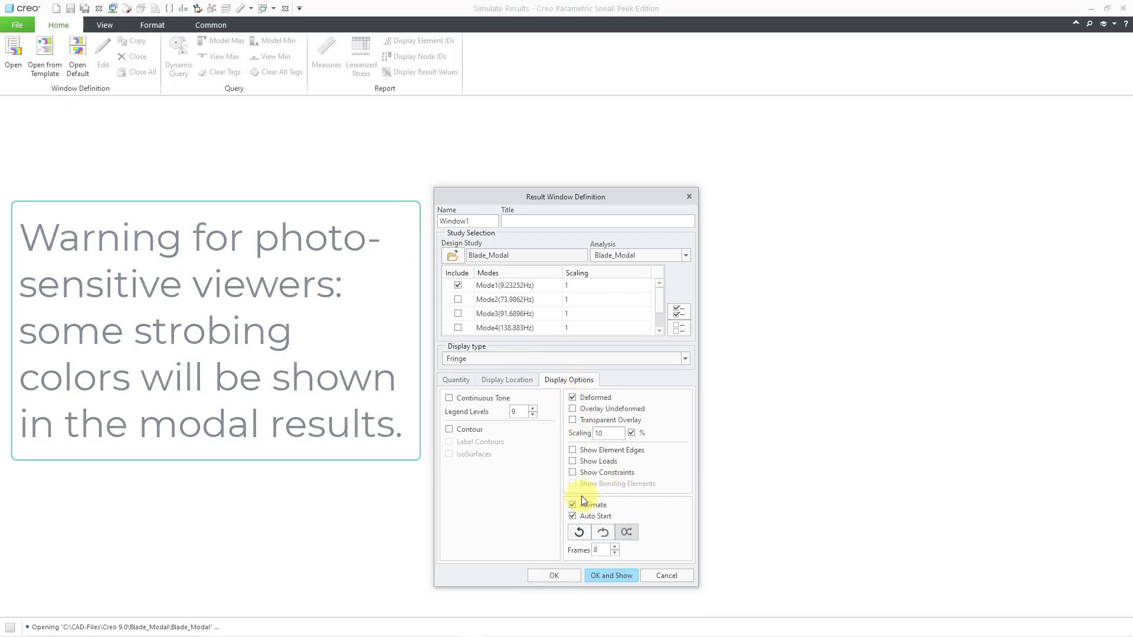
pyautogui.click(450, 397)
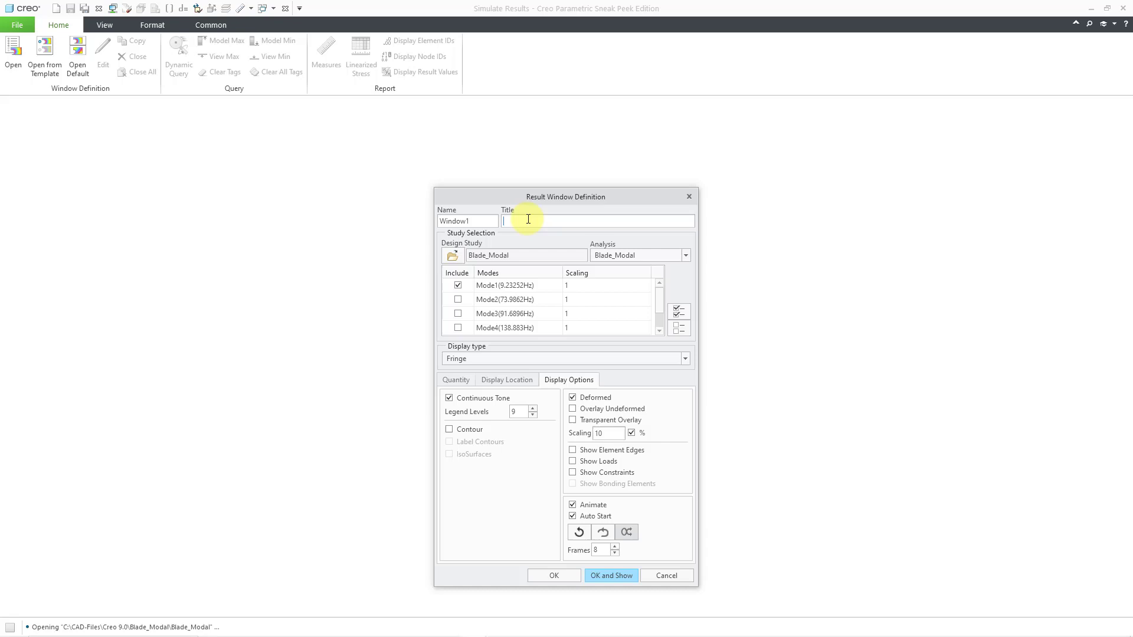
# Title the window 'Modal Only - Mode 1' and show the animated mode-1 fringe plot
pyautogui.write('Mod')
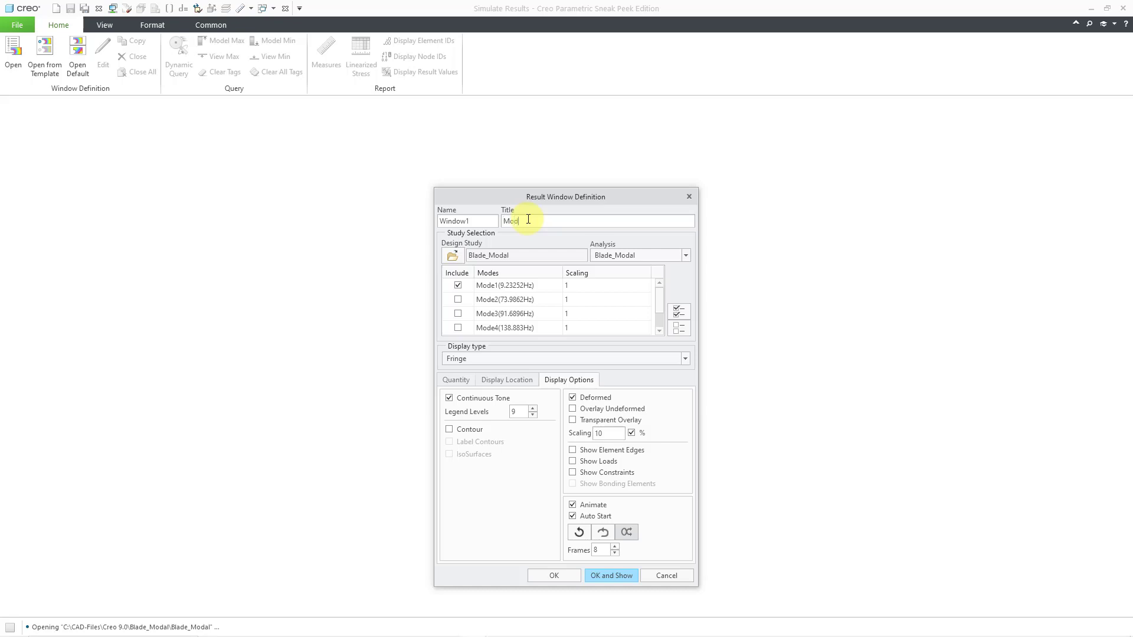
pyautogui.write('al')
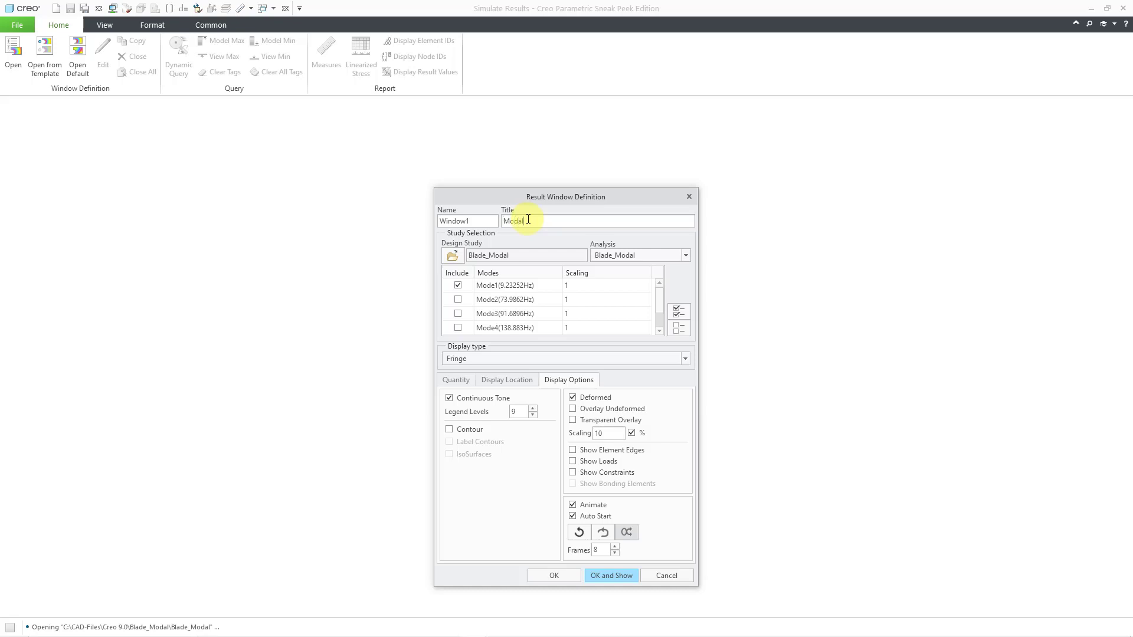
pyautogui.write('Only')
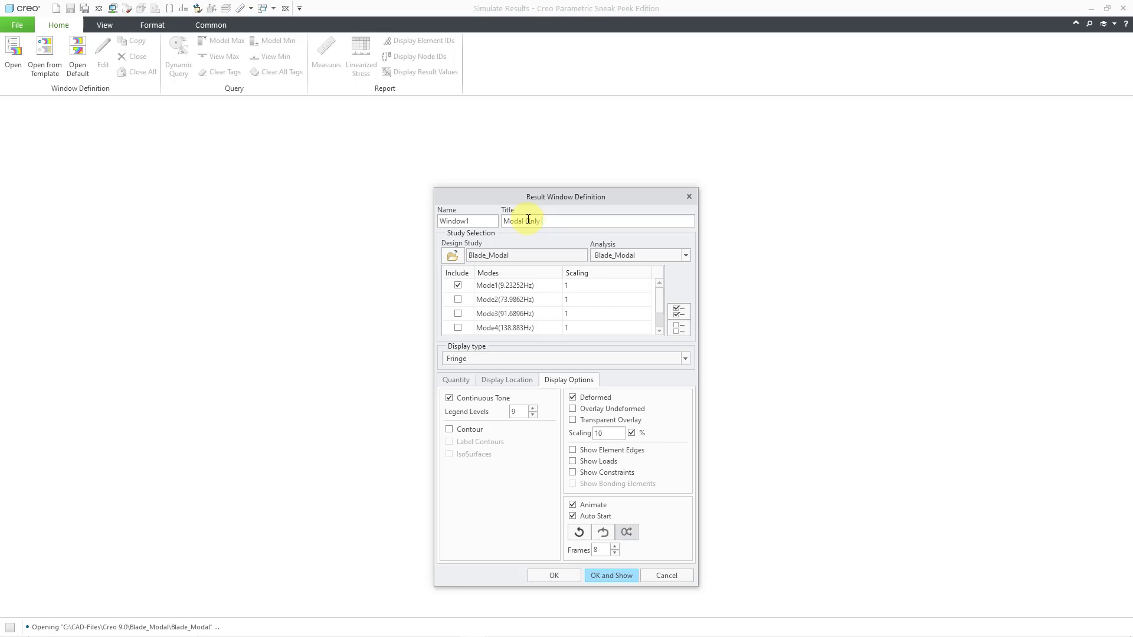
pyautogui.write('- Mode 1')
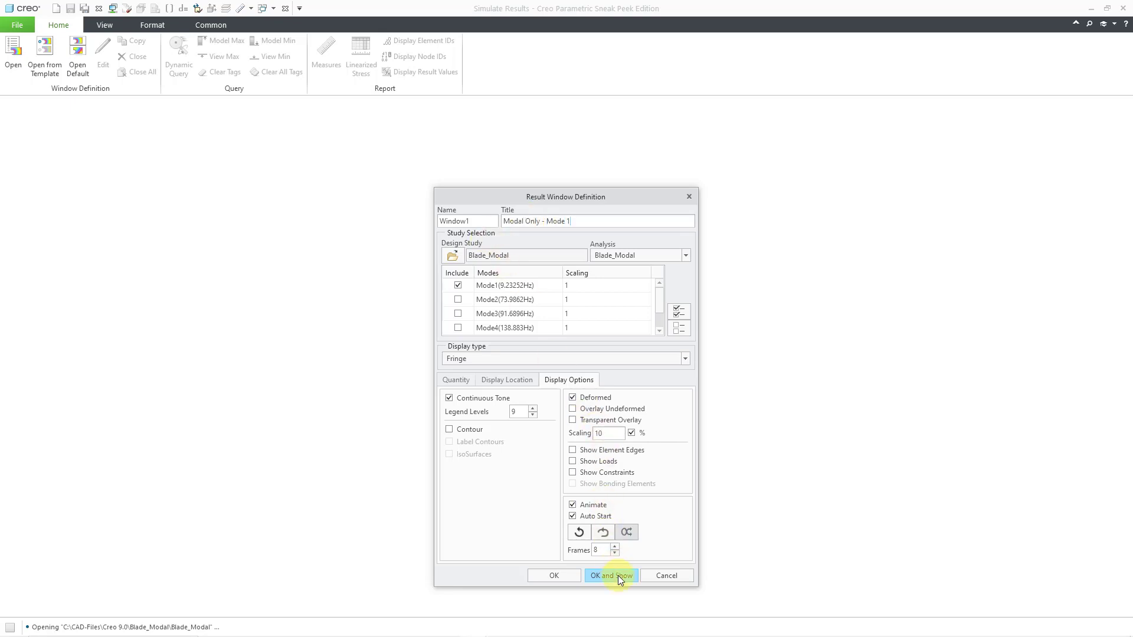
pyautogui.click(610, 575)
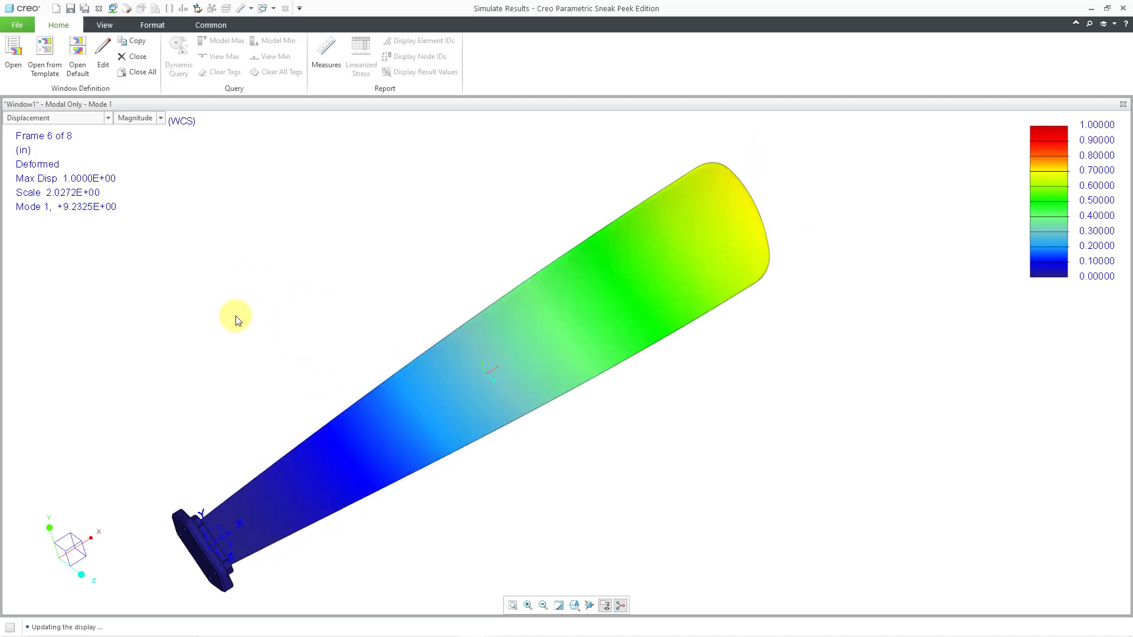
pyautogui.moveTo(86, 218)
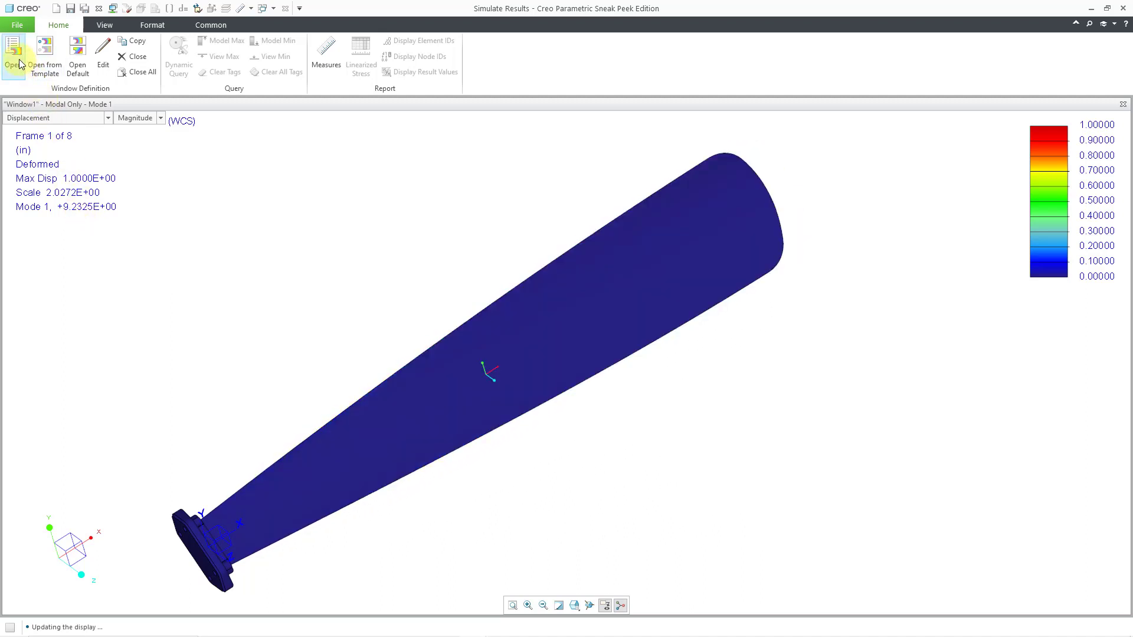
# Load the Blade_Prestress_Modal results as a second result window
pyautogui.click(13, 45)
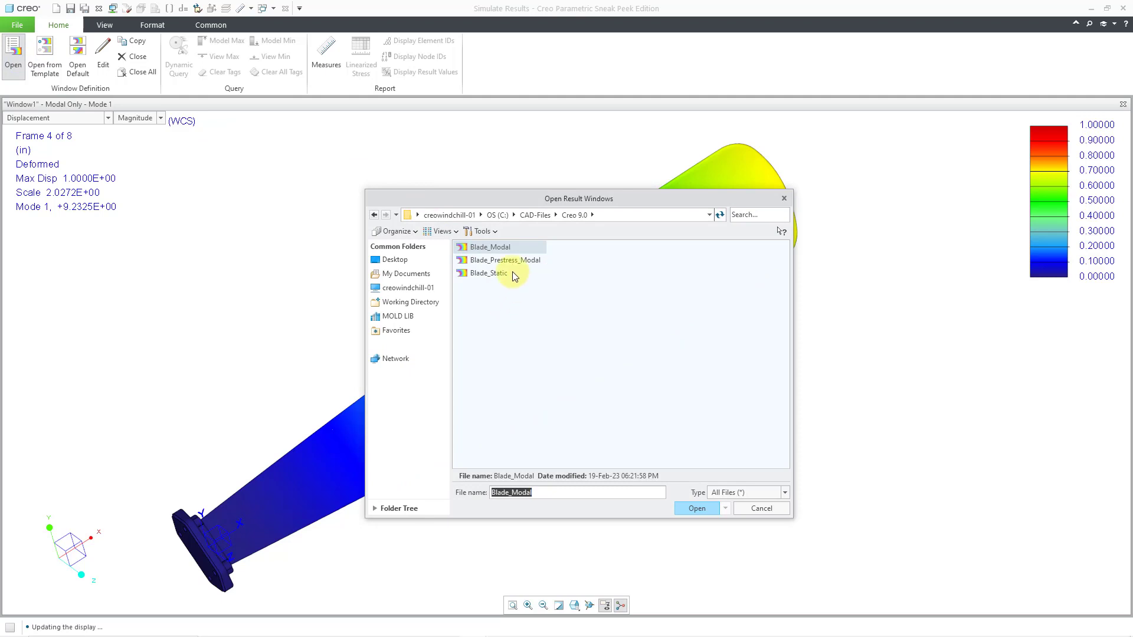
pyautogui.click(508, 260)
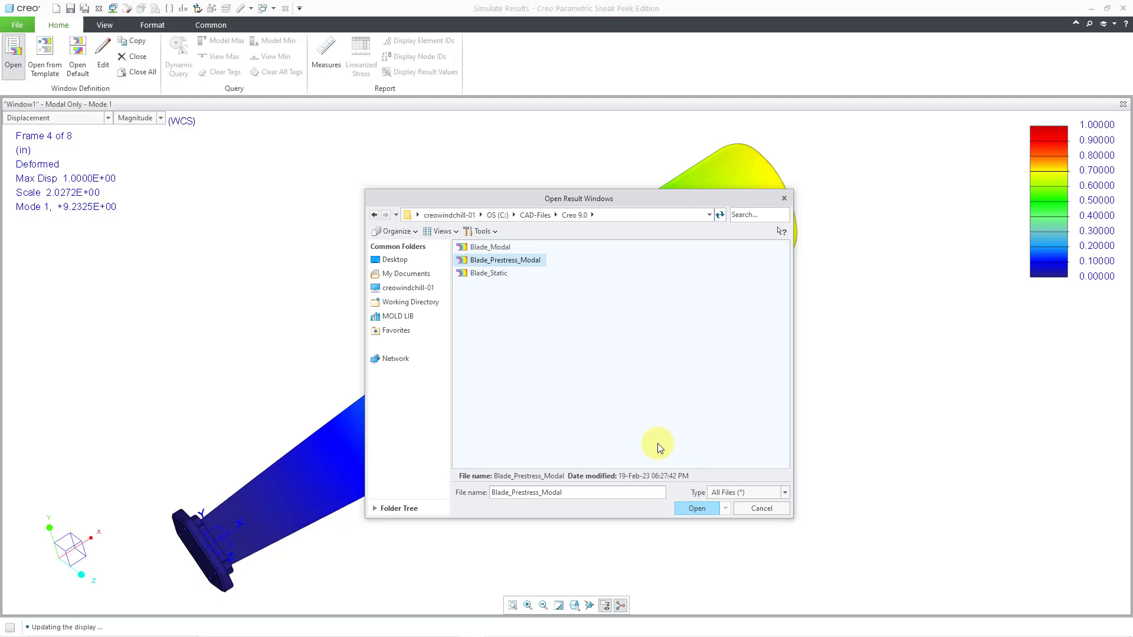
pyautogui.click(695, 507)
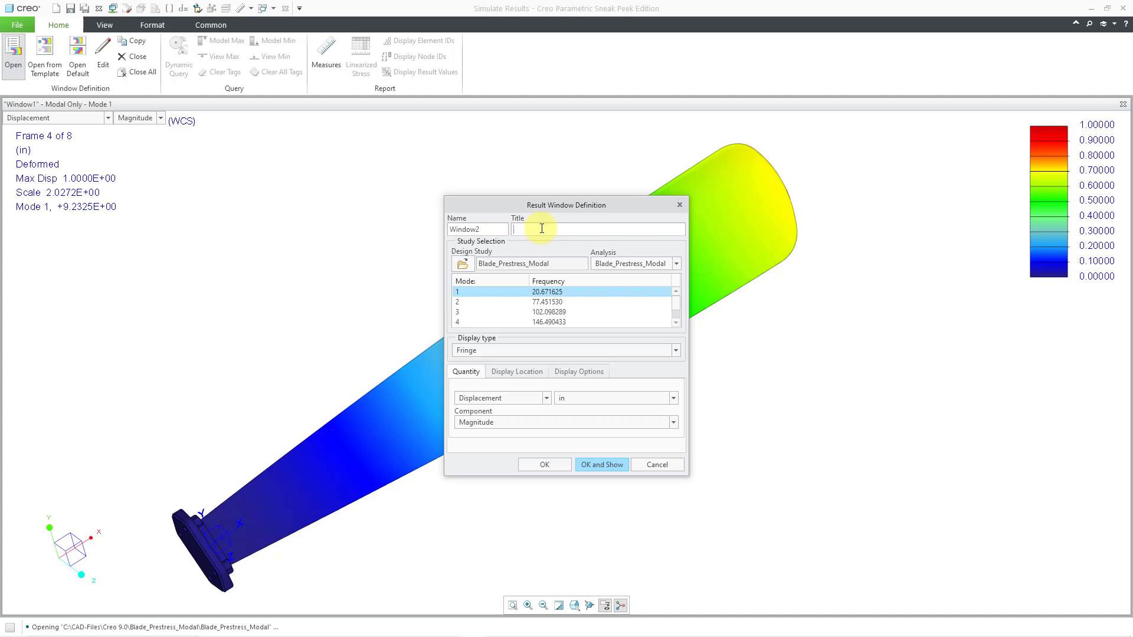
# Title it 'Prestress Modal - Mode 1' with continuous-tone animated display and show it beside the first
pyautogui.write('Prestress Modal - Mode 1')
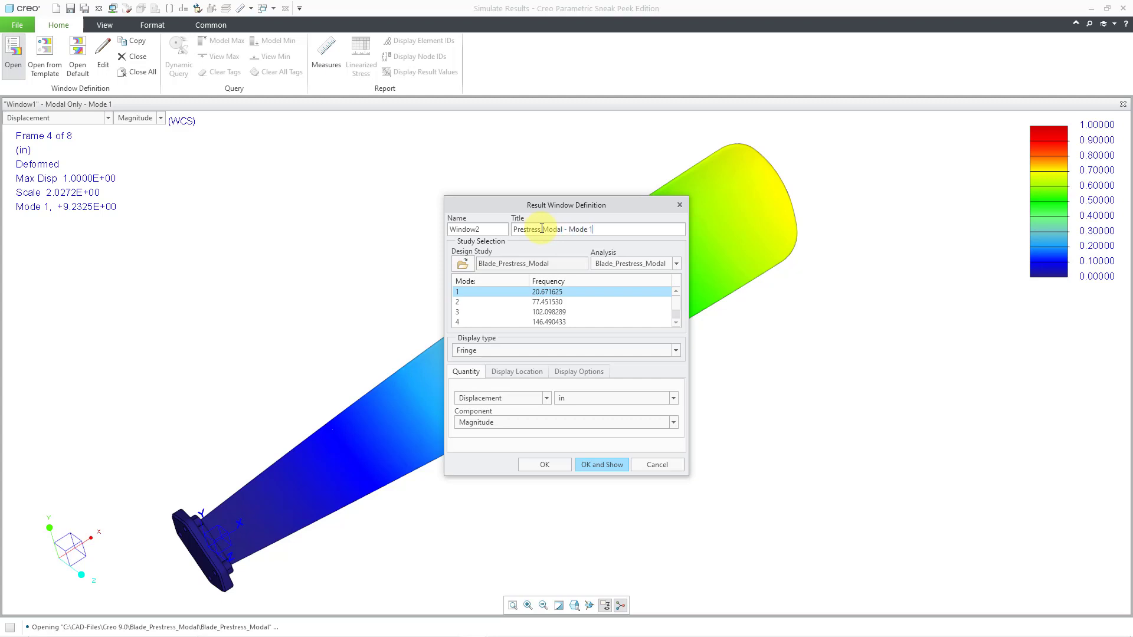
pyautogui.click(578, 371)
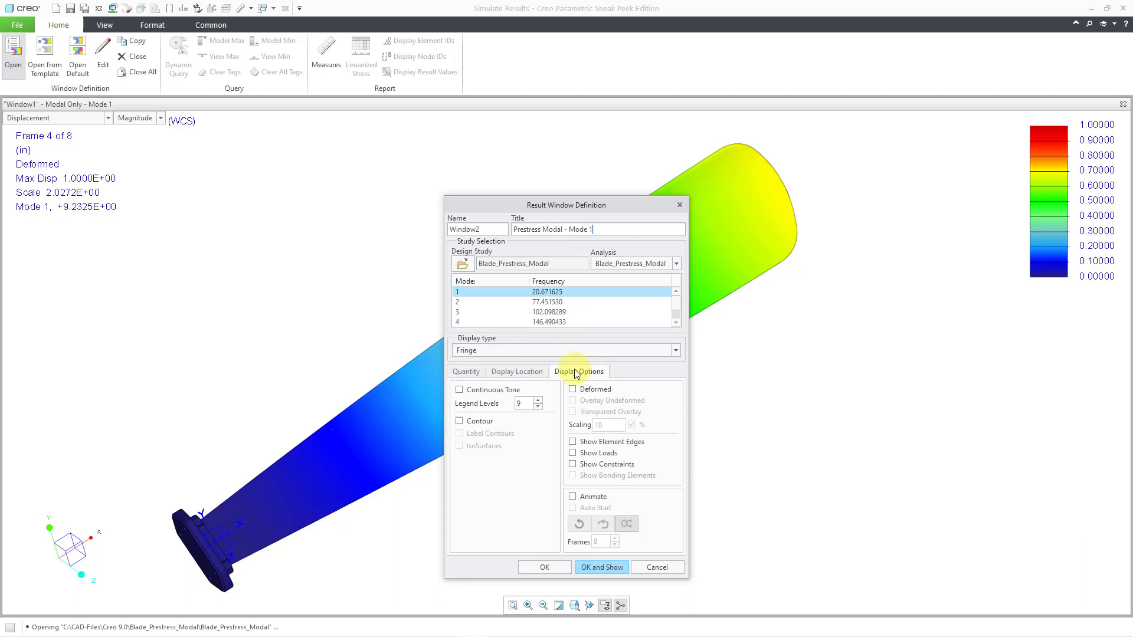
pyautogui.click(459, 389)
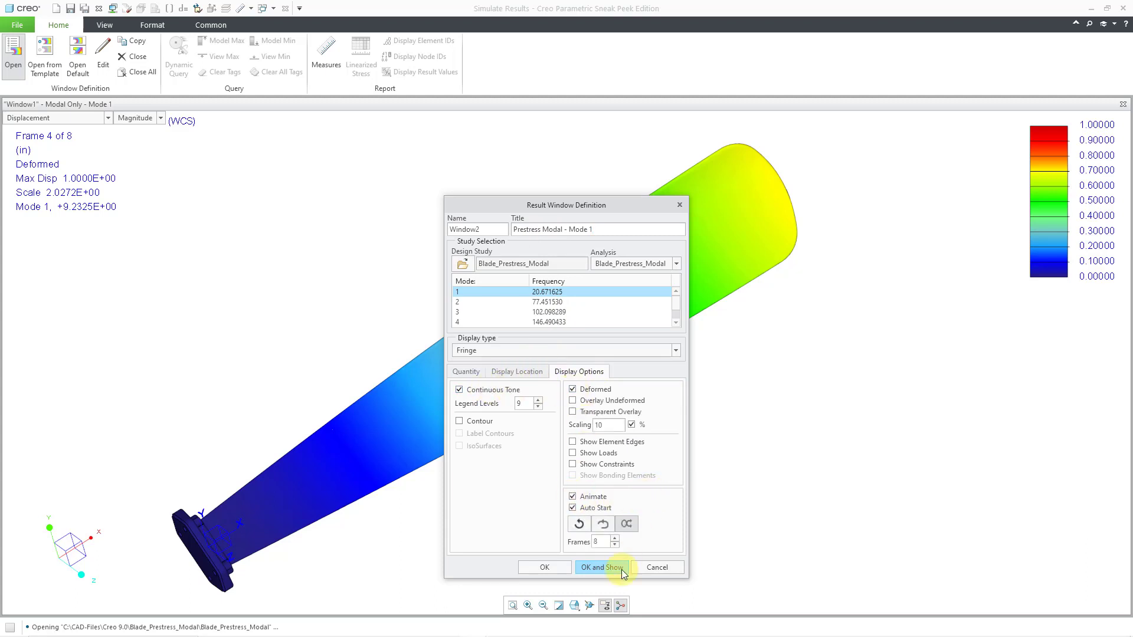
pyautogui.click(601, 568)
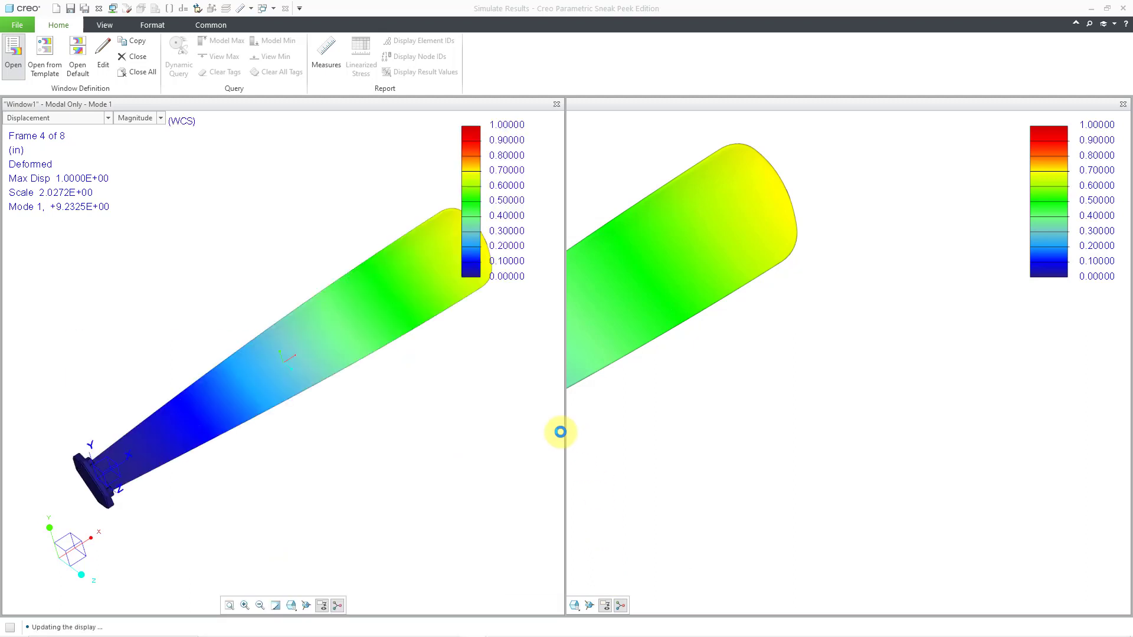